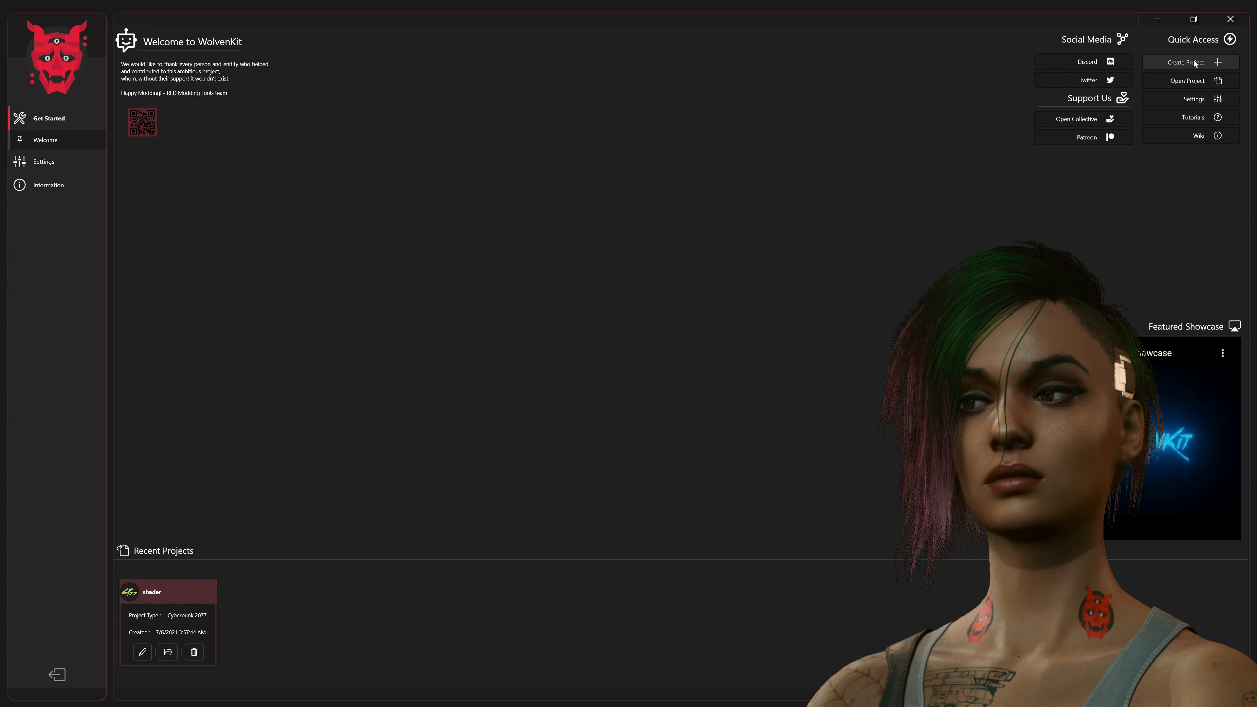
- Create the swap_guide project stored in the 77.wkitprojects folder and finish the wizard
click(1185, 61)
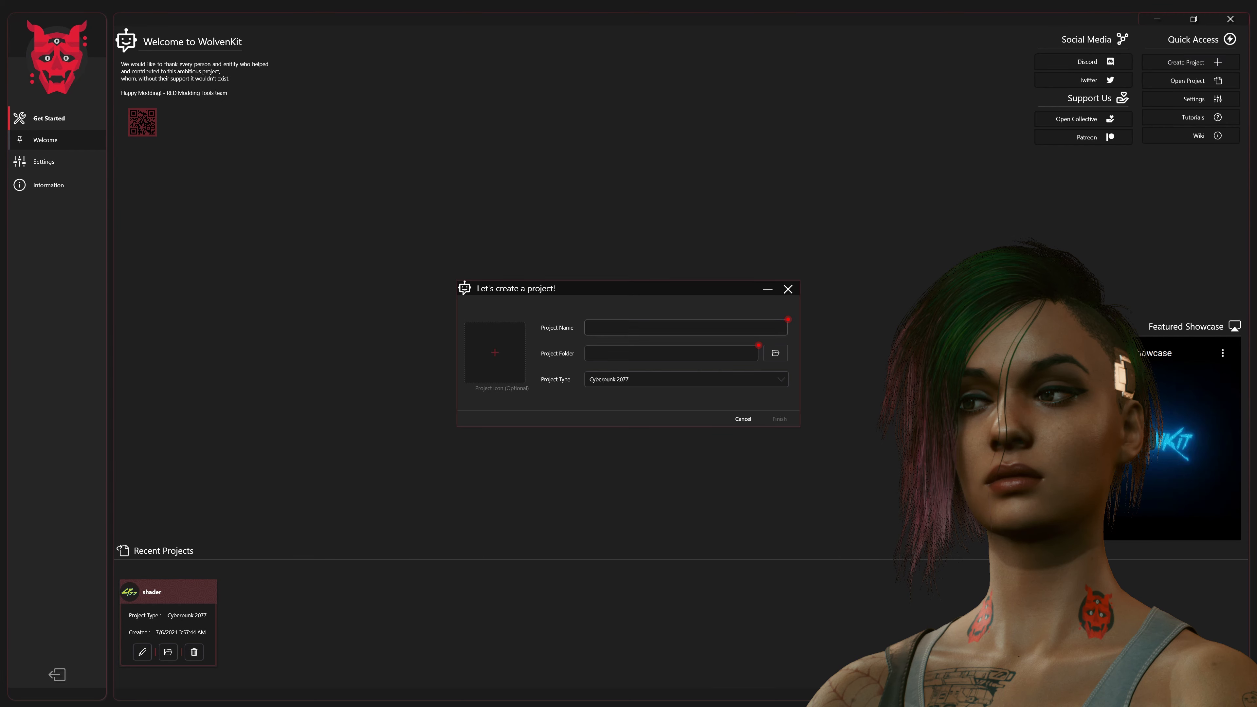
text(swap_guide)
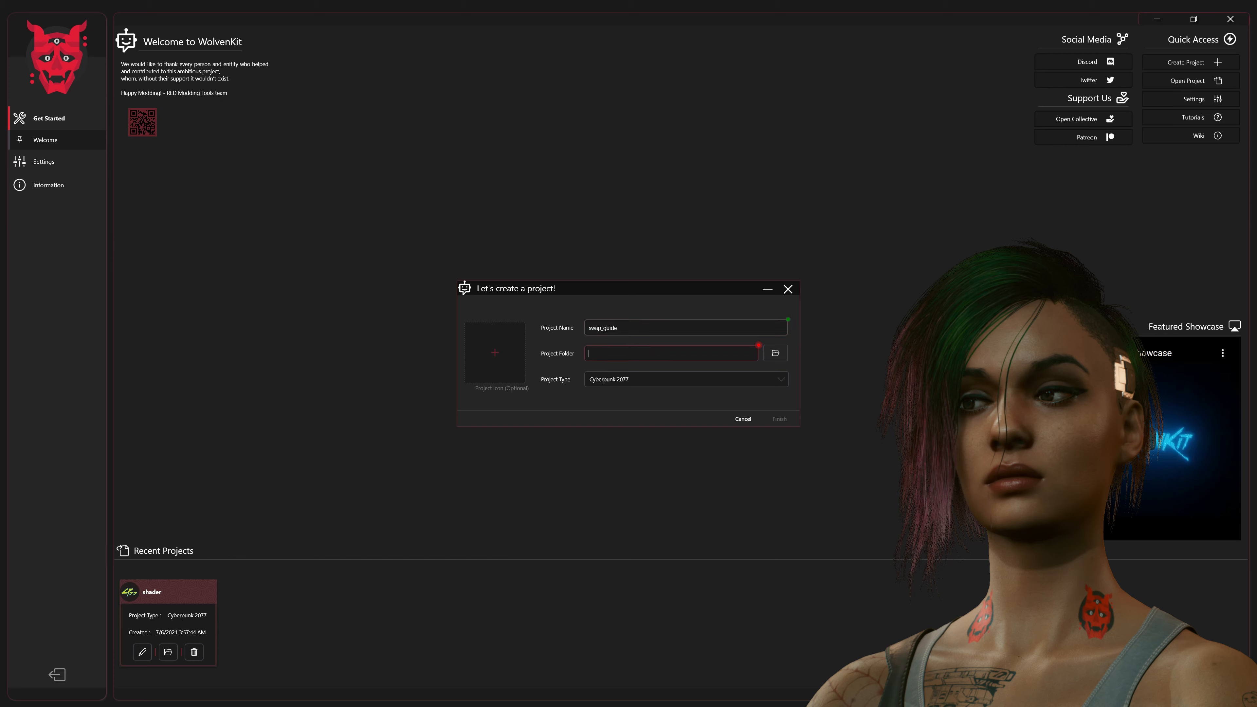
click(775, 353)
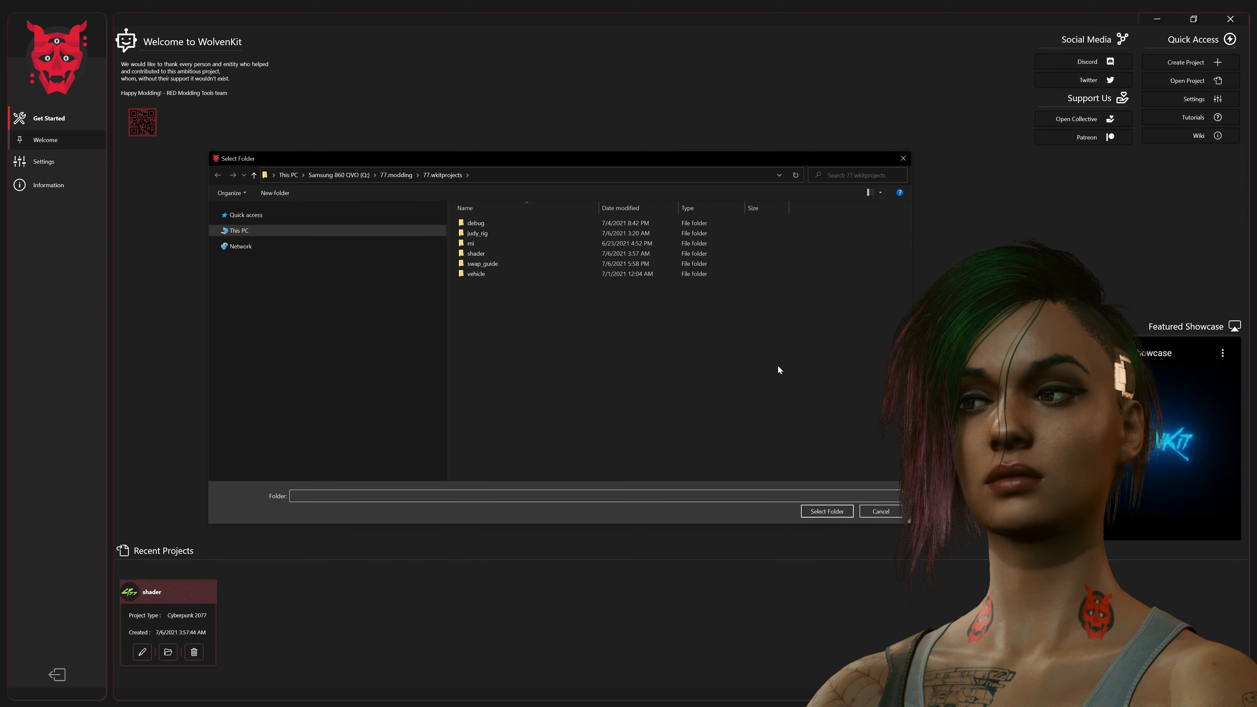
click(826, 511)
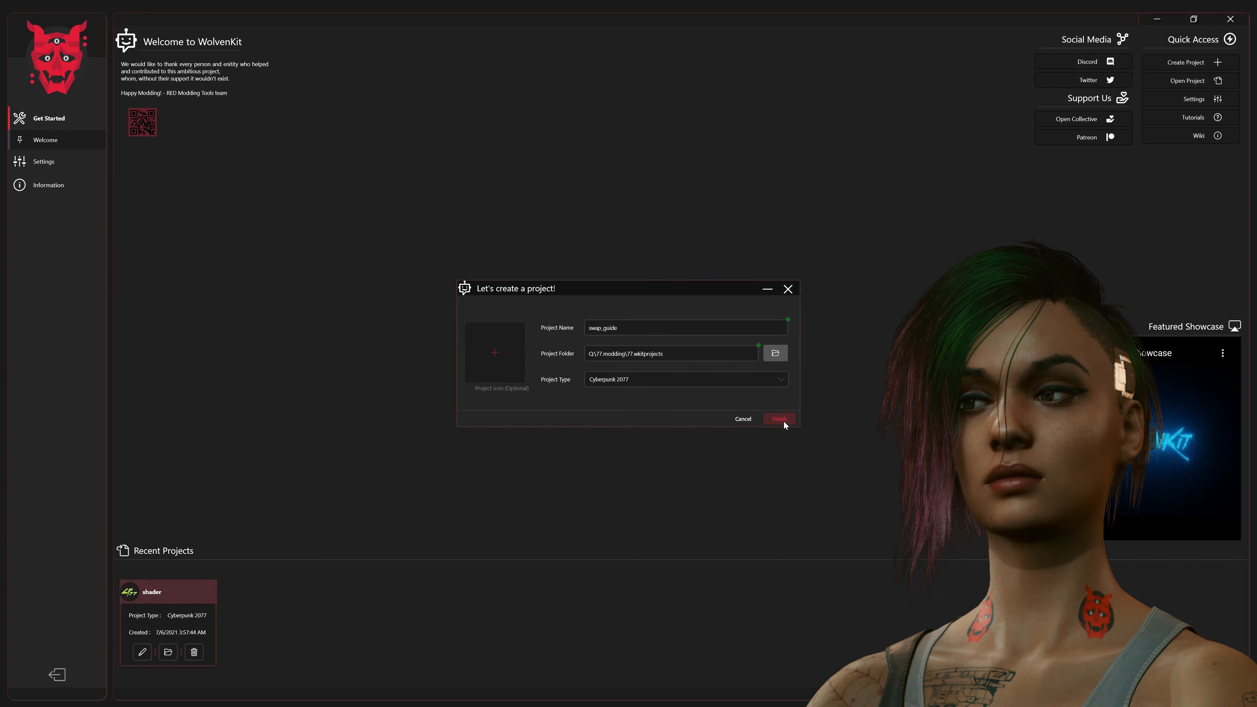
click(779, 418)
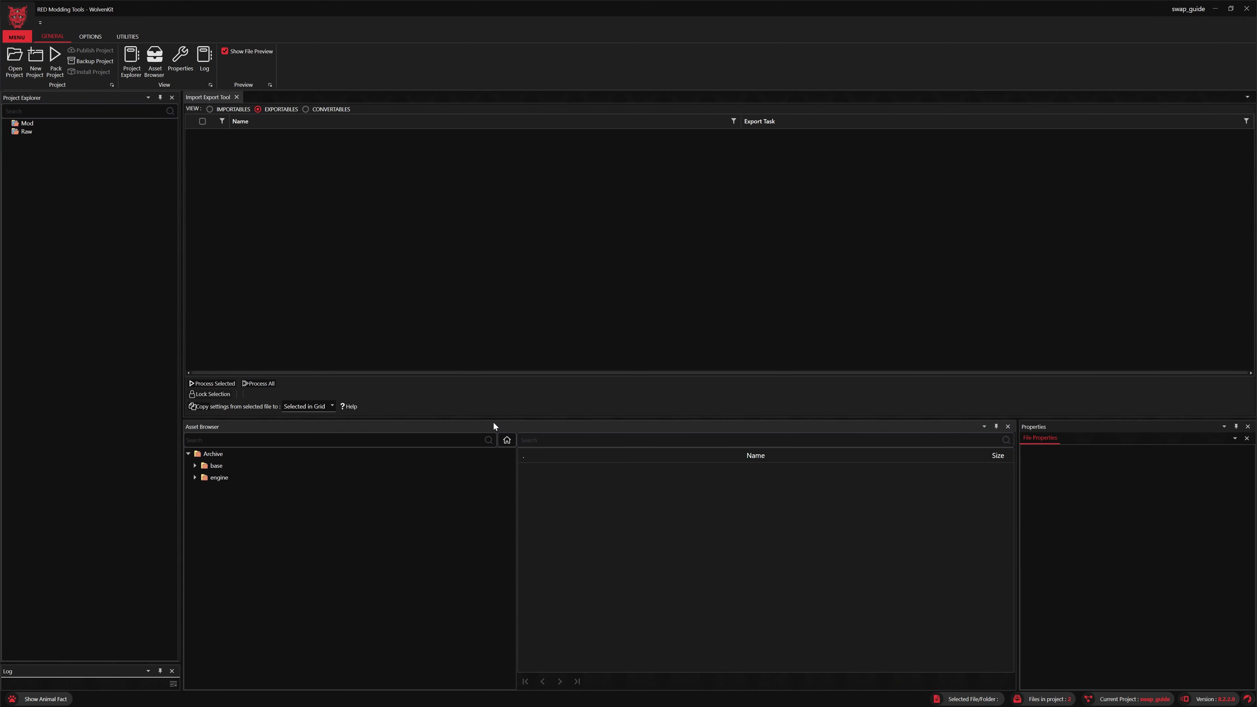
- Locate h0_001_wa_c__judy_dec.mesh under Judy's head folder in the Asset Browser, preview it and add it to the project
click(215, 466)
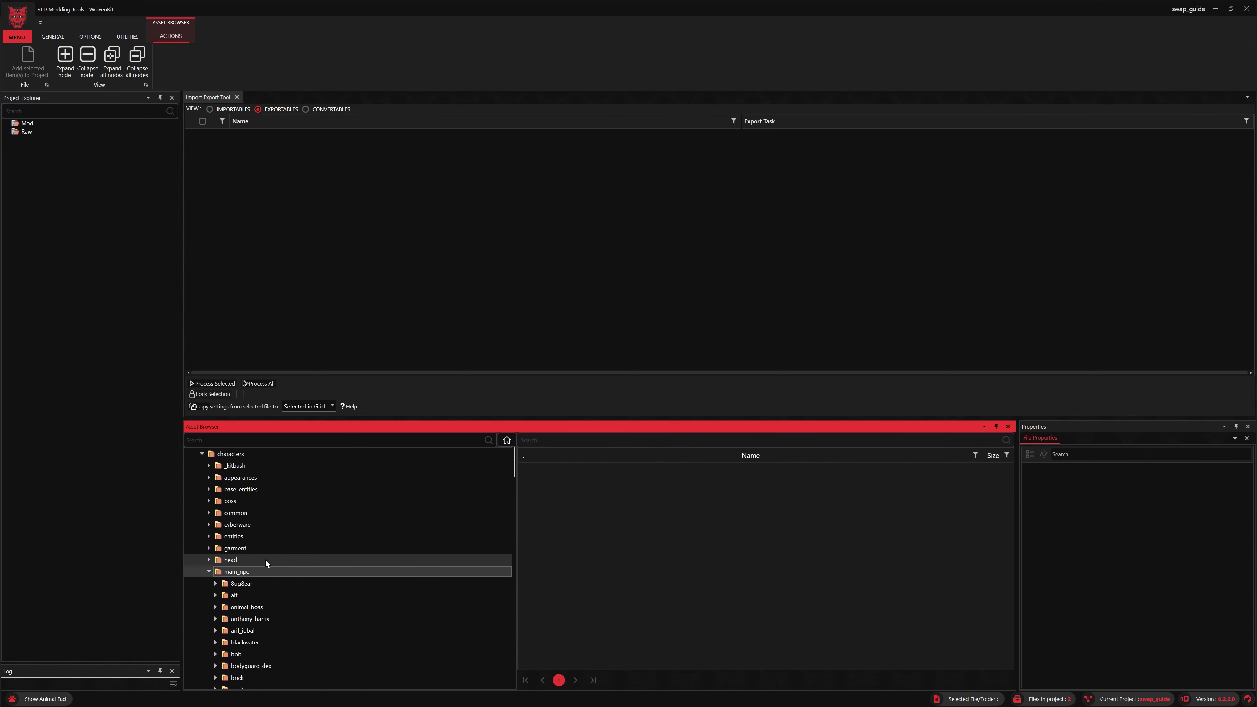
scroll(down, 3)
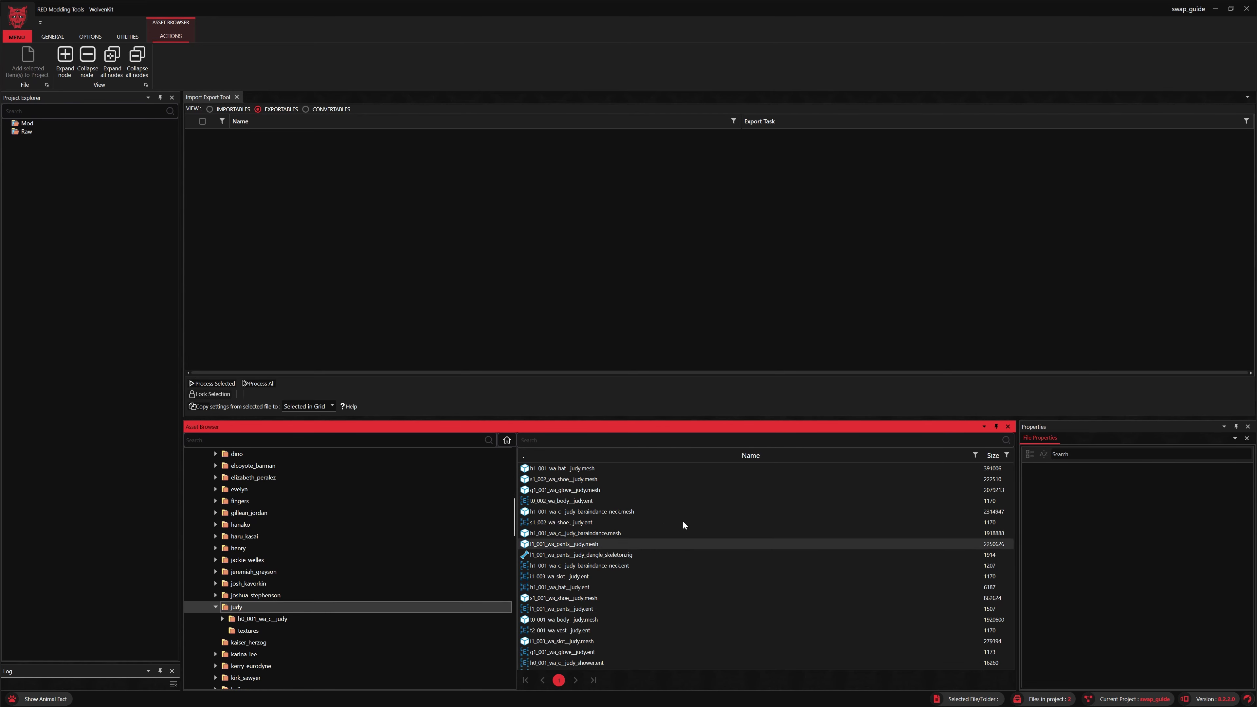
click(564, 489)
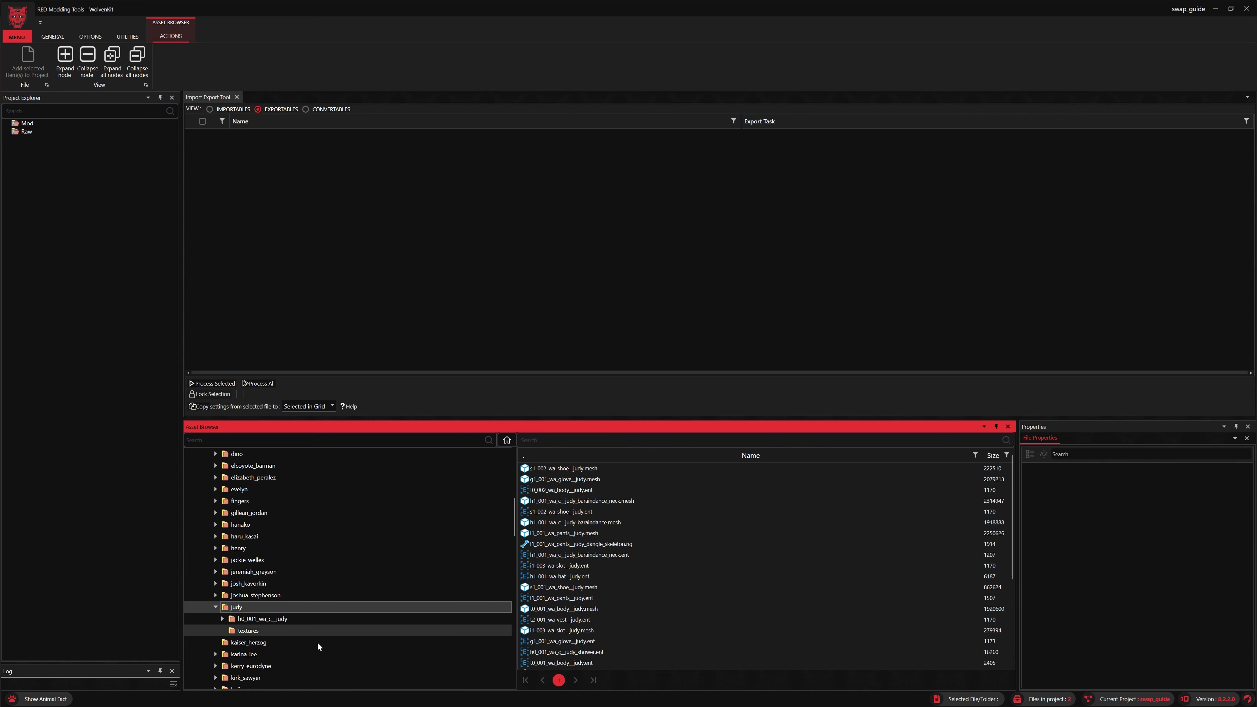
click(261, 619)
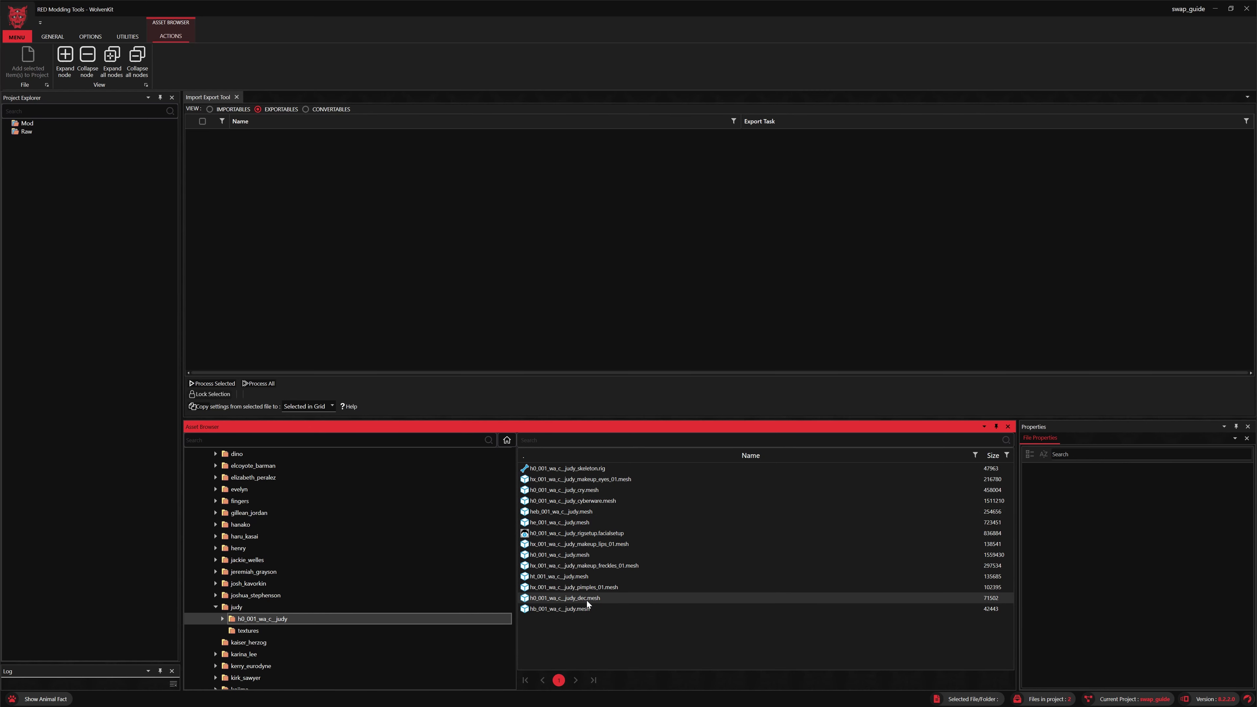
click(565, 598)
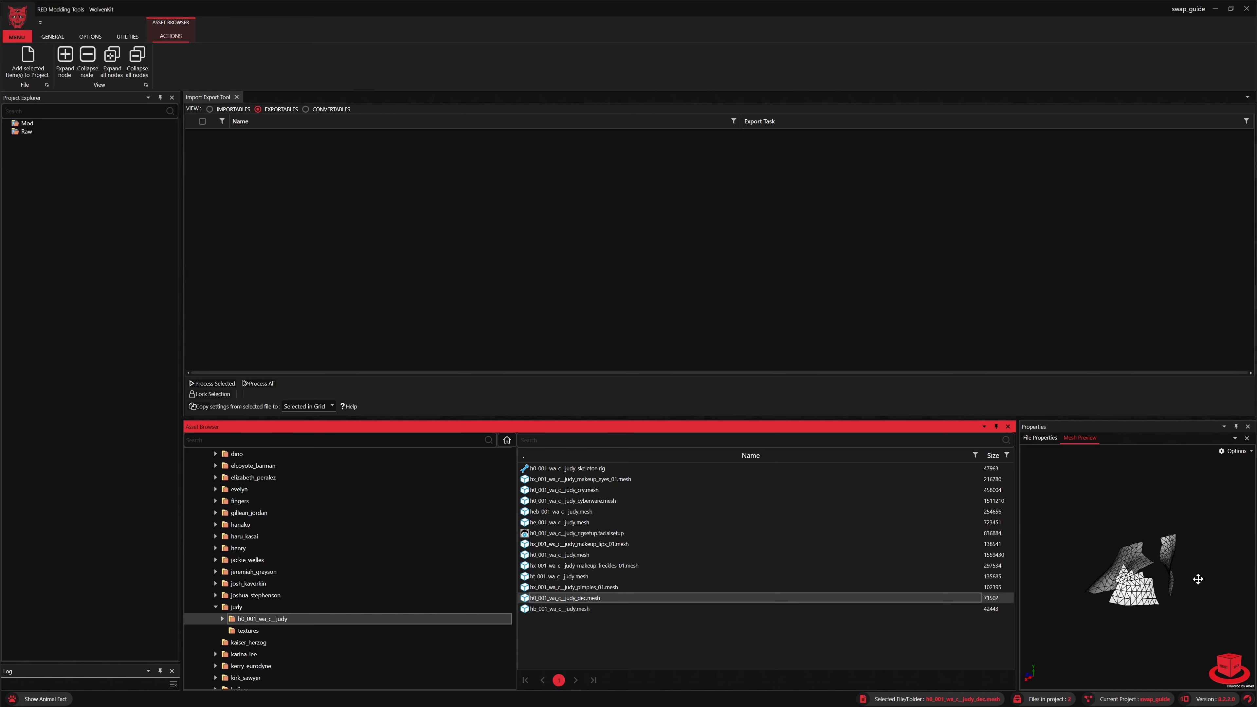
click(52, 36)
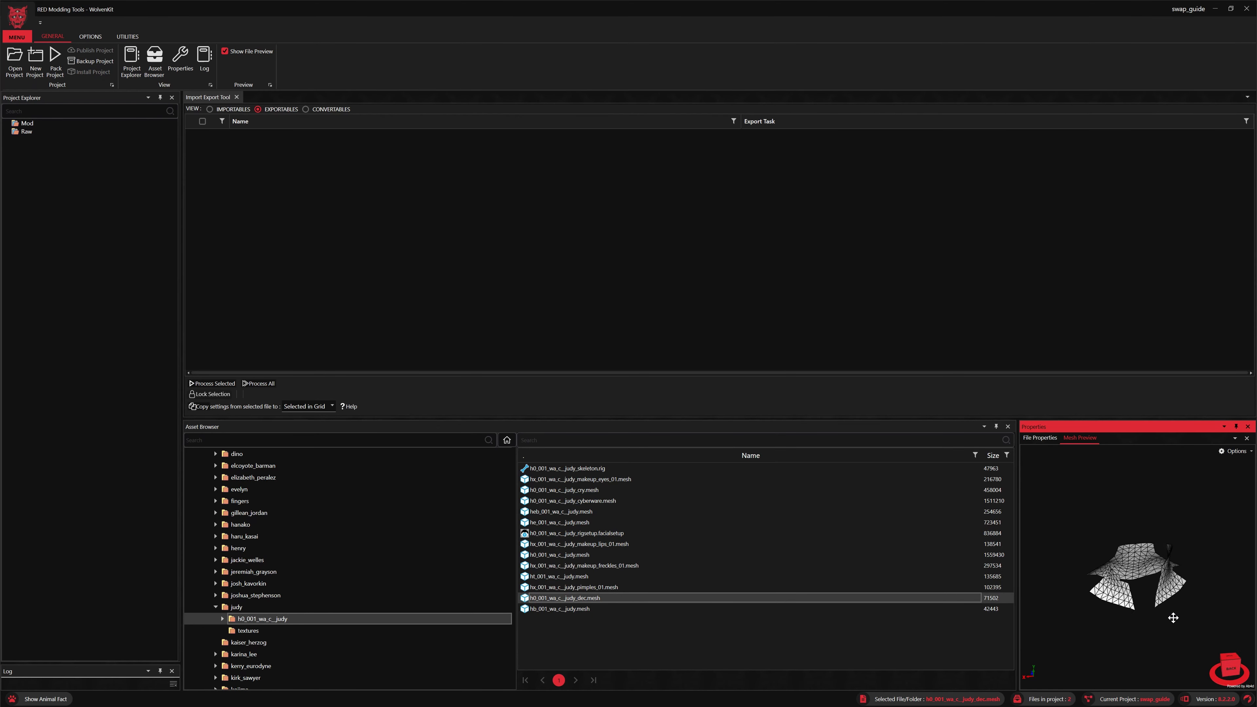
drag(1171, 618, 1135, 597)
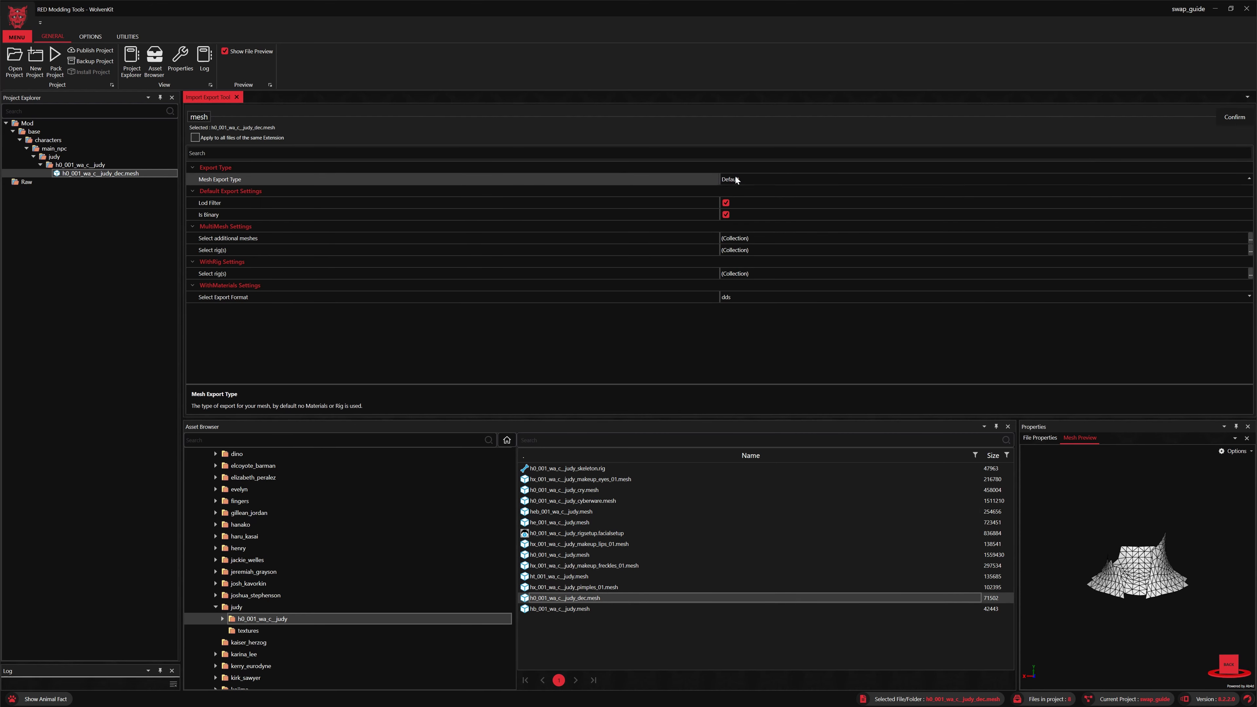
- Export the decal mesh WithMaterials, Lod Filter off, chosen texture format, via Process Selected
click(983, 179)
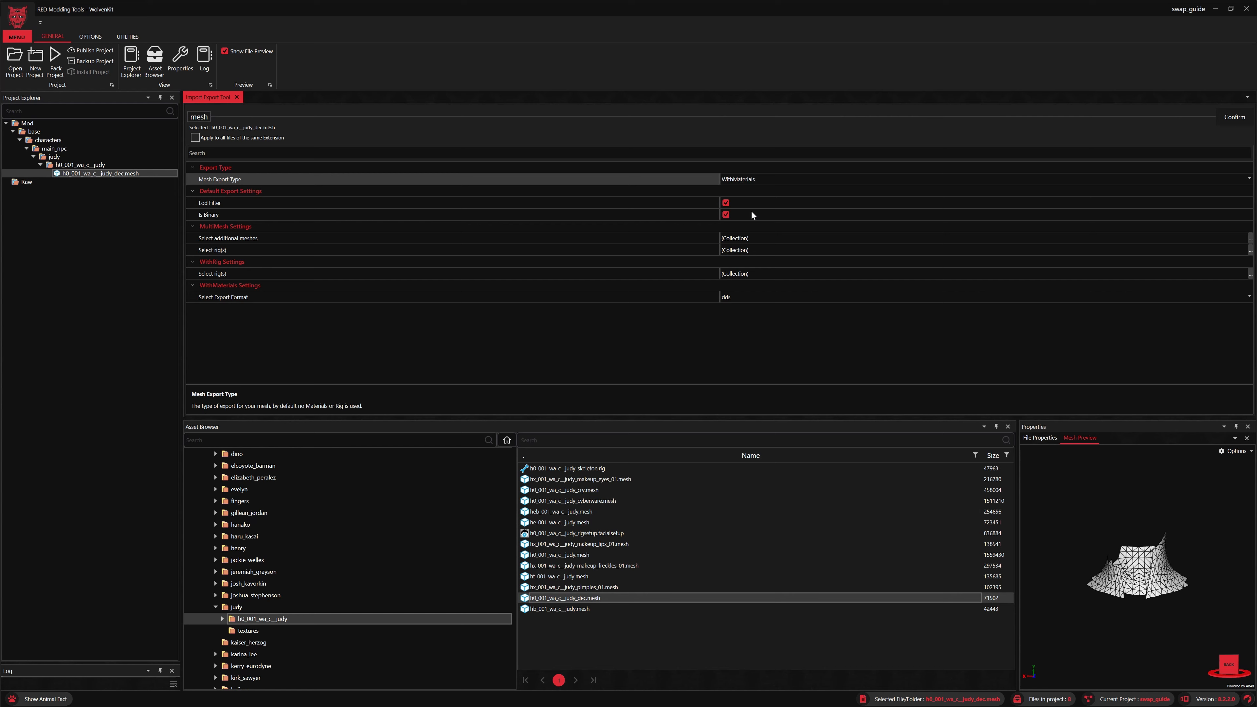
click(725, 202)
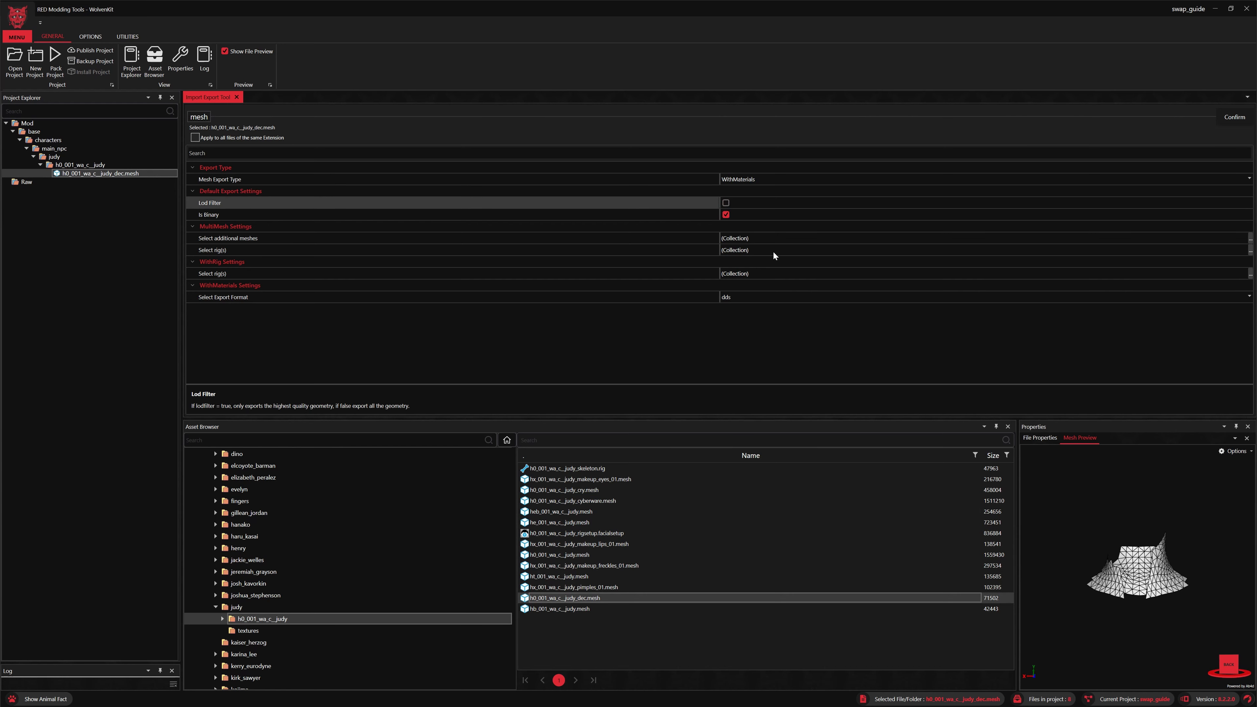
click(986, 296)
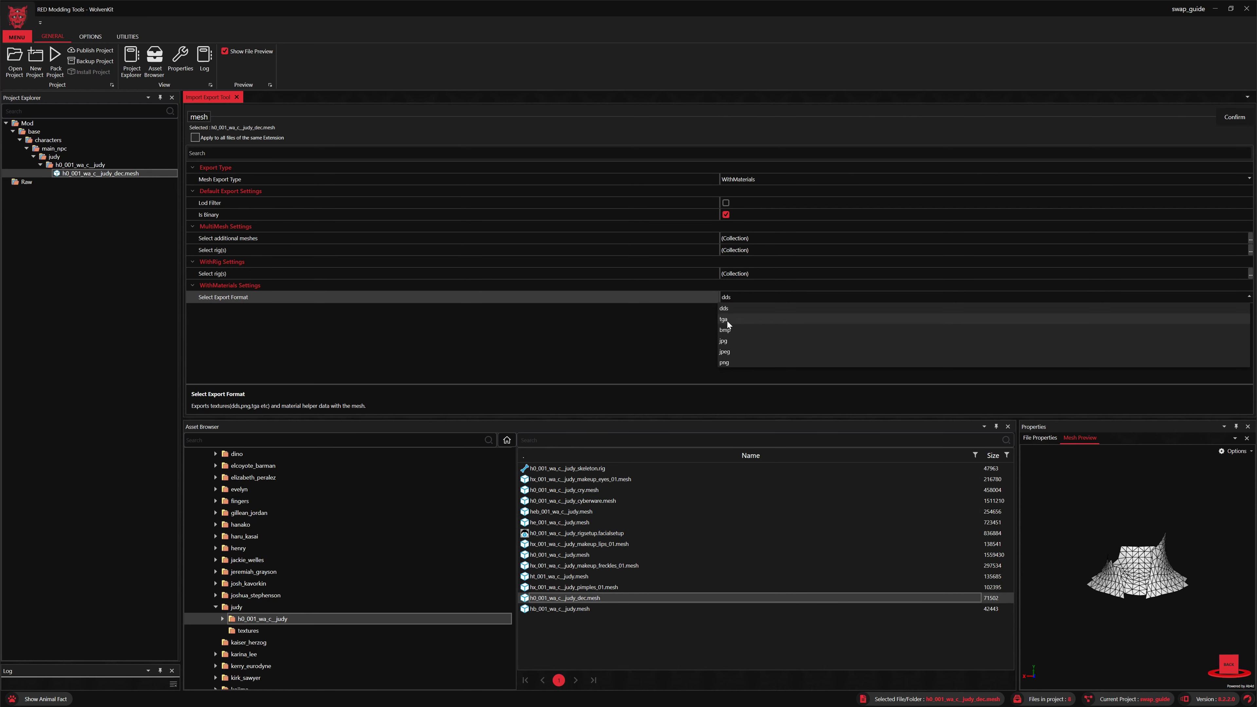
click(1233, 117)
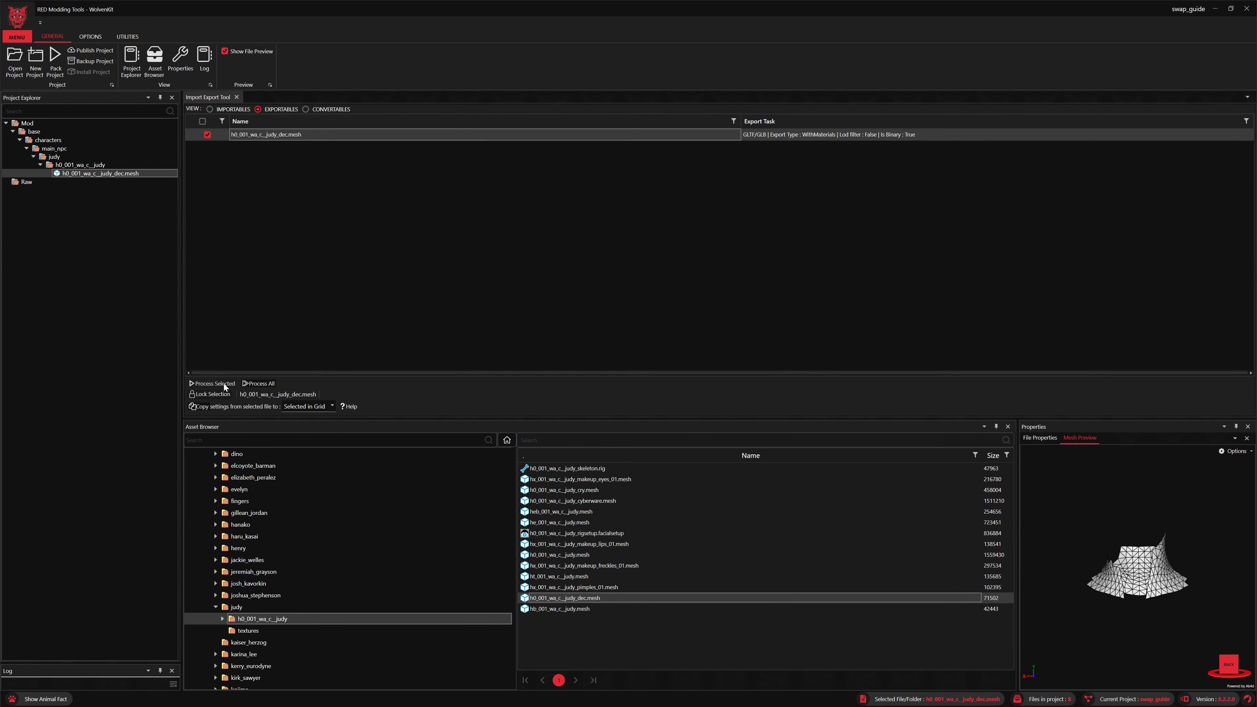
click(211, 383)
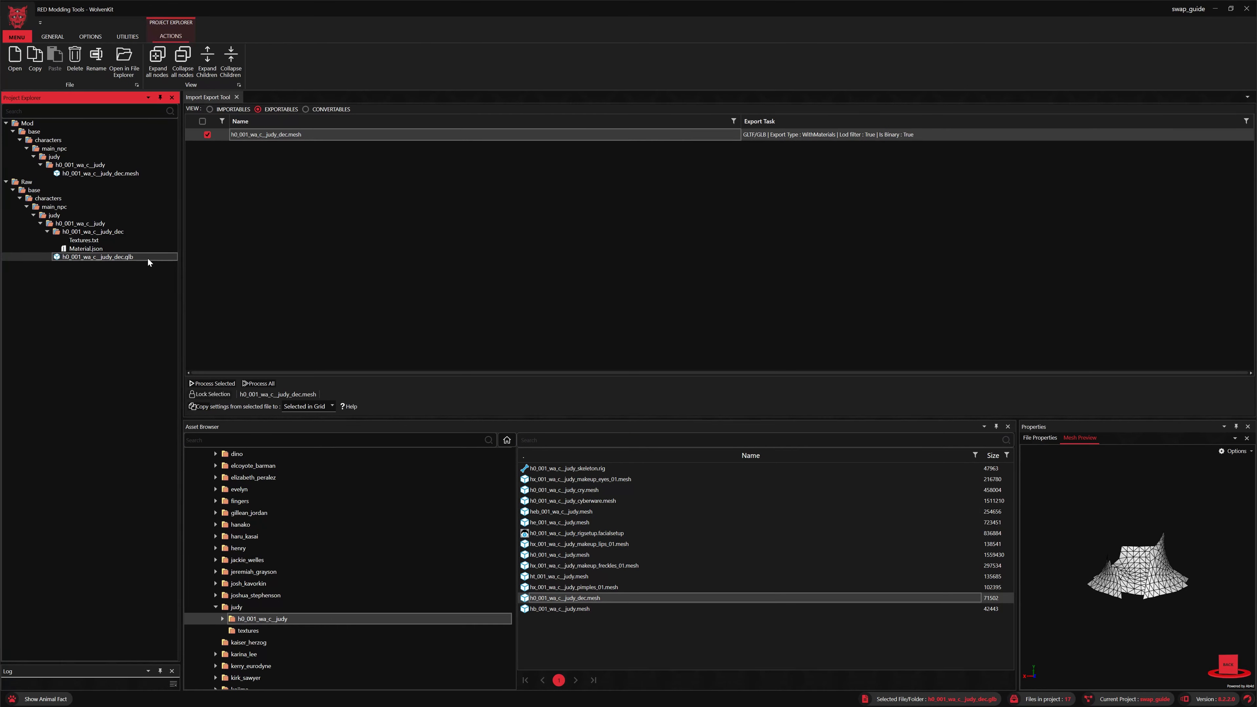
- Select the exported Material.json and show the raw files folder in File Explorer
click(85, 249)
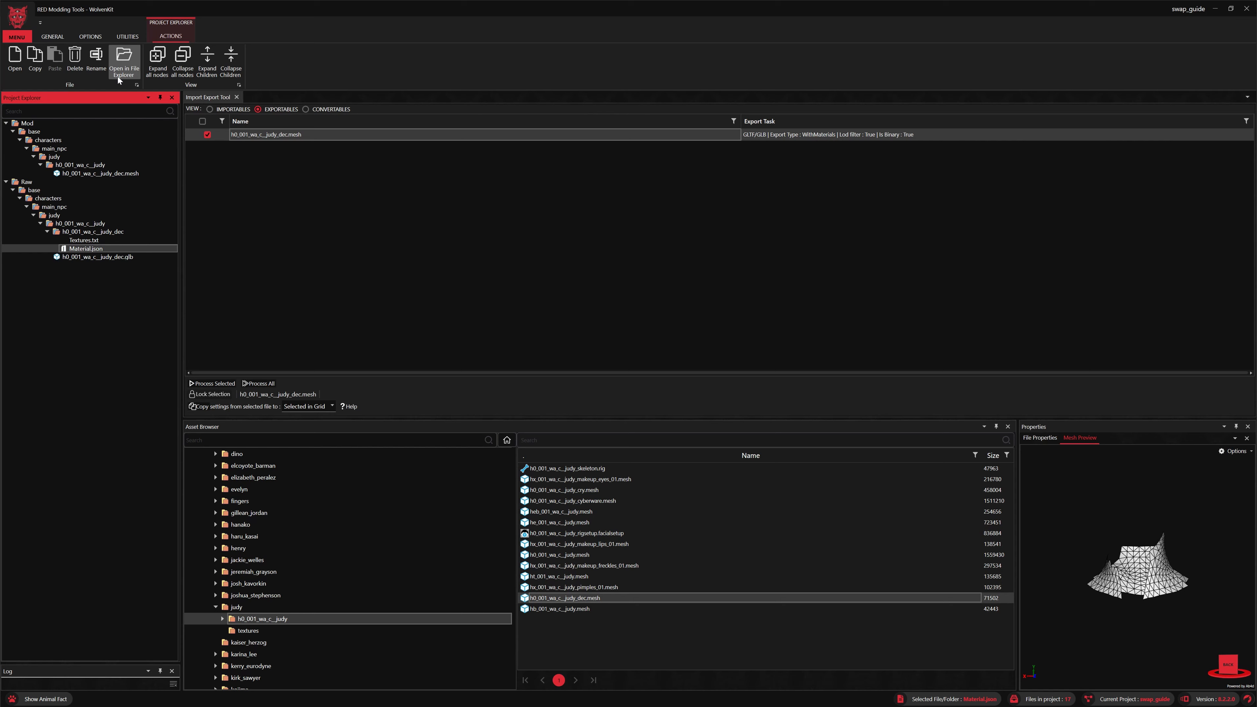
click(124, 64)
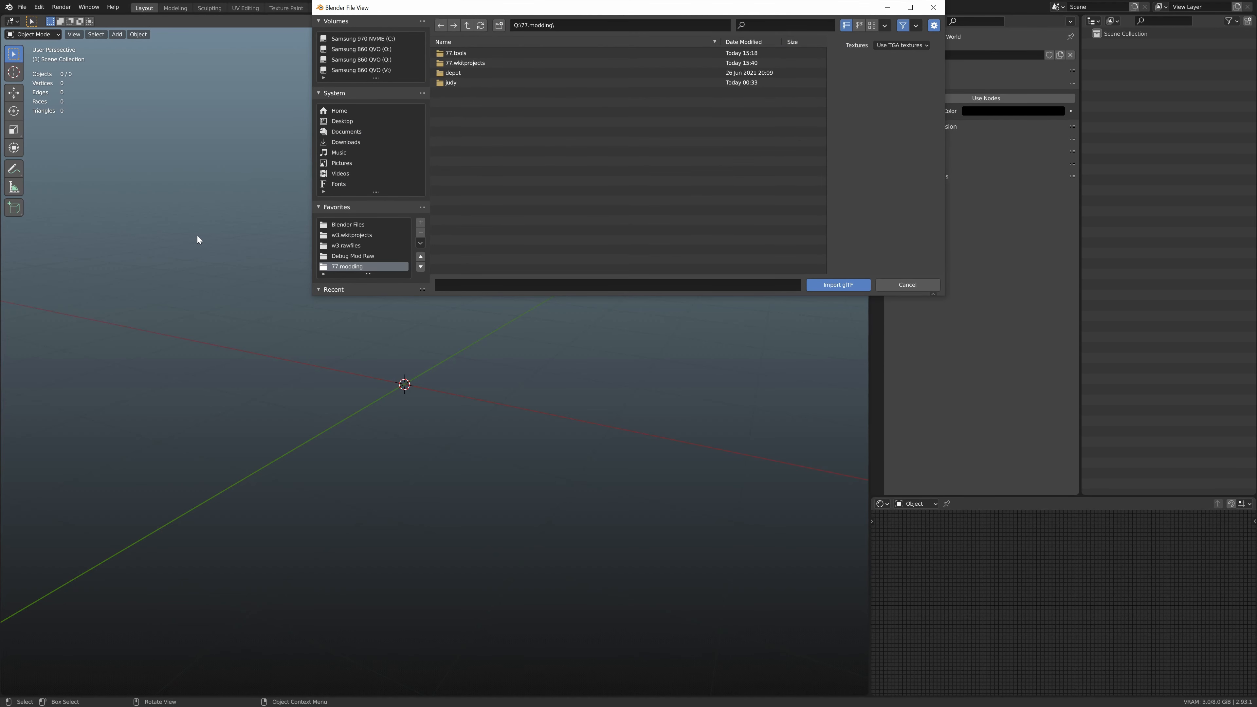
- Import h0_001_wa_c__judy_dec.glb from the swap_guide raw judy folder into the Blender scene
double_click(465, 63)
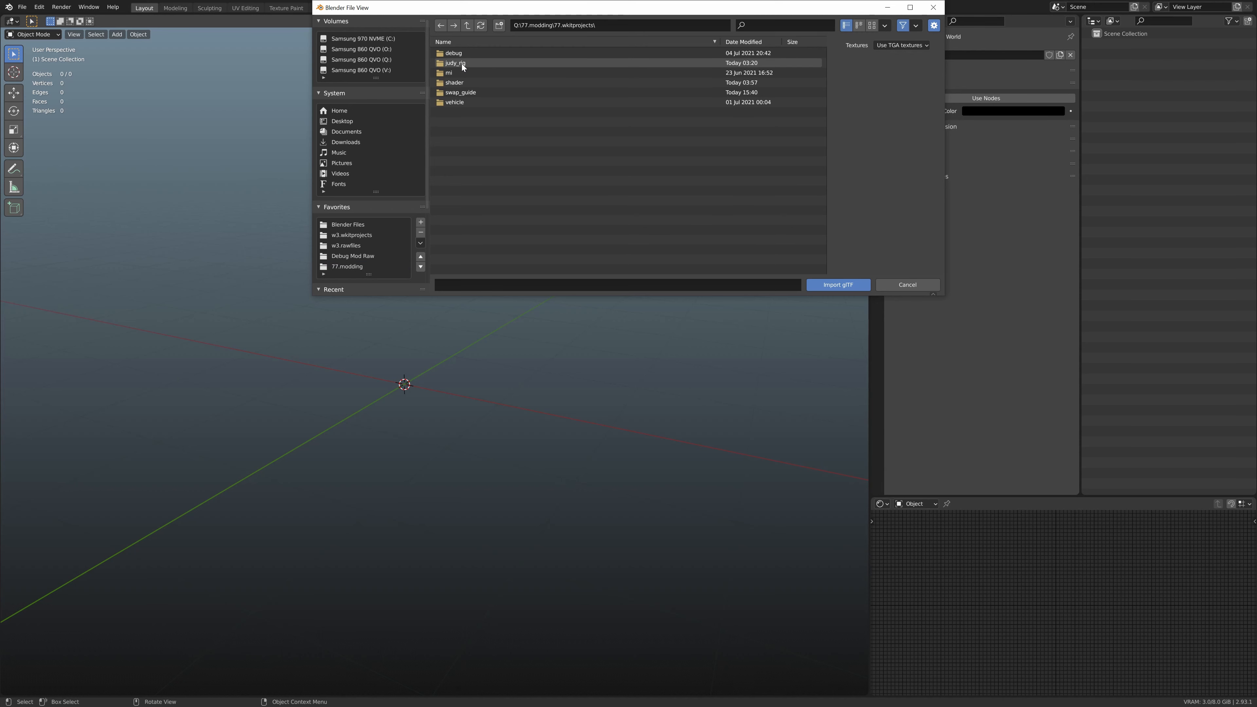
double_click(461, 92)
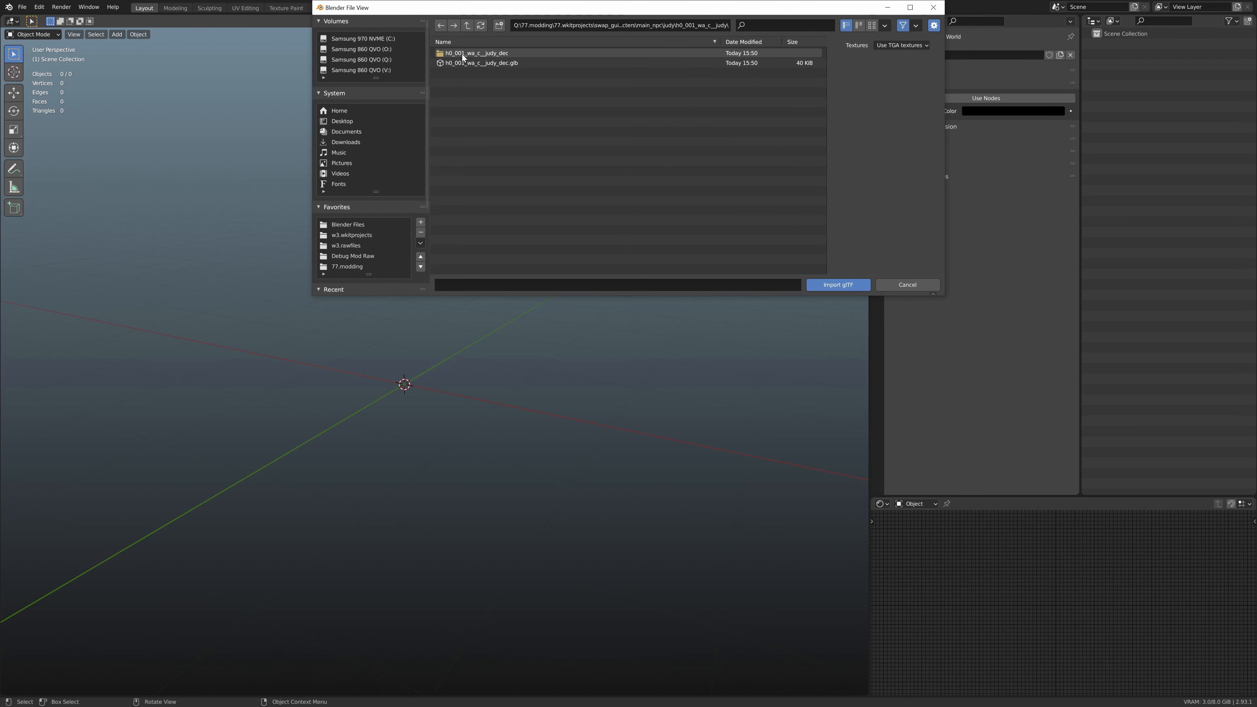
click(482, 63)
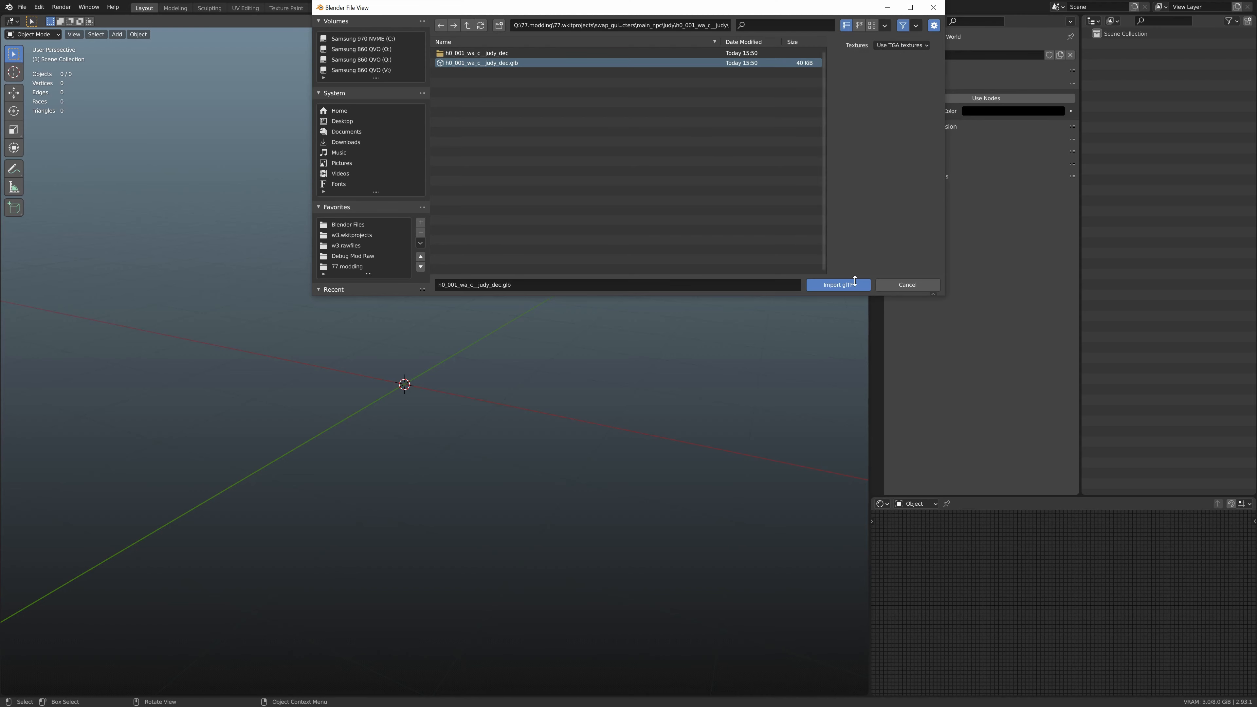
click(838, 285)
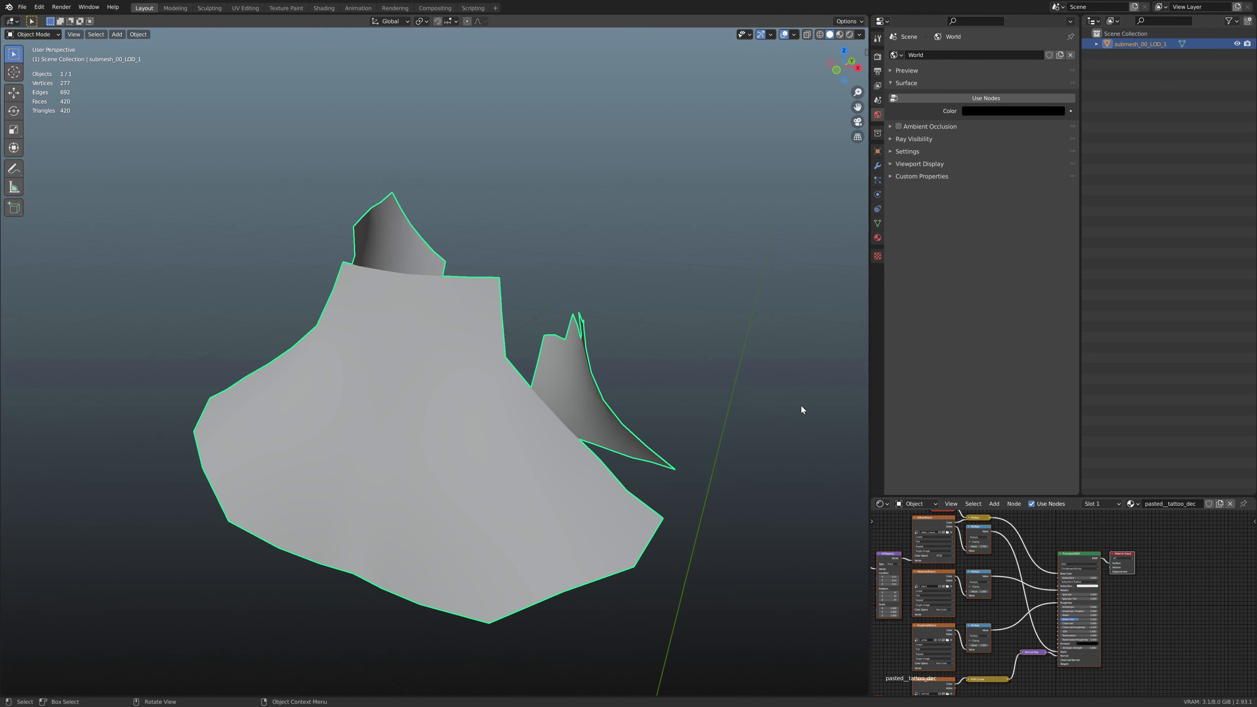
drag(802, 410, 664, 418)
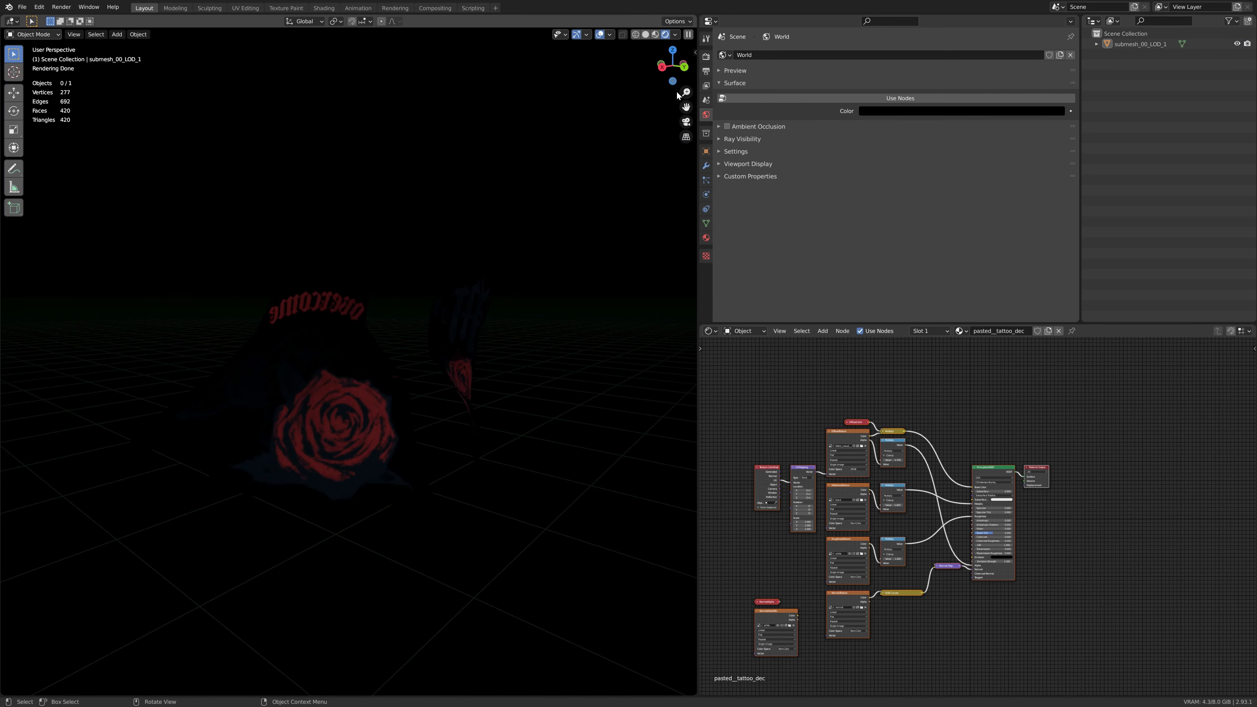
- Switch Blender's lower area from the 3D view to the UV Editor
click(962, 111)
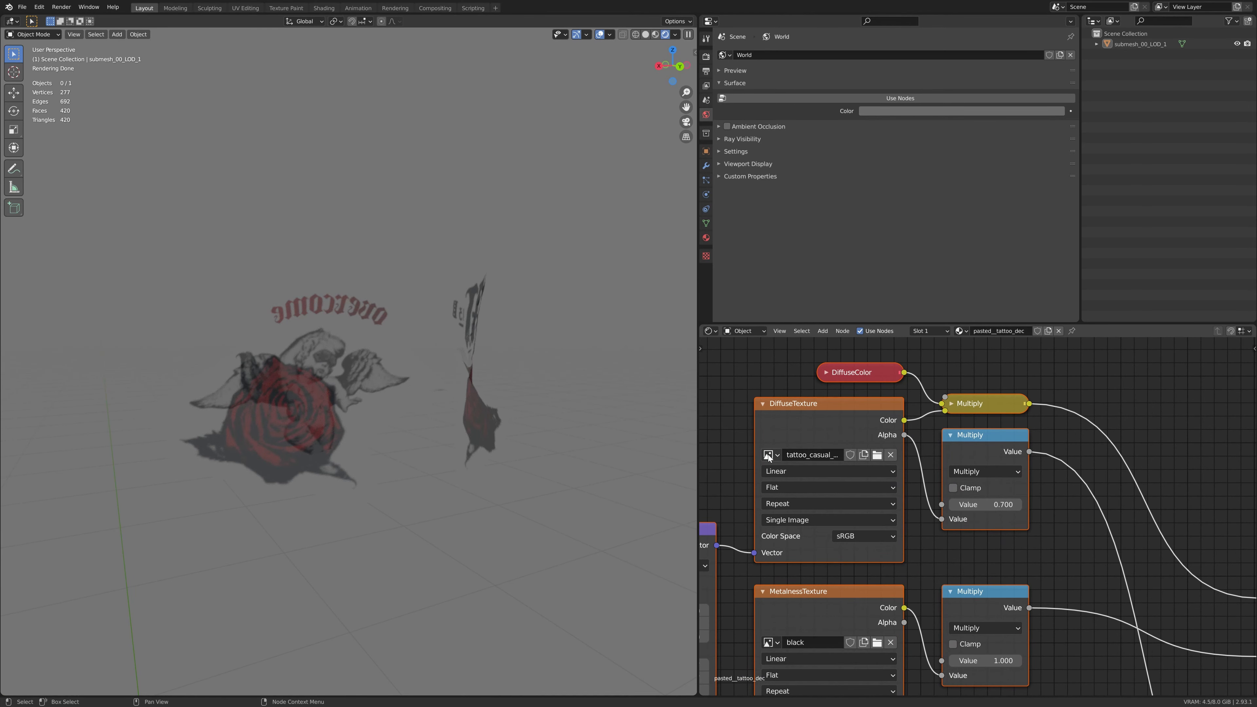
mouse_move(763, 543)
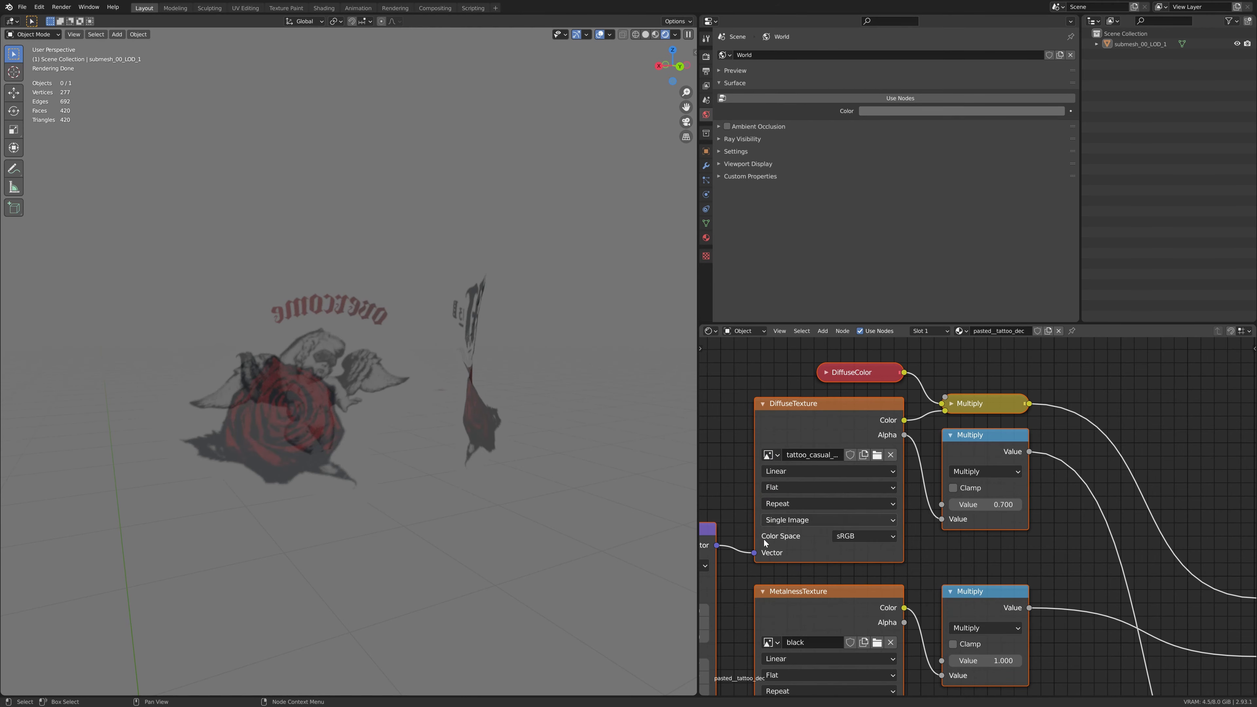
click(14, 403)
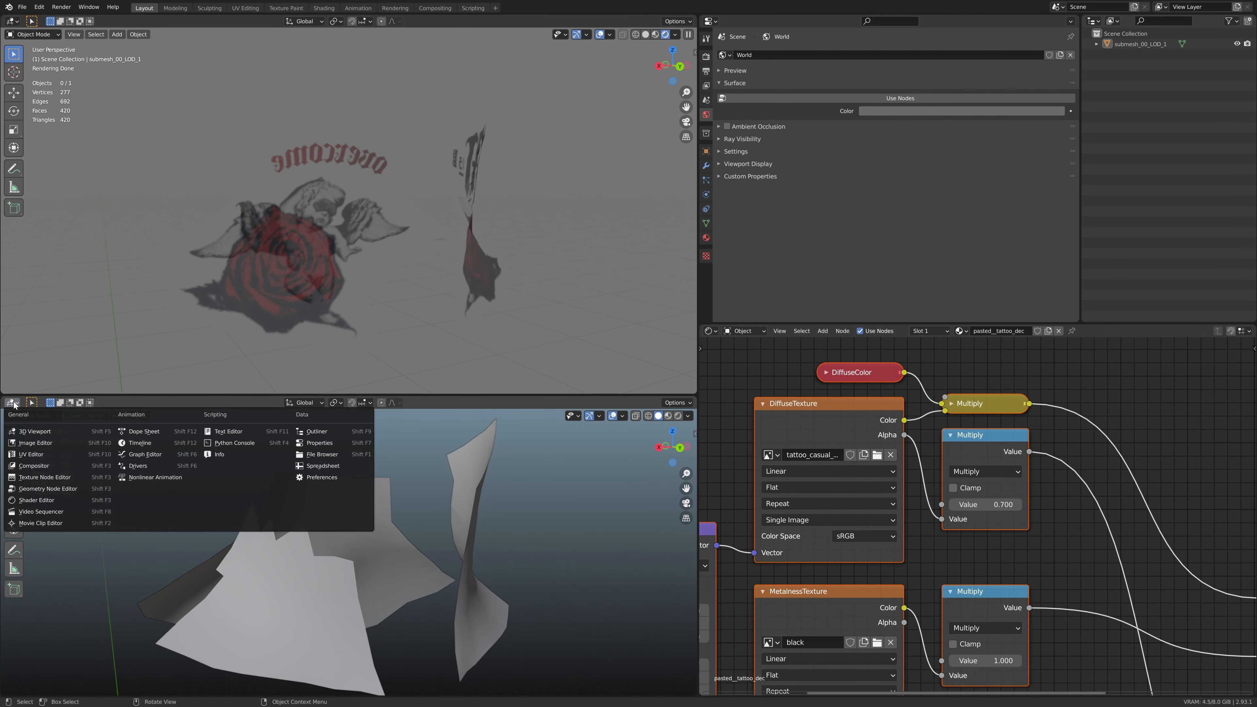
click(35, 442)
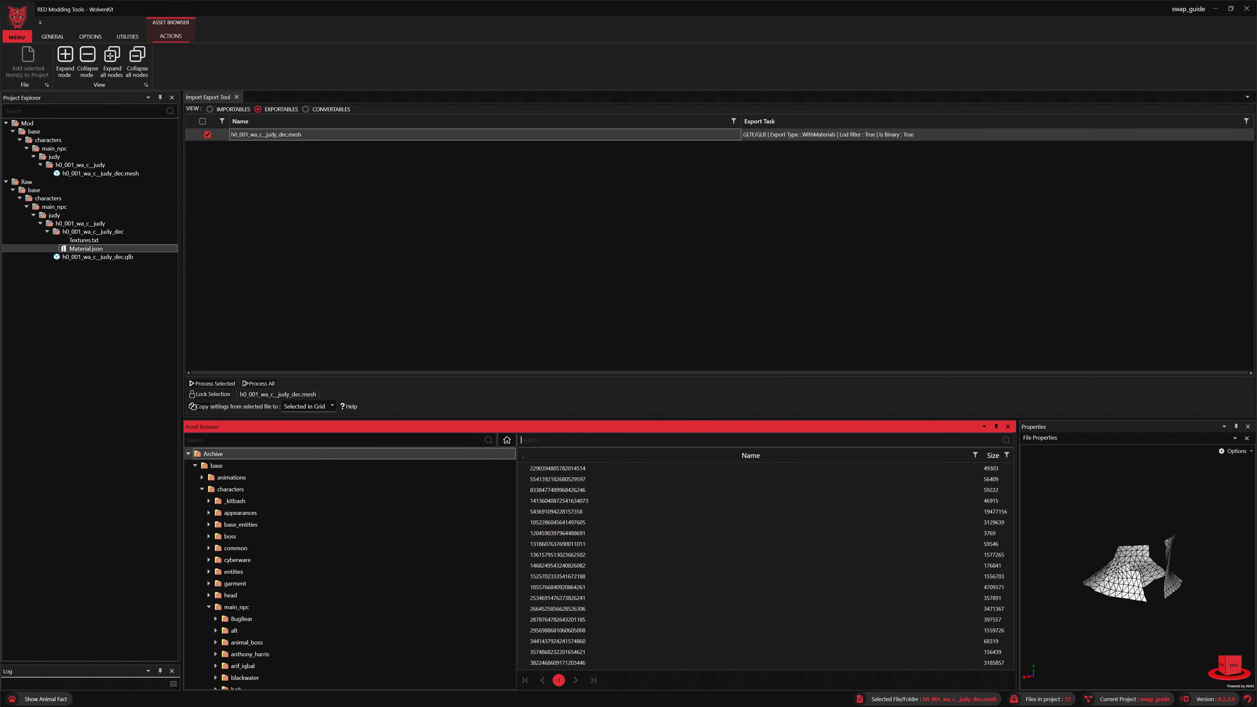
- Search 'tattoo', preview tattoo_casual_d07.xbm and add it to the project
text(tattoo_casual)
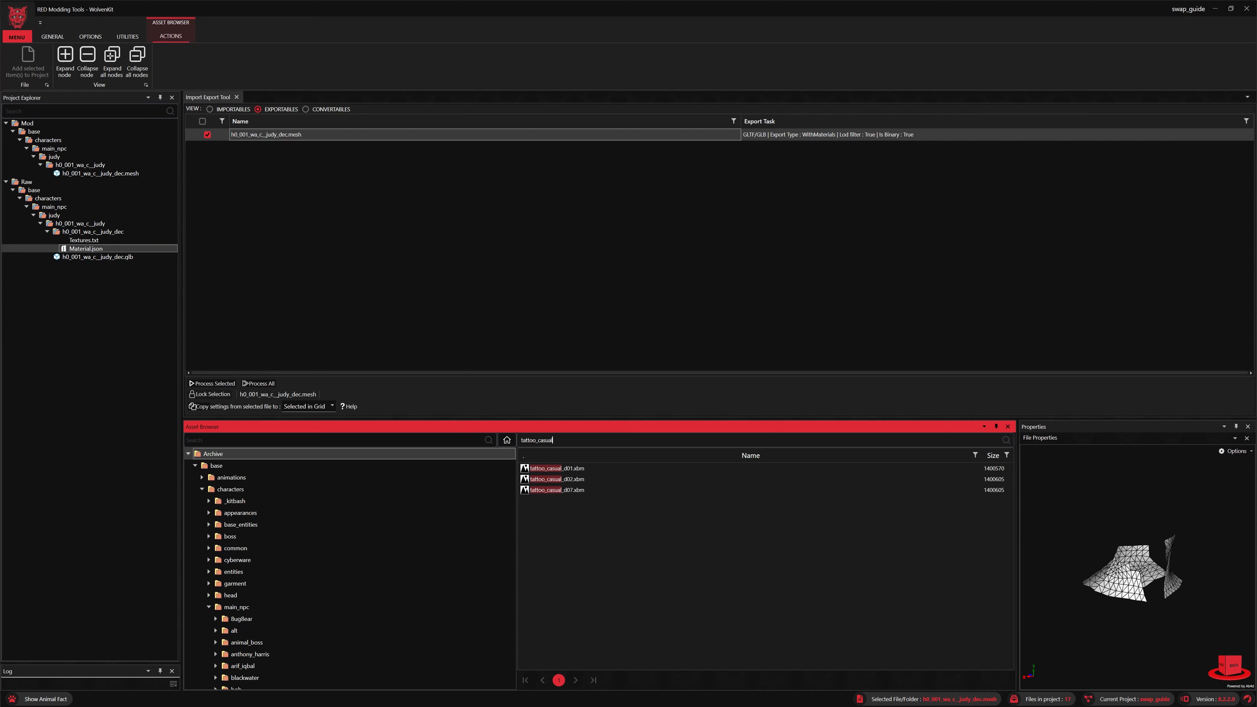
click(555, 490)
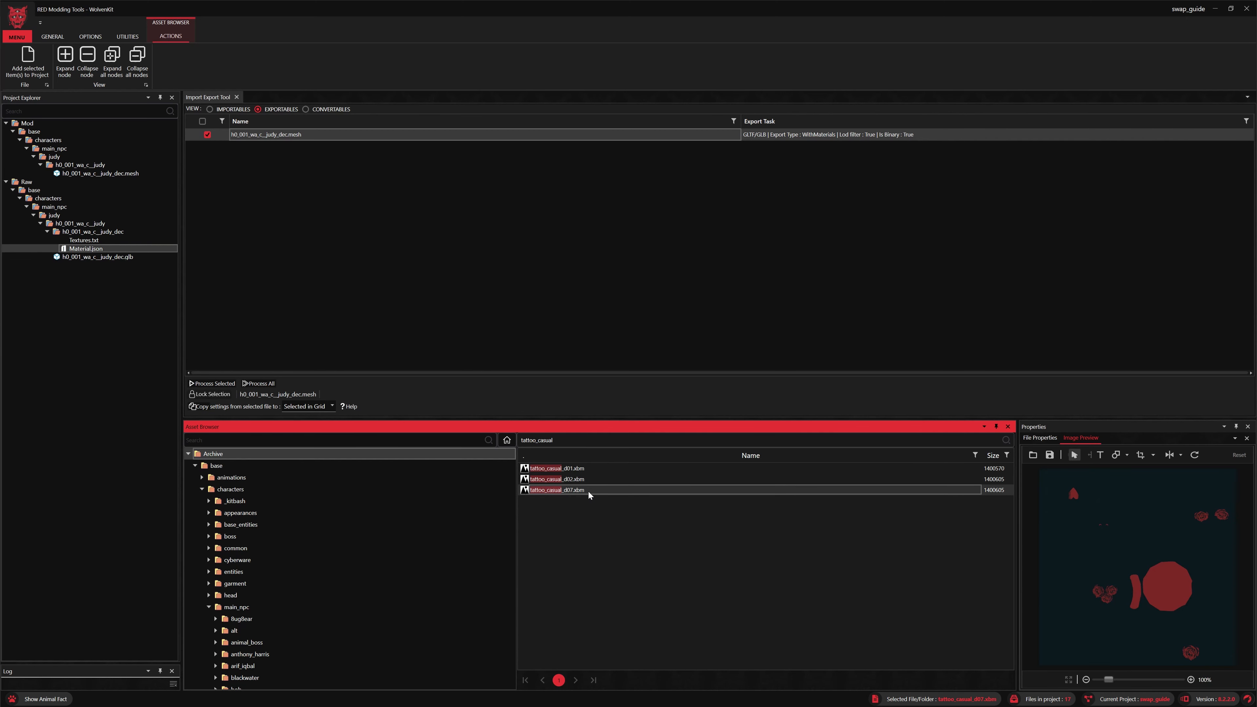
mouse_move(569, 493)
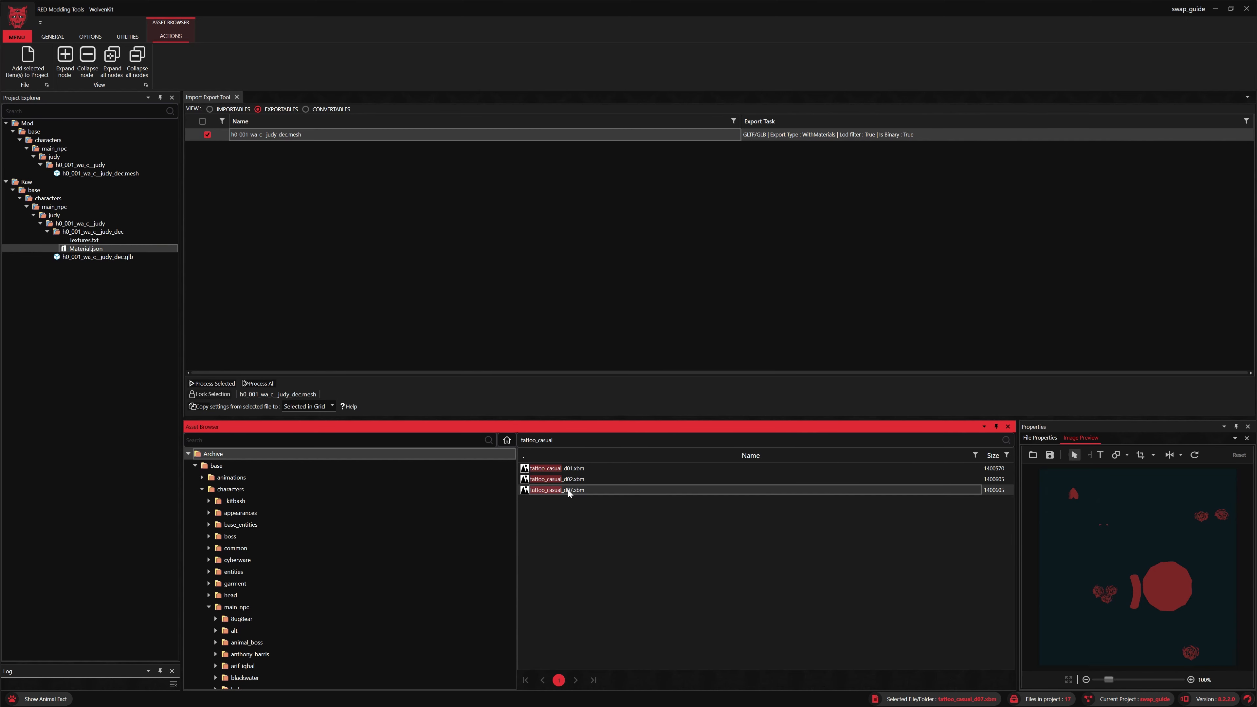
double_click(565, 490)
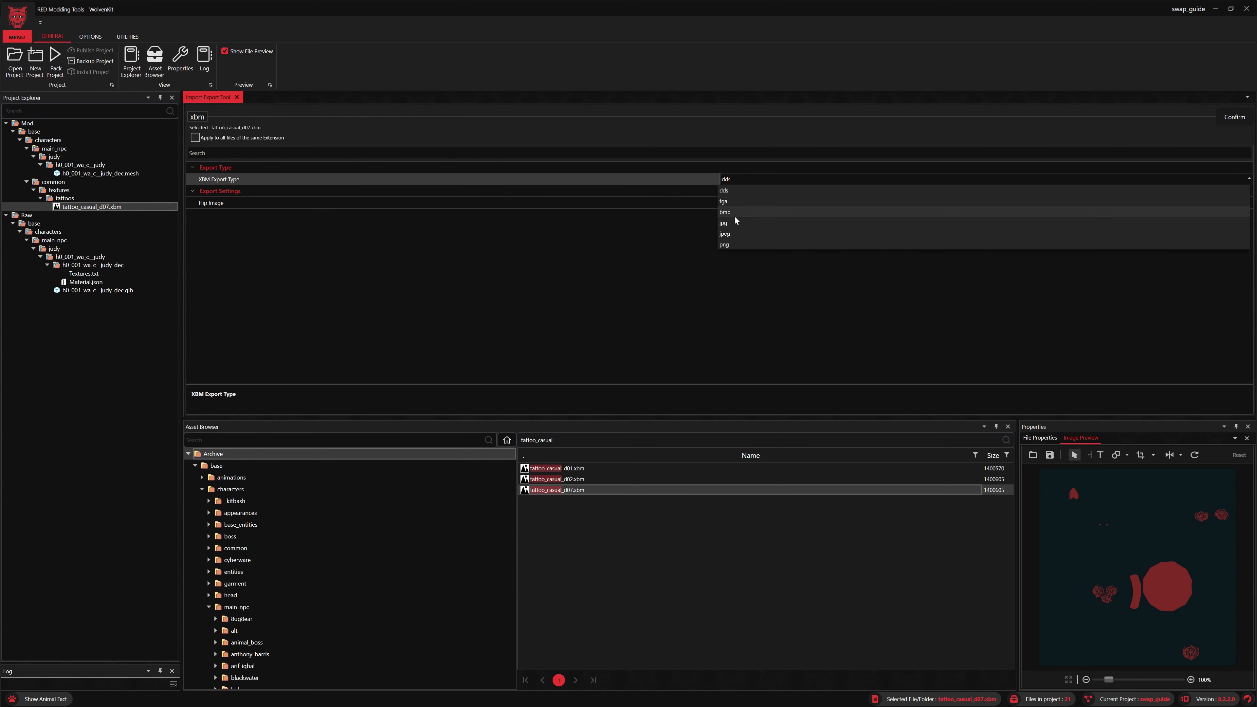
- Export tattoo_casual_d07 with XBM Export Type set to tga via Process Selected
click(725, 201)
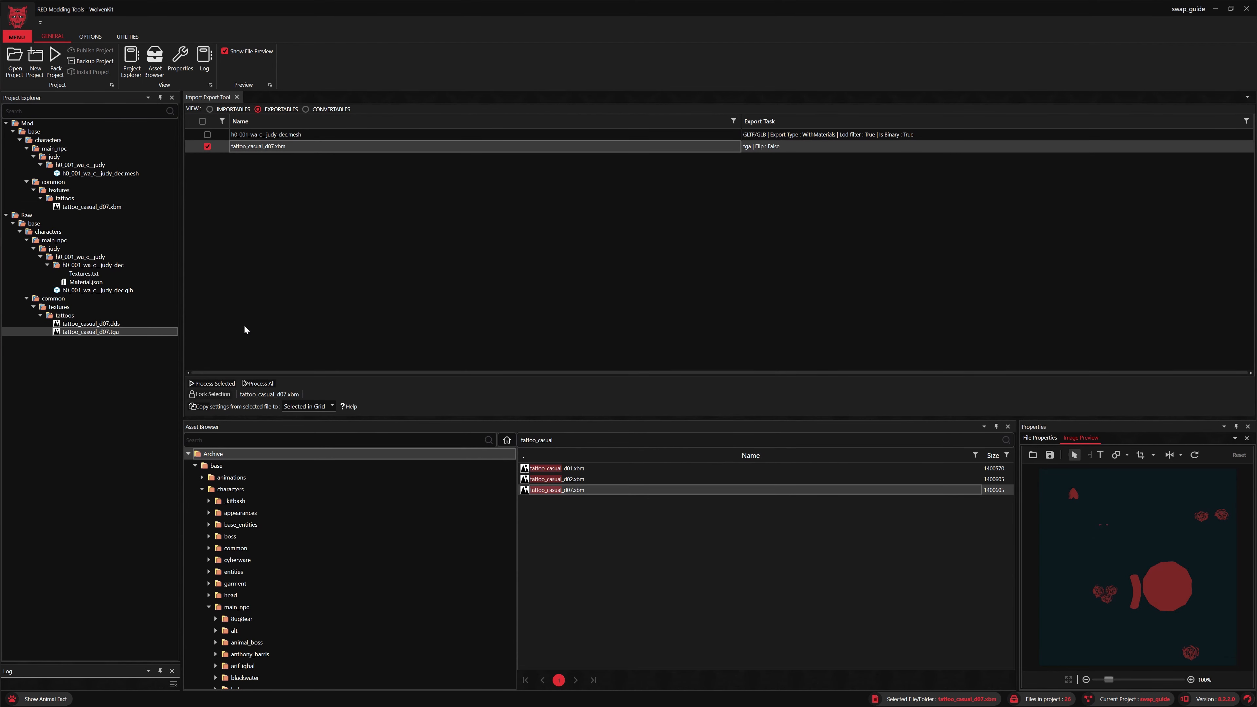
click(89, 332)
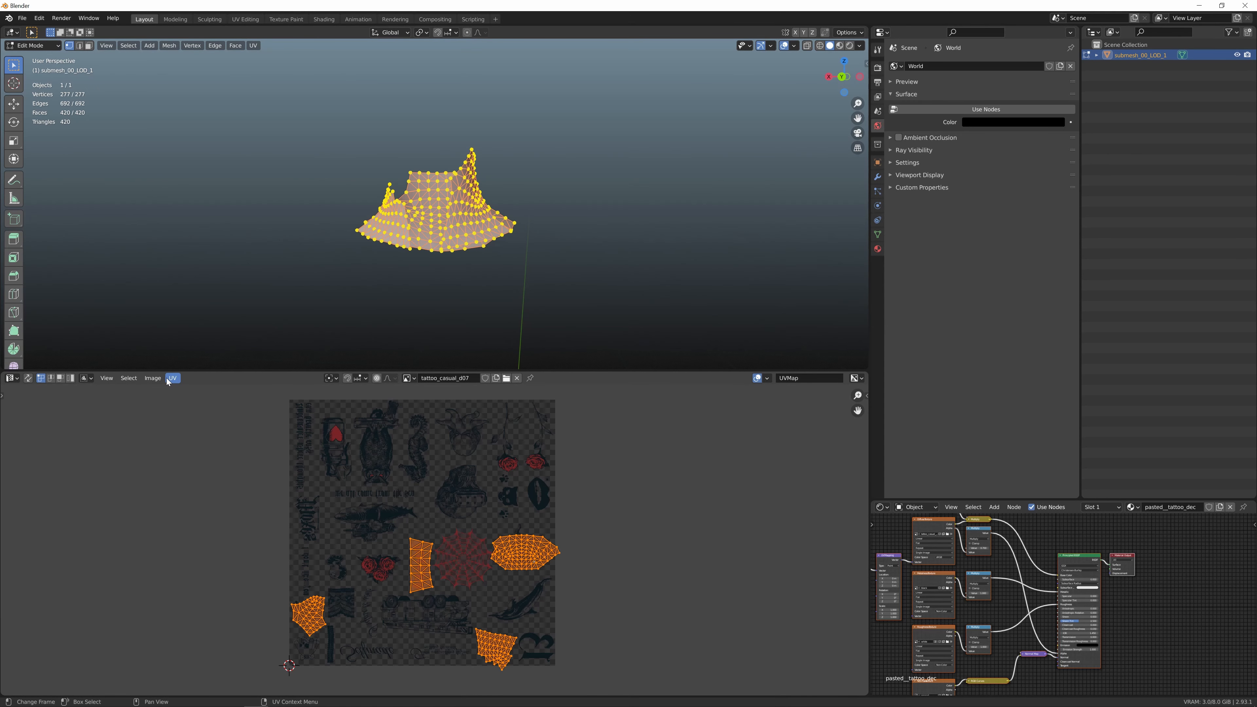
- Export the decal's UV layout as a .png into the swap_guide raw tattoos folder
click(172, 378)
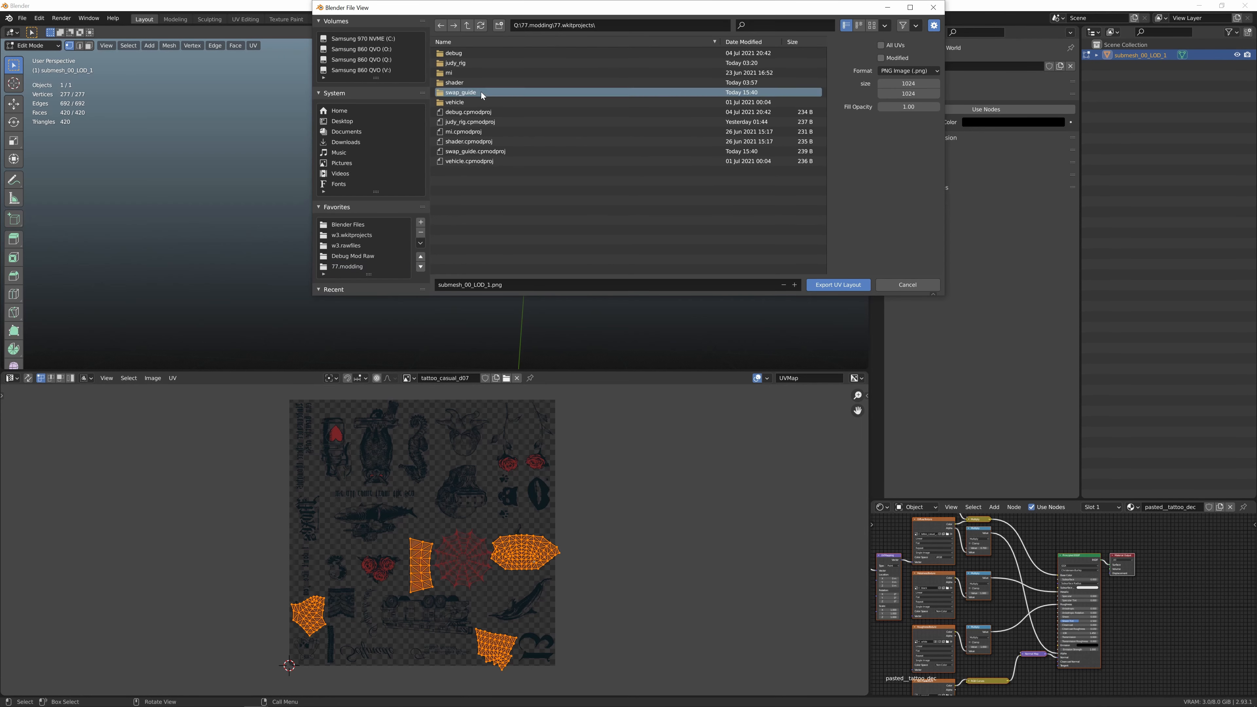
double_click(461, 92)
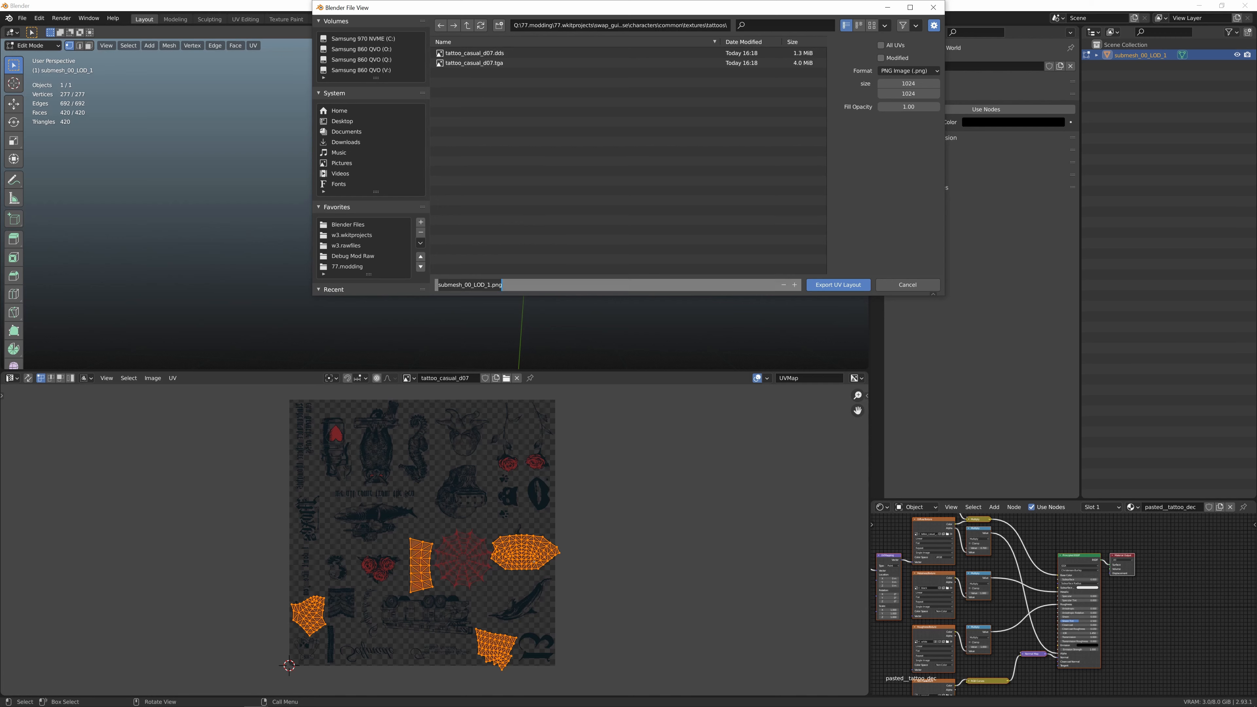
text(.png)
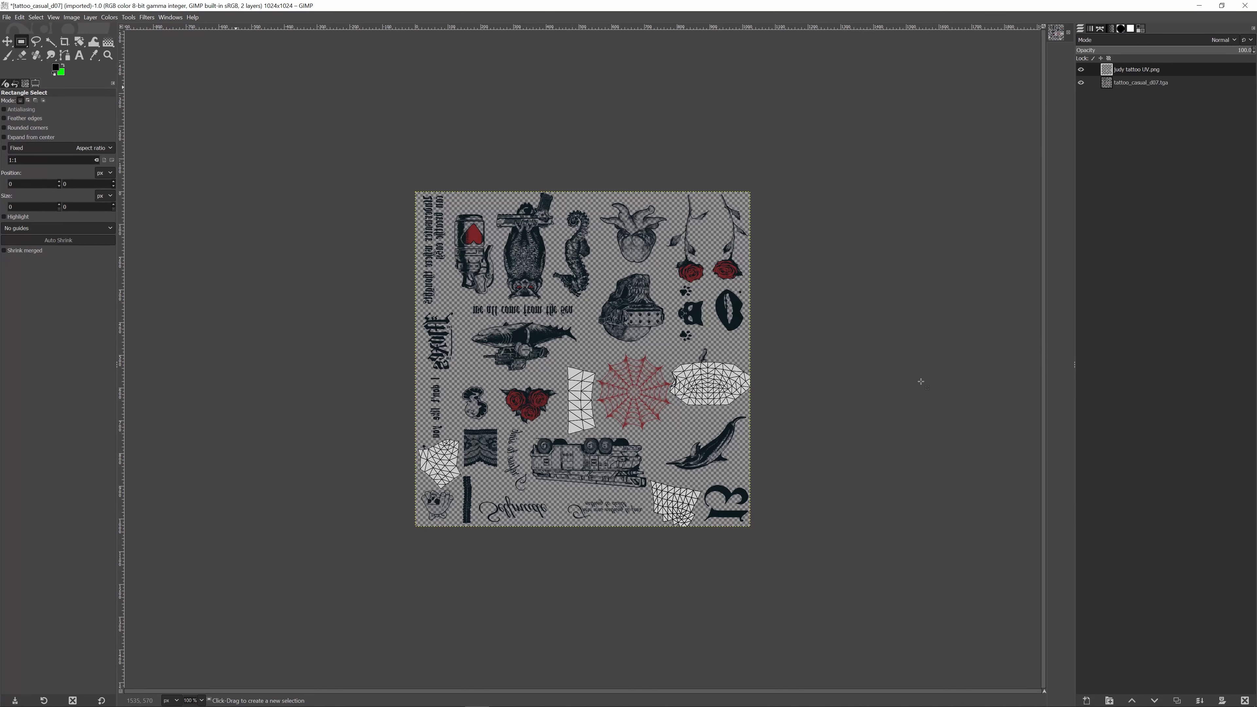
- Bring in wkit_sammy.svg as a layer and move the logo onto the neck UV island beside the 13
click(7, 42)
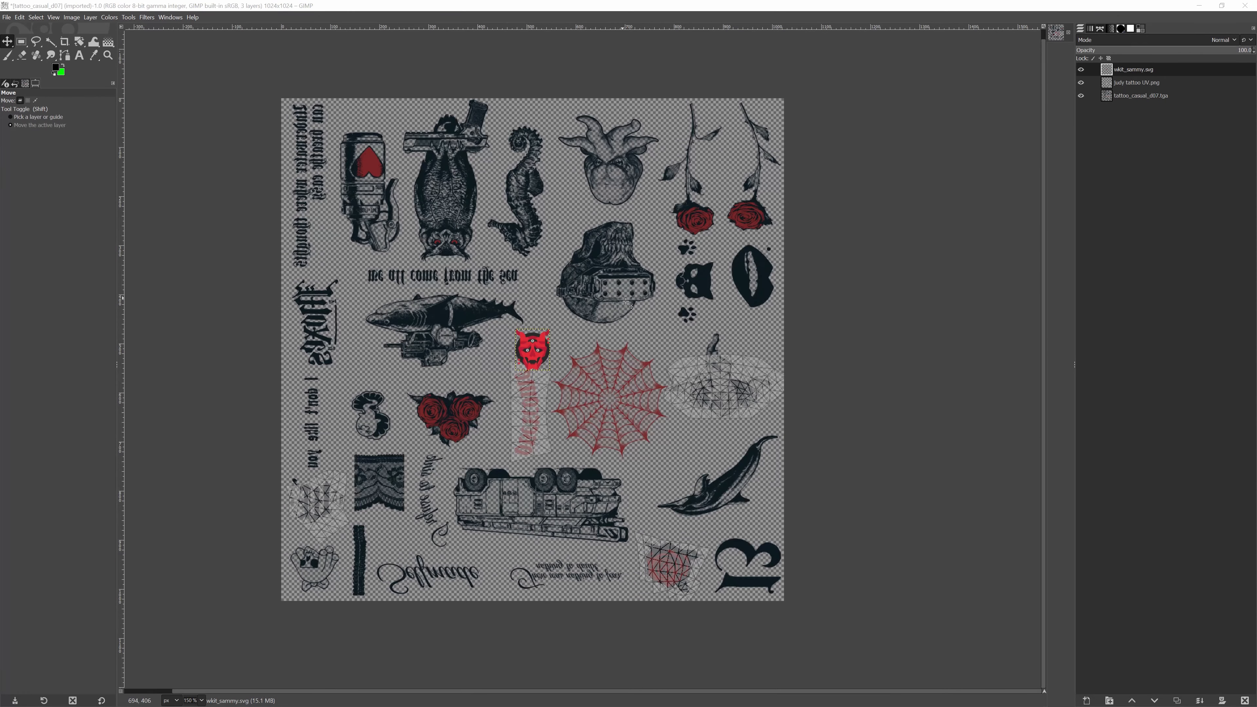
mouse_move(226, 86)
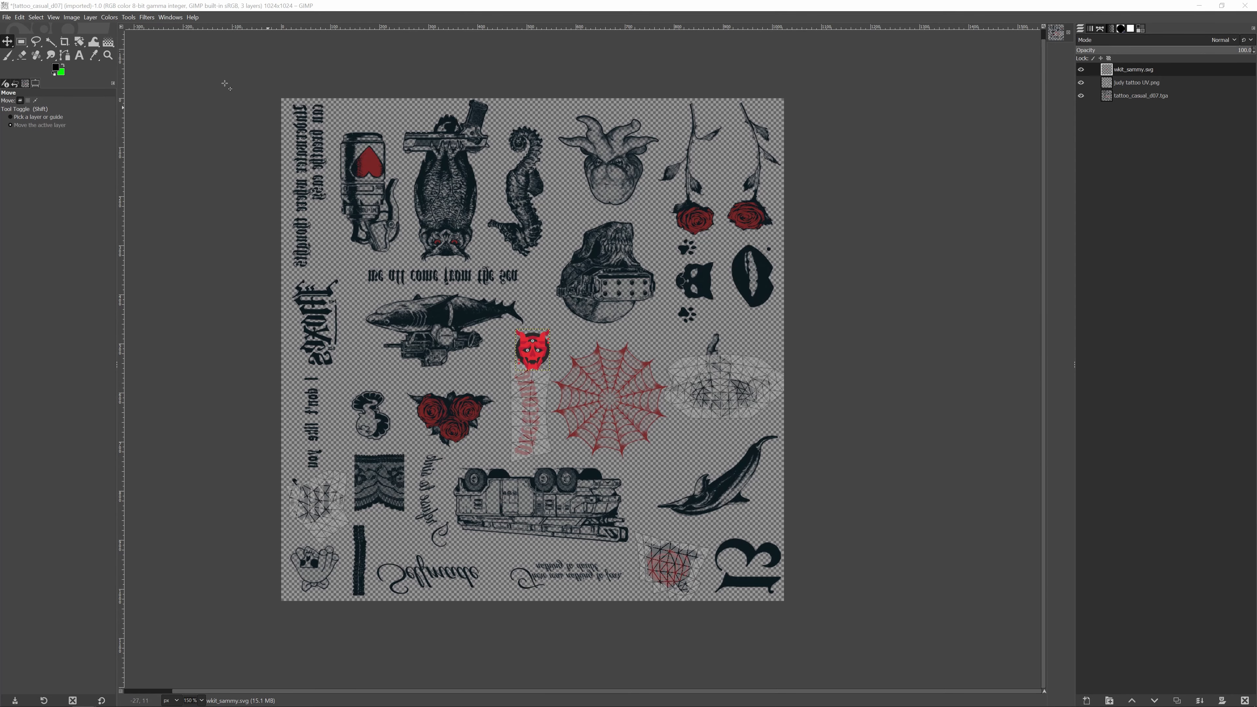
click(91, 17)
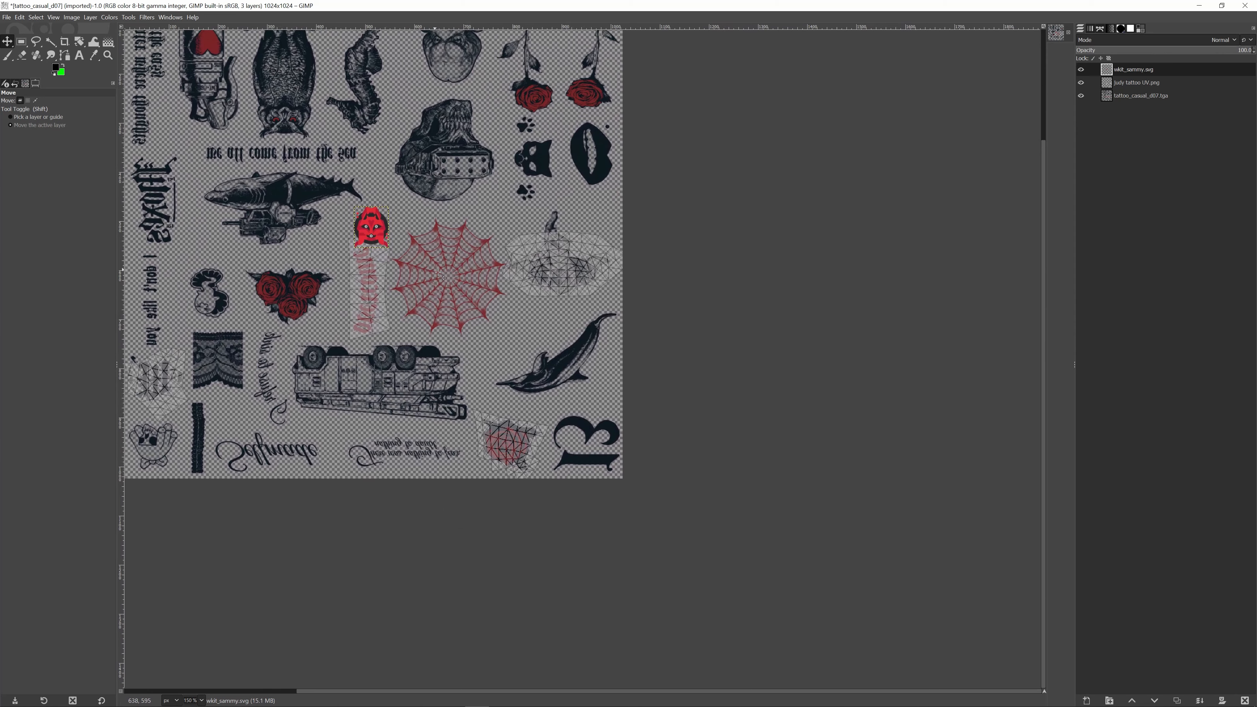
drag(371, 228, 514, 440)
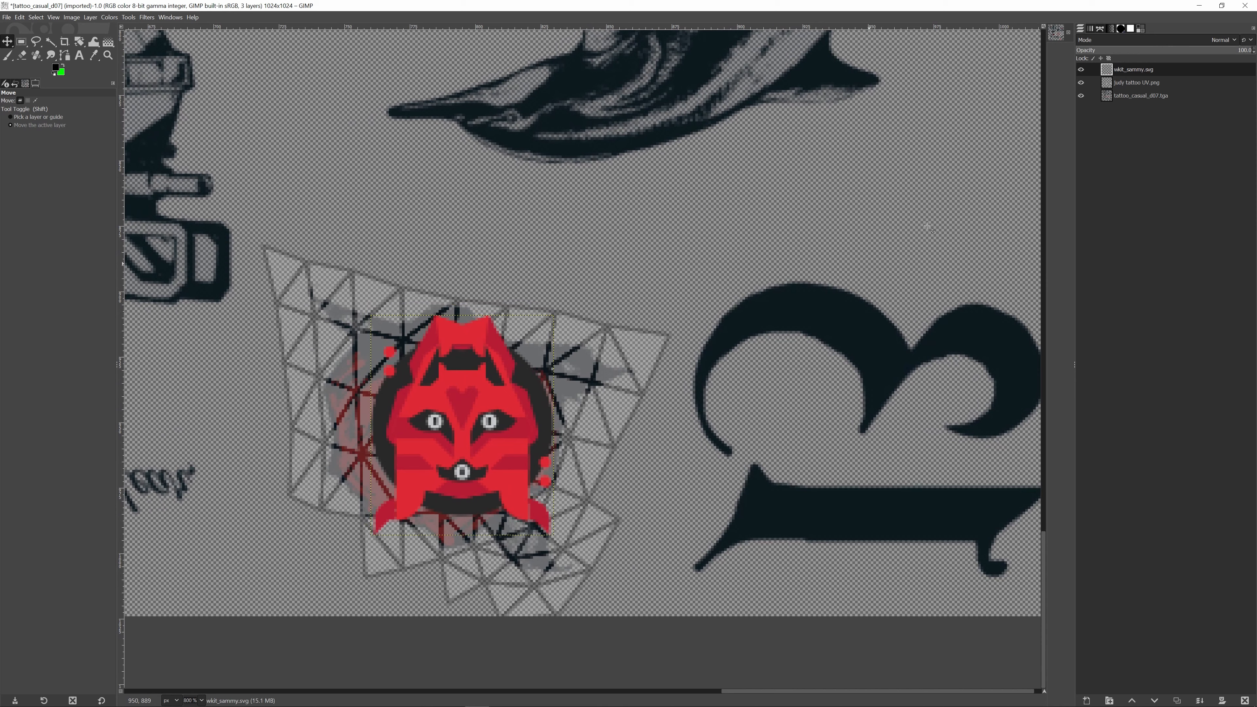
click(1135, 82)
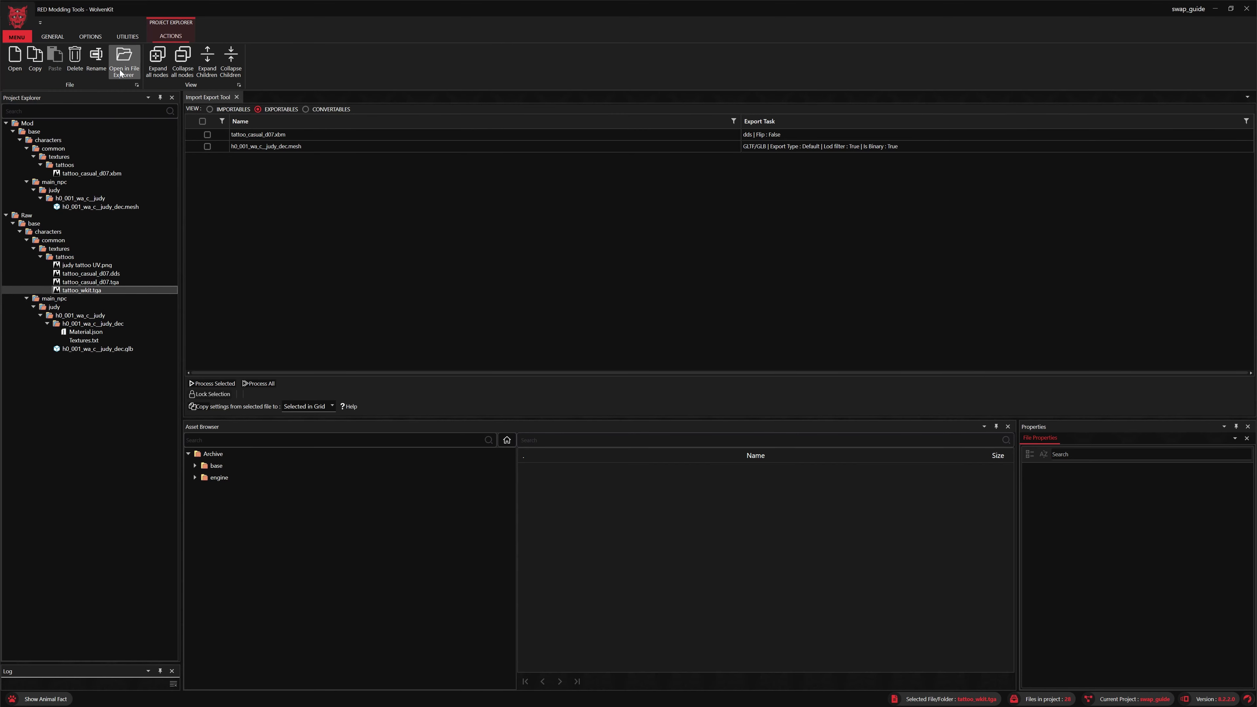
- Show the raw tattoos folder in File Explorer and open tattoo_wkit.tga in paint.net as its own image
click(125, 56)
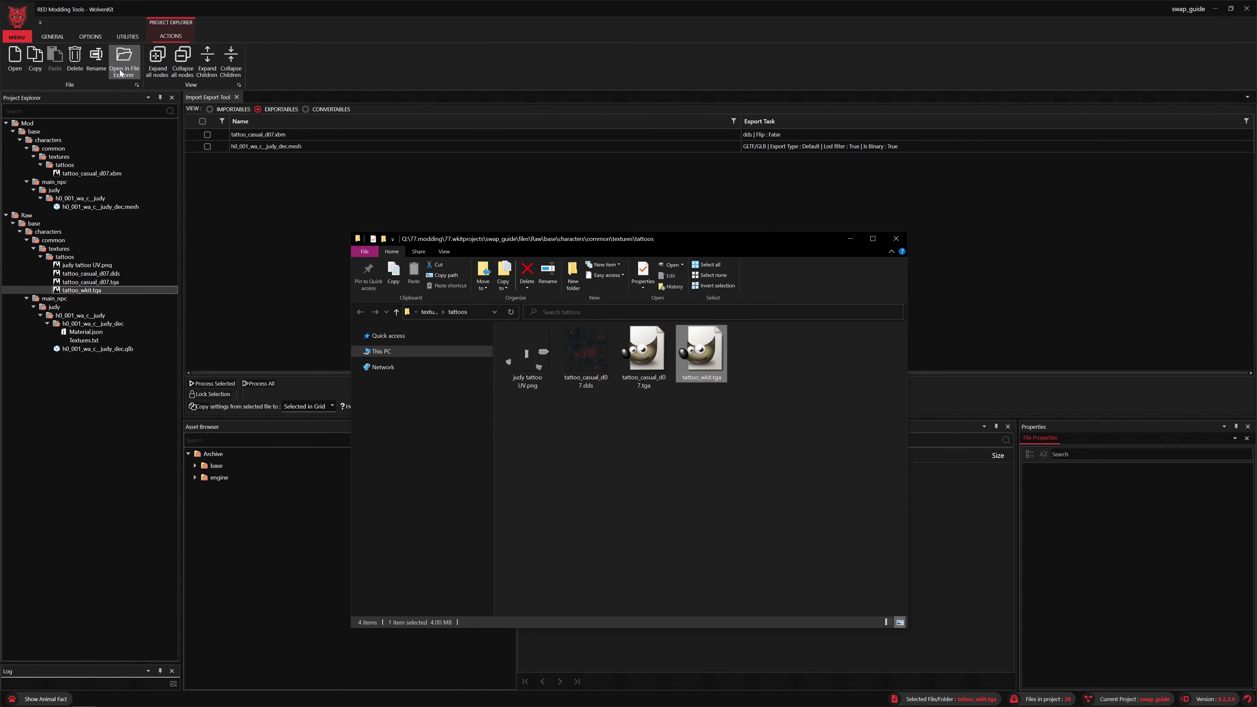
mouse_move(678, 247)
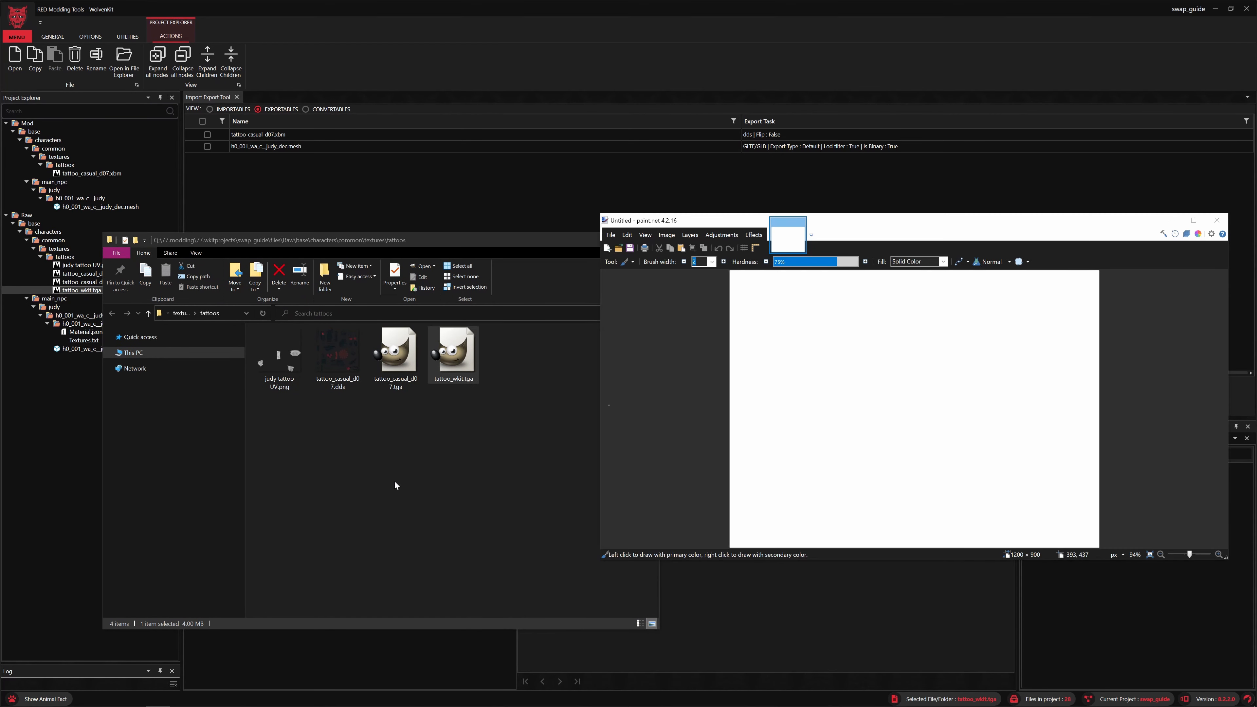
mouse_move(467, 400)
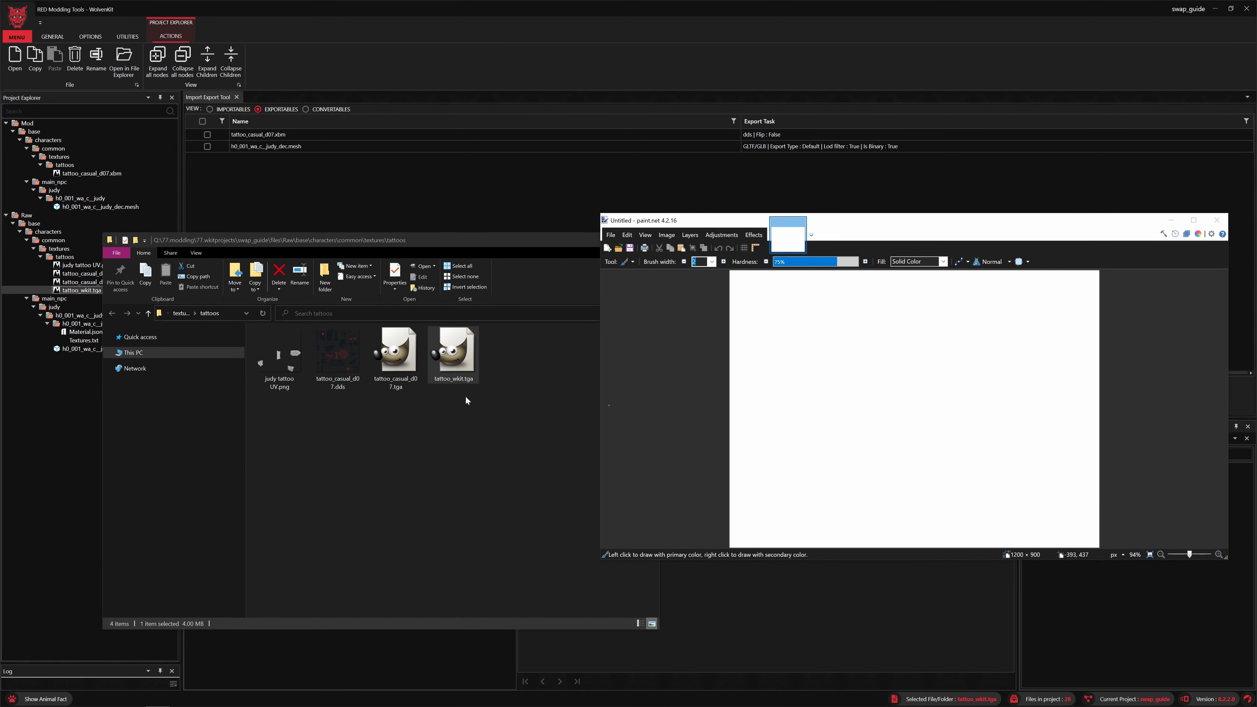
drag(453, 345, 914, 400)
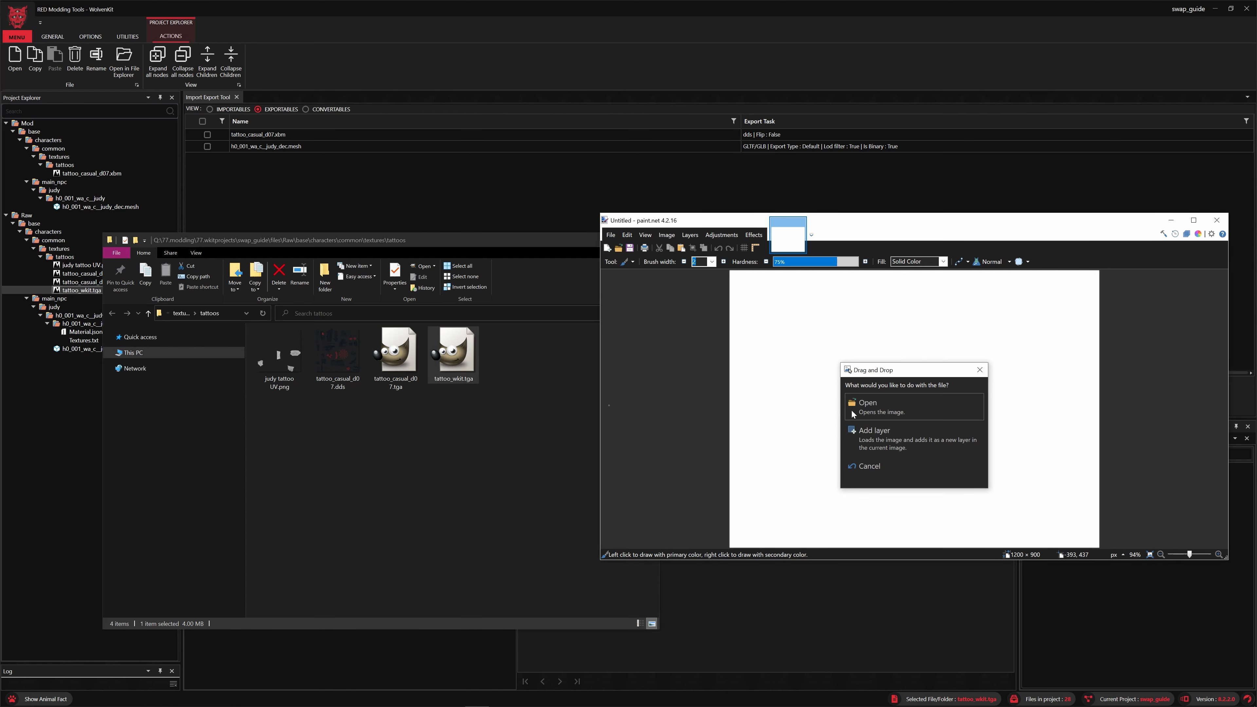
click(868, 403)
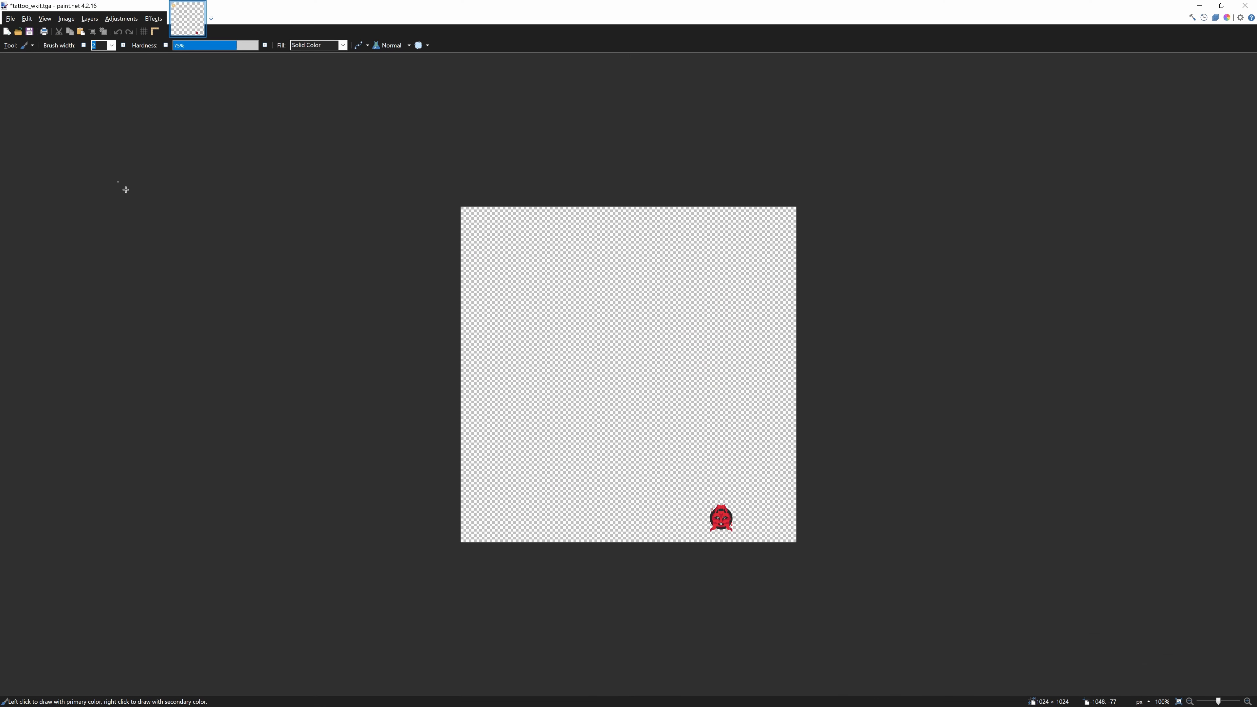
- Save the logo texture from paint.net as tattoo_wkit.dds in DirectDraw Surface format
click(11, 19)
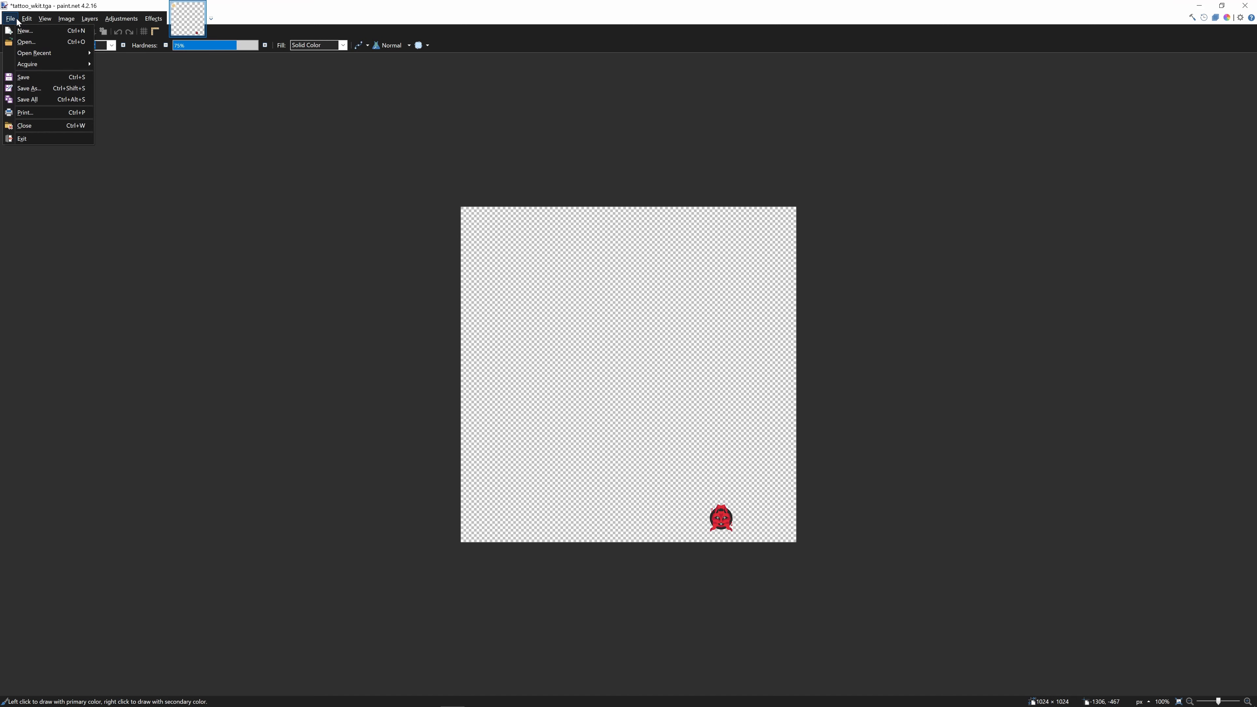
click(28, 88)
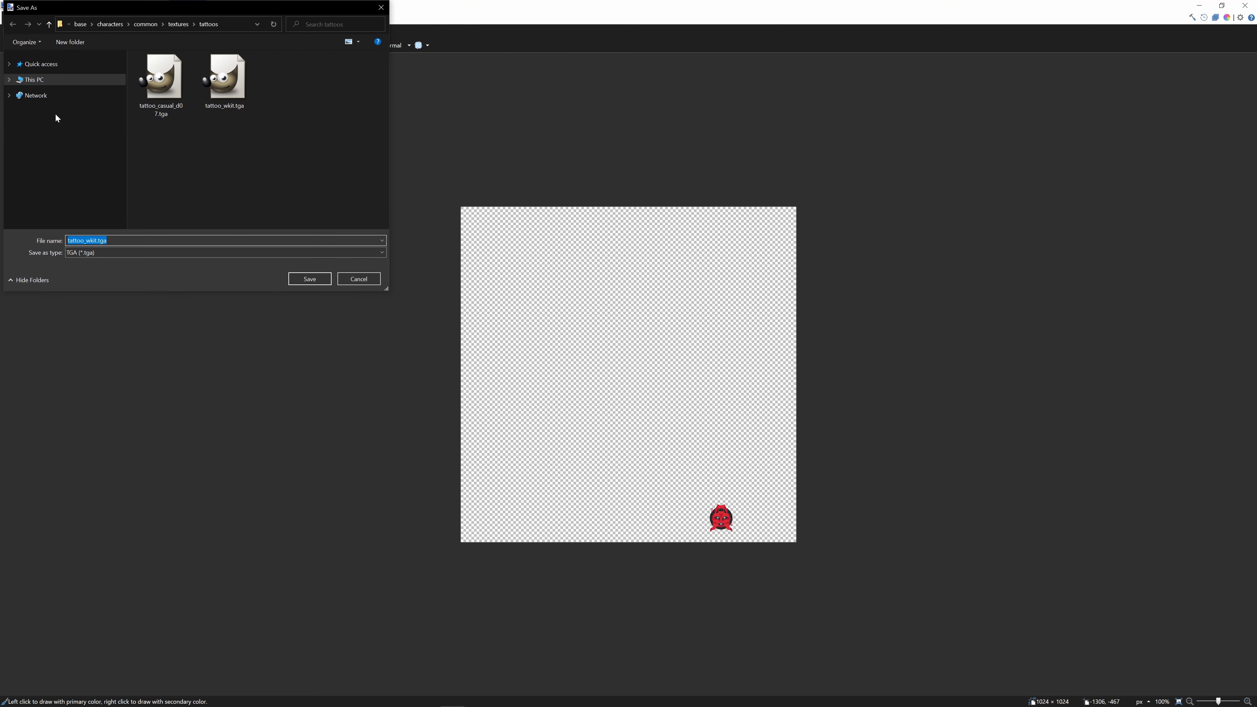
click(225, 253)
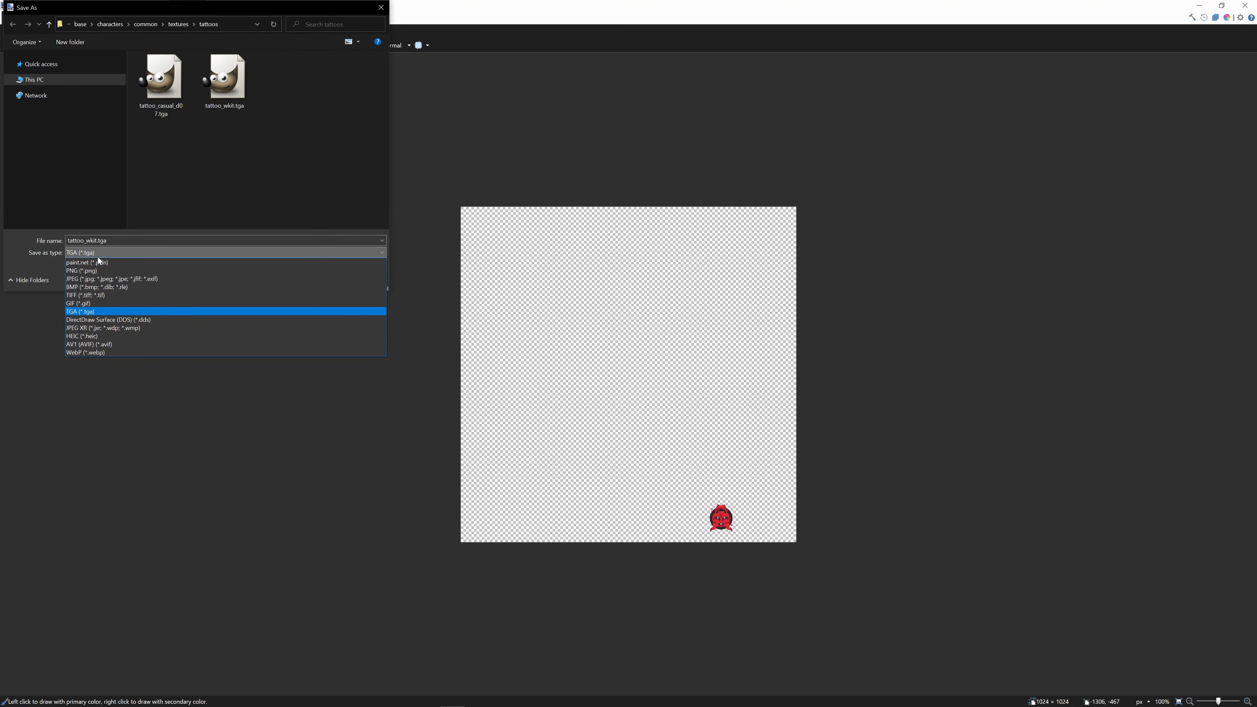
click(106, 319)
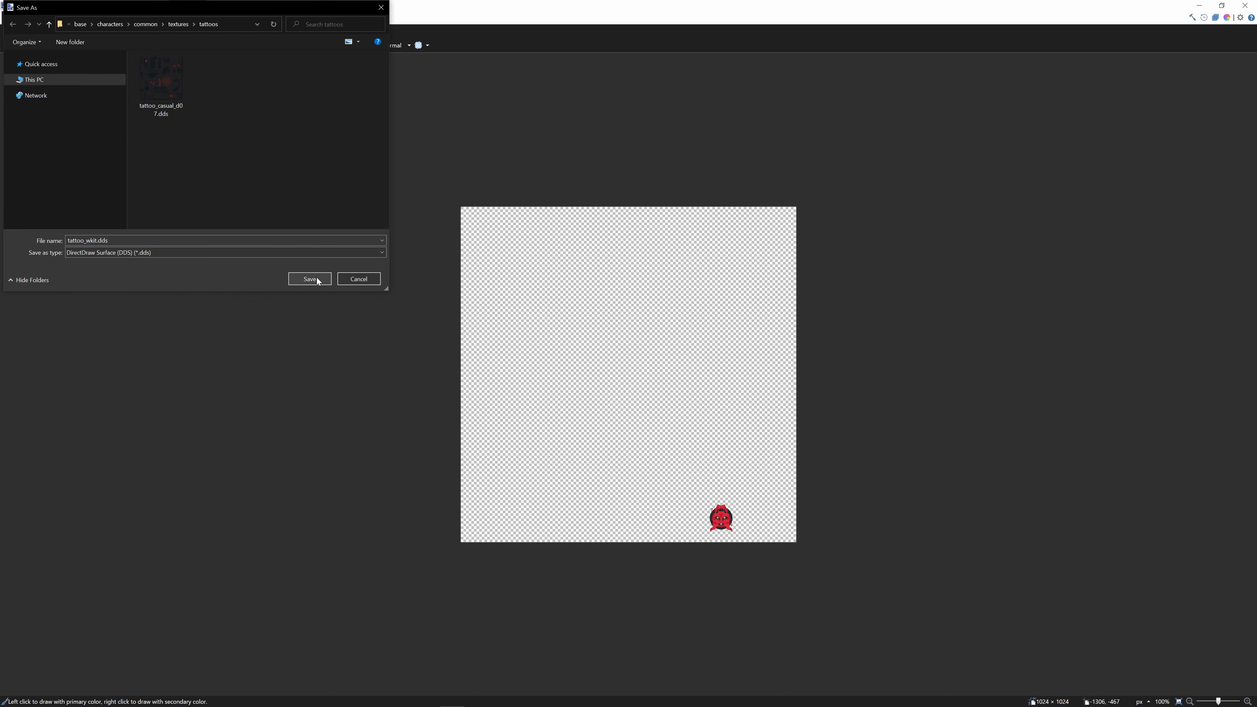
click(309, 278)
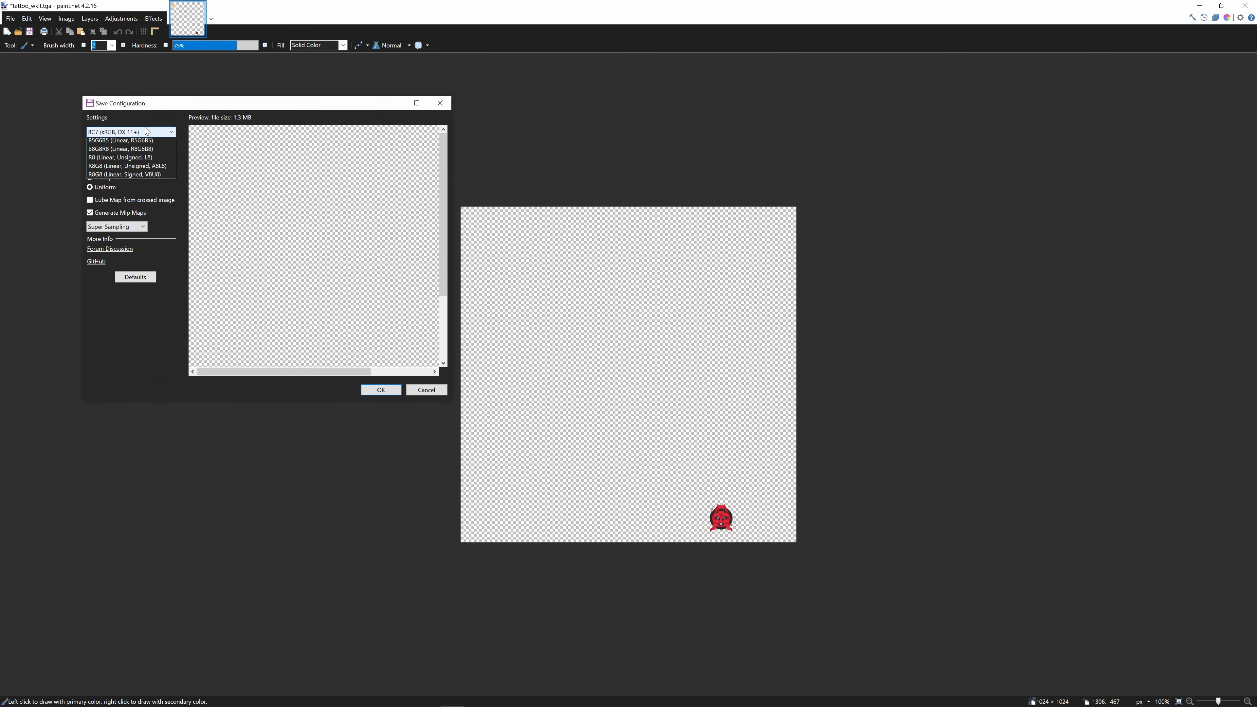
- Choose BC7 (sRGB, DX 11+) compression with mip maps and confirm the DDS export
click(131, 131)
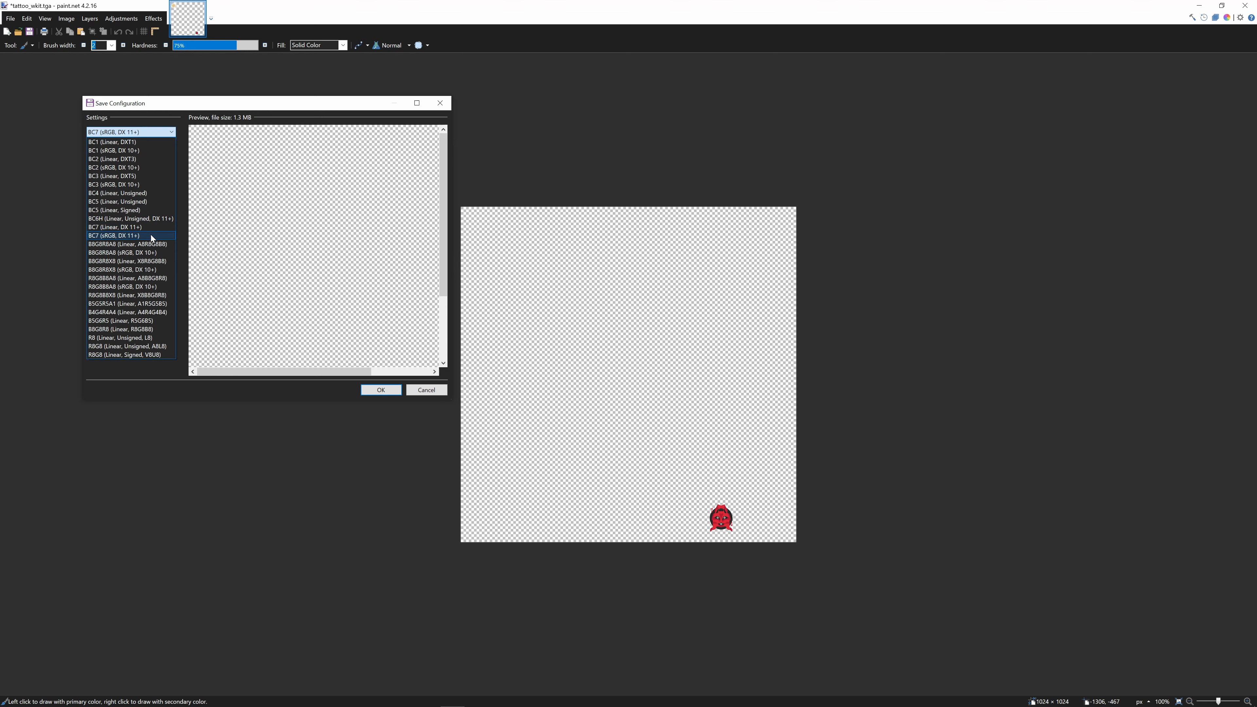
click(113, 236)
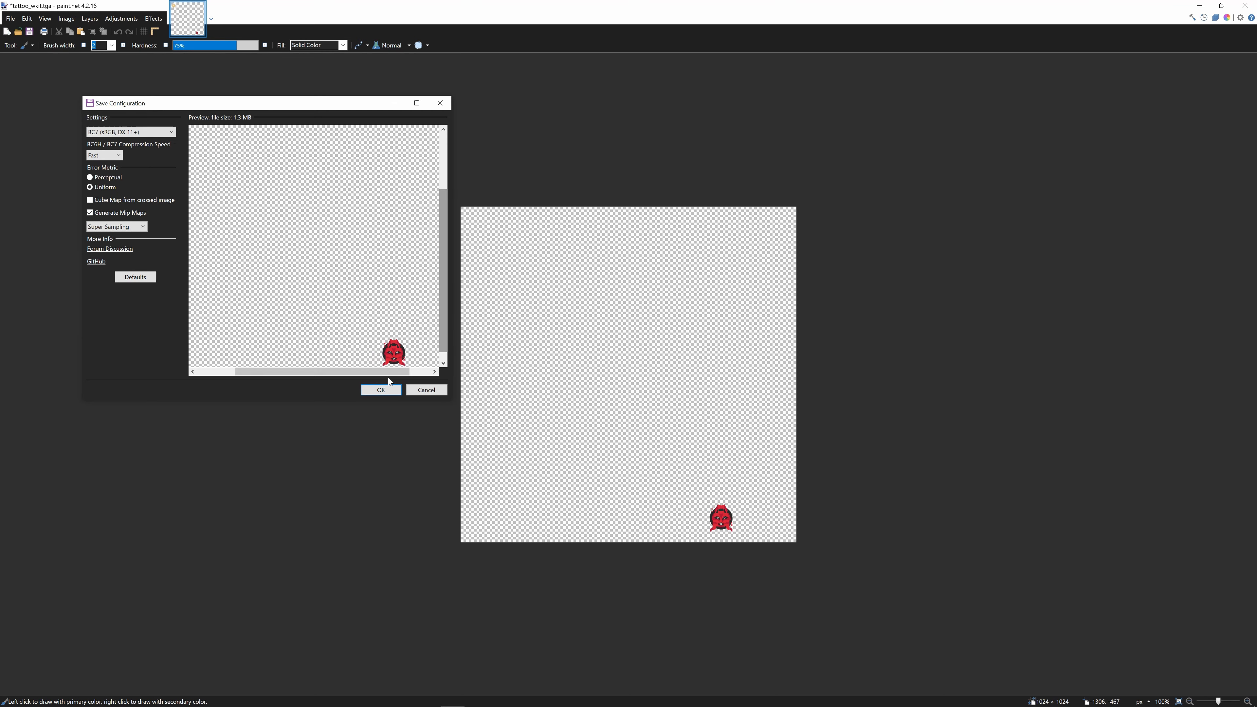
click(381, 390)
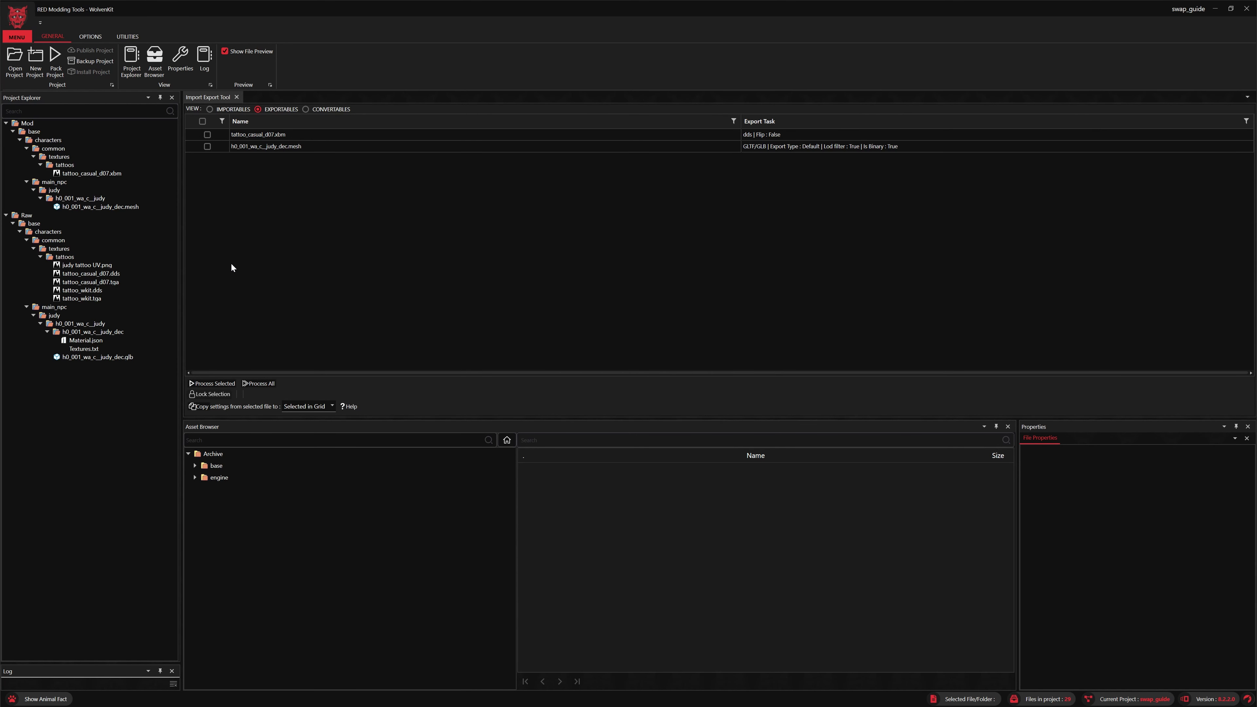
- Delete judy tattoo UV.png and the old tattoo_casual_d07 textures from the raw tattoos folder
click(87, 265)
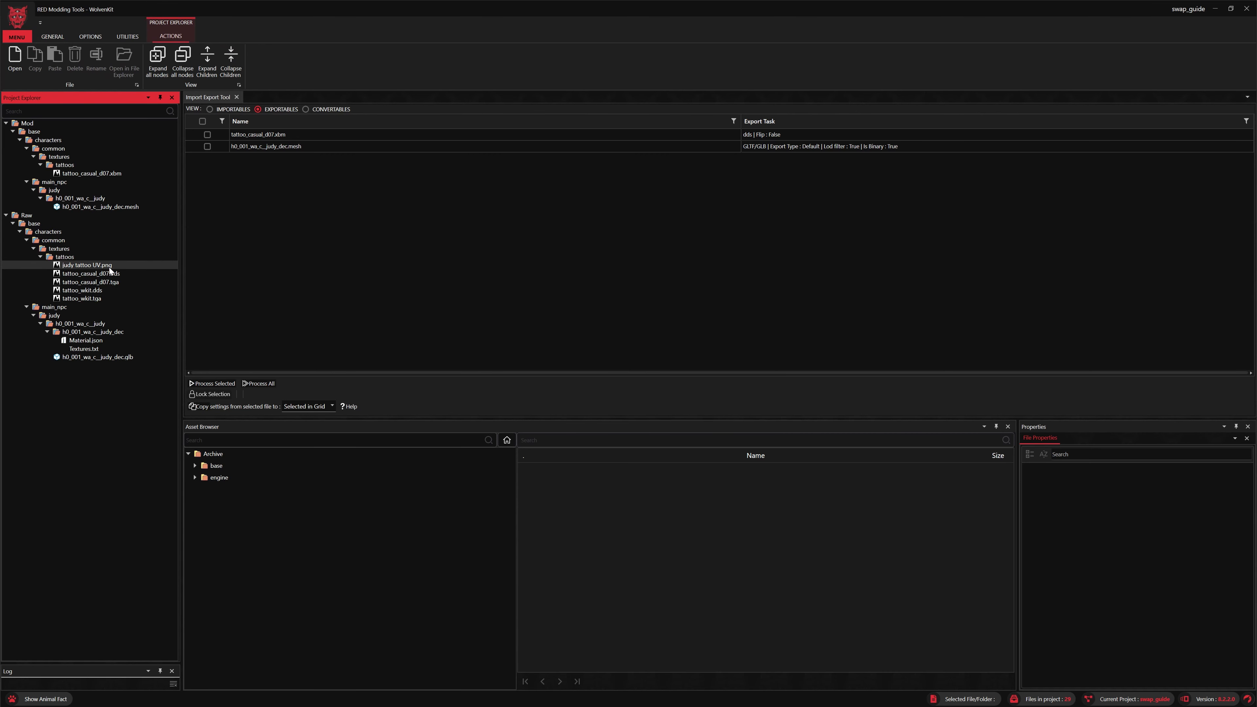
click(86, 264)
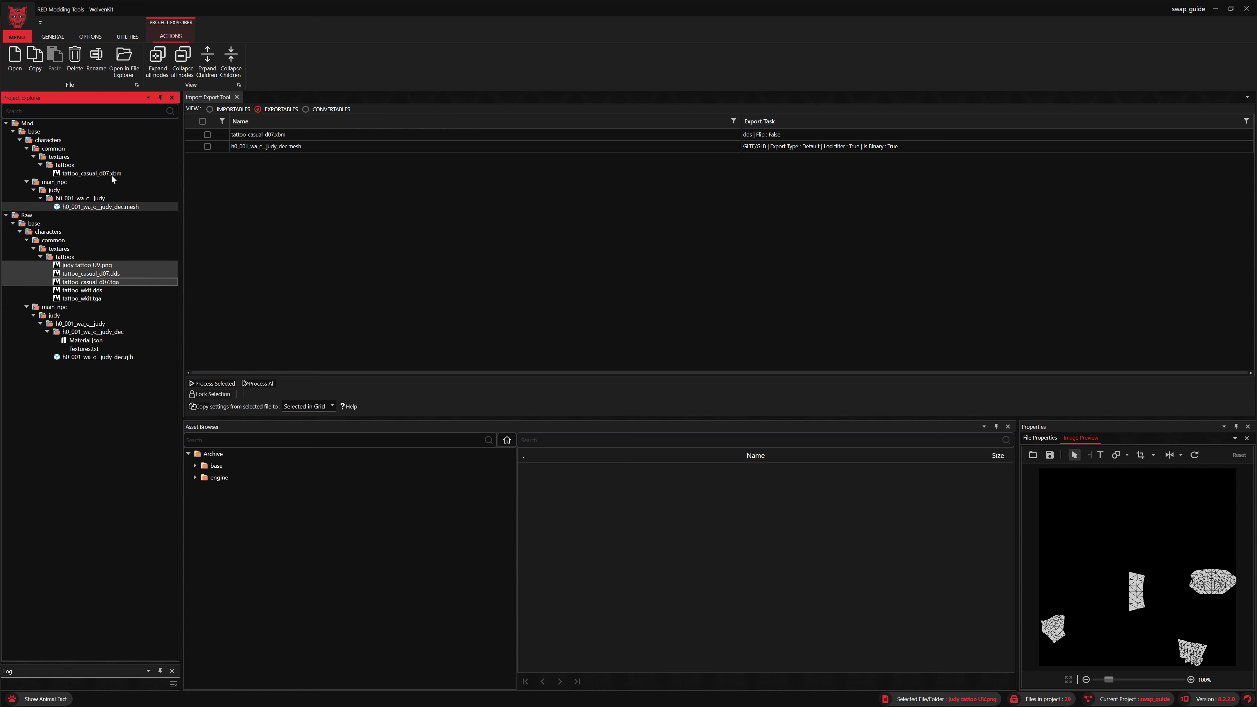
click(74, 58)
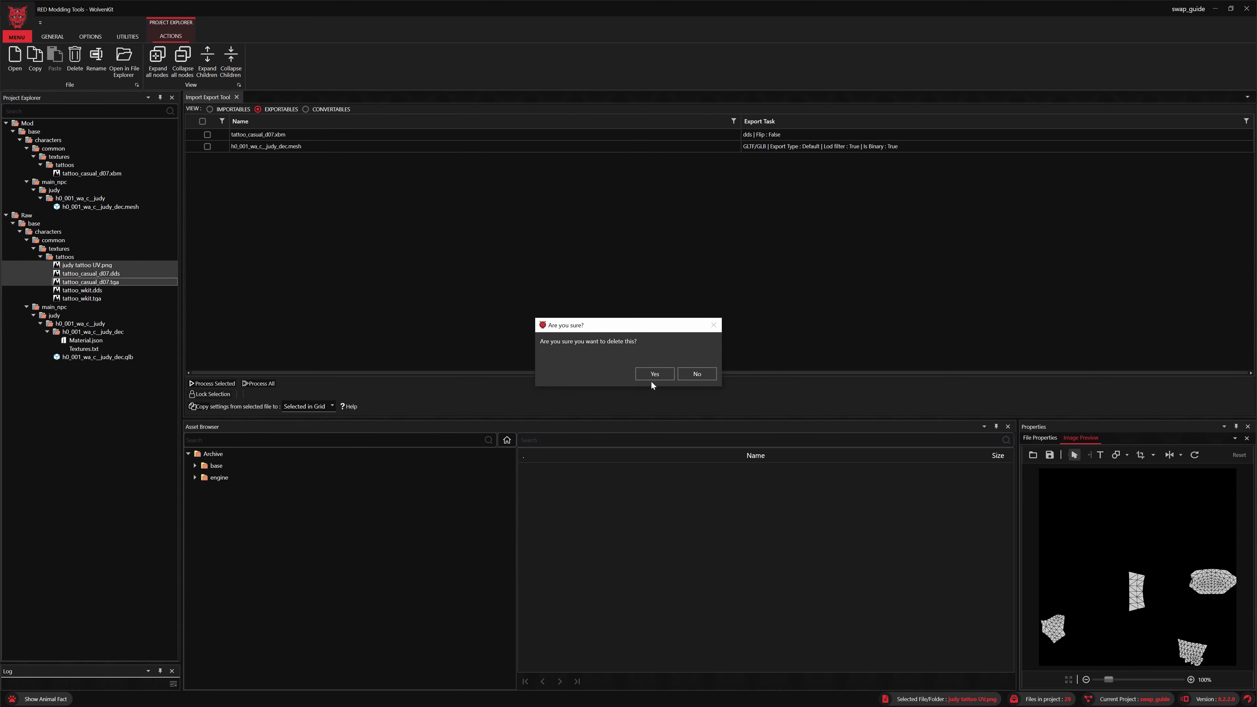
click(654, 374)
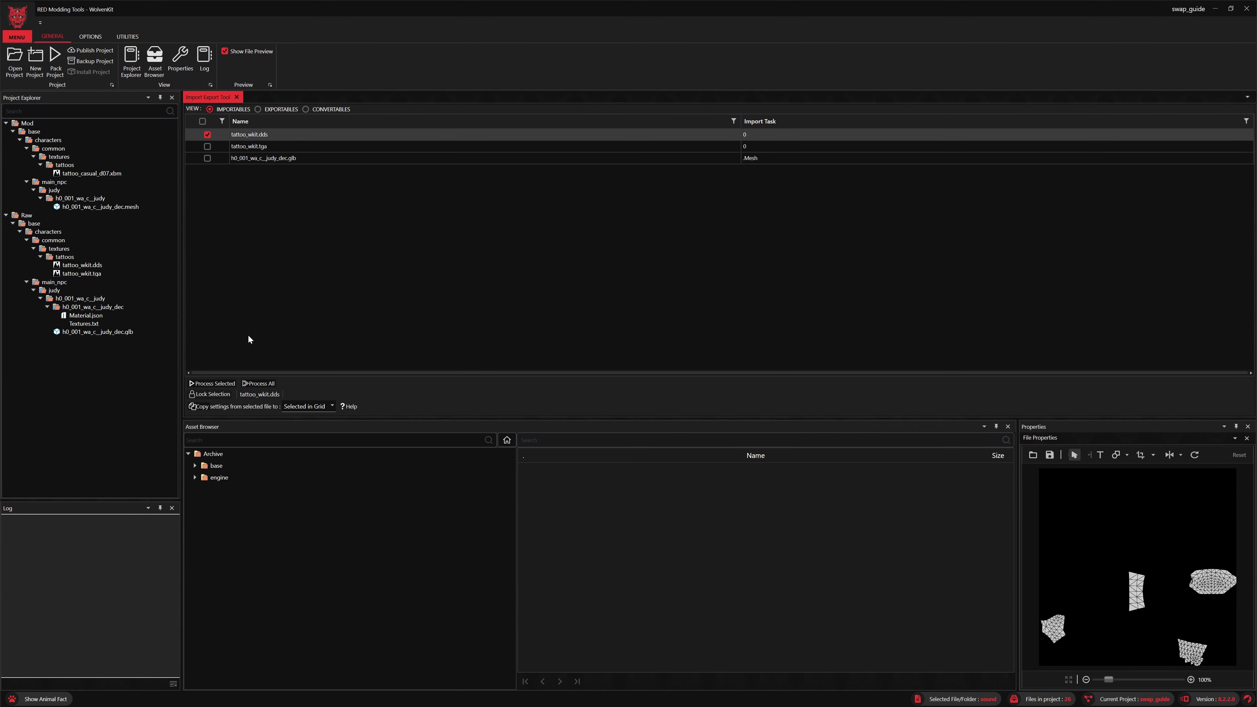
- Run the import of tattoo_wkit.dds, then select the existing tattoo_casual_d07.xbm texture
click(211, 383)
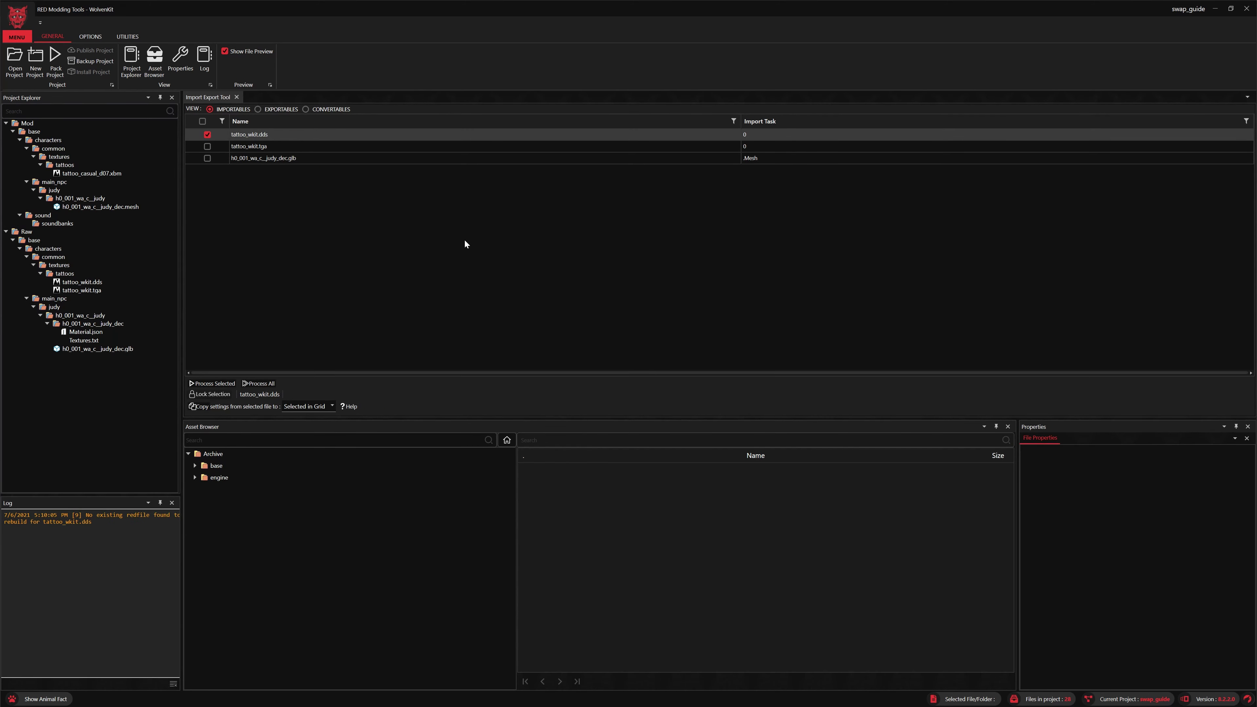
mouse_move(281, 224)
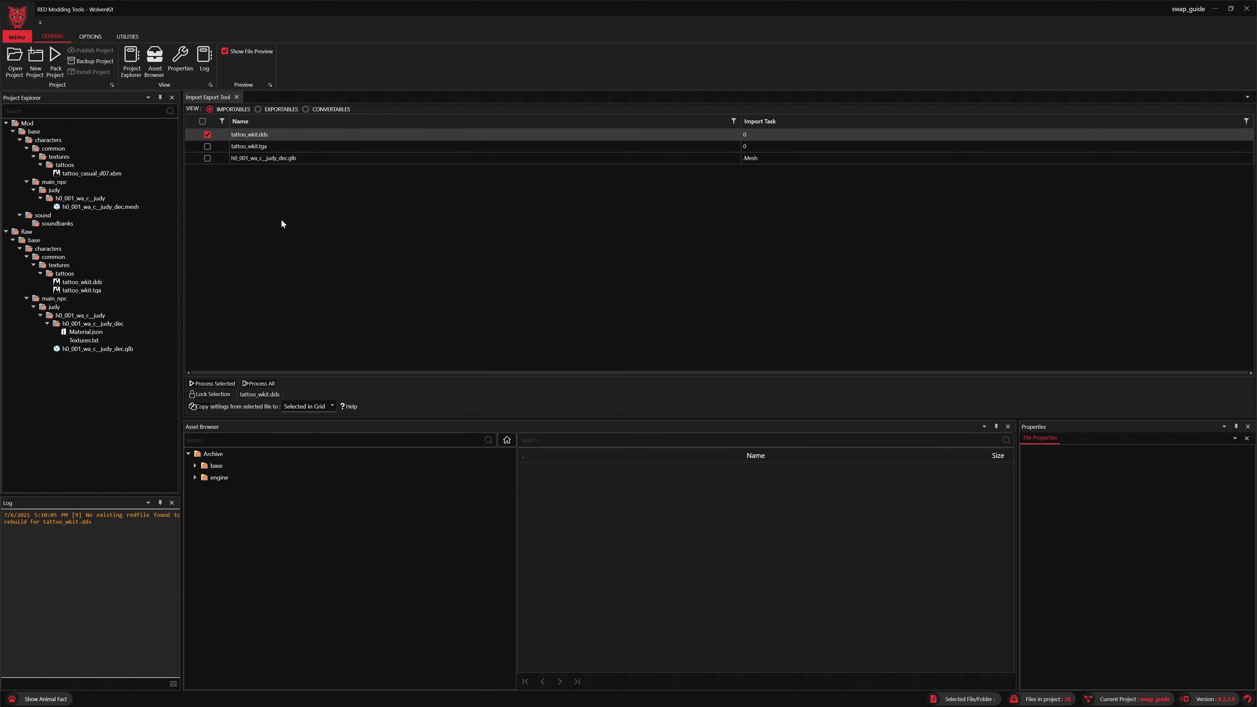
click(90, 173)
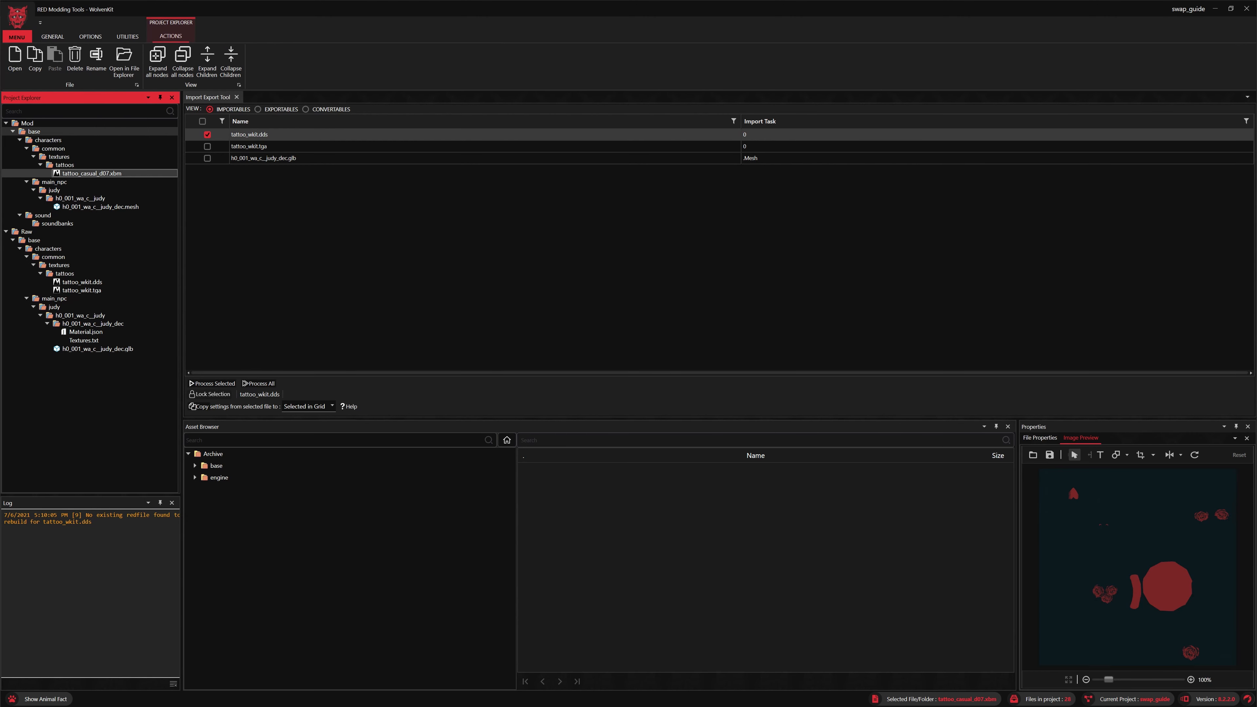
- Rename tattoo_casual_d07.xbm to tattoo_wkit.xbm in the project
click(96, 58)
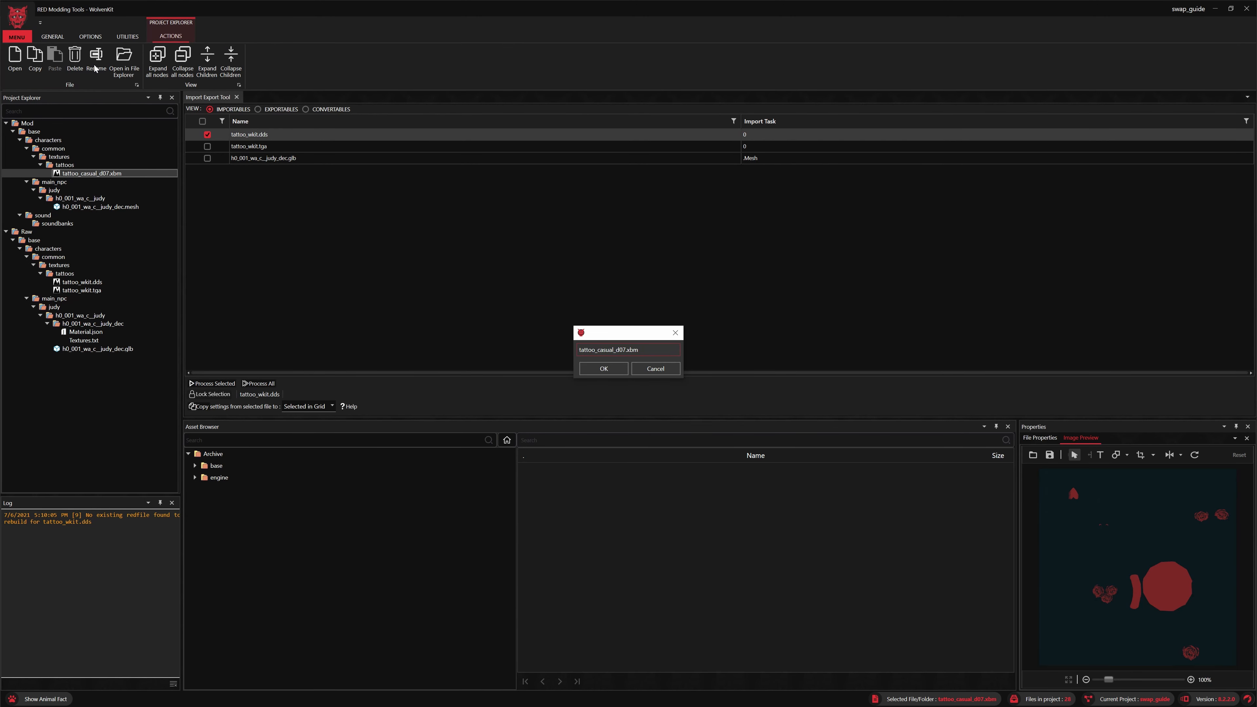
text(tattoo_xbm)
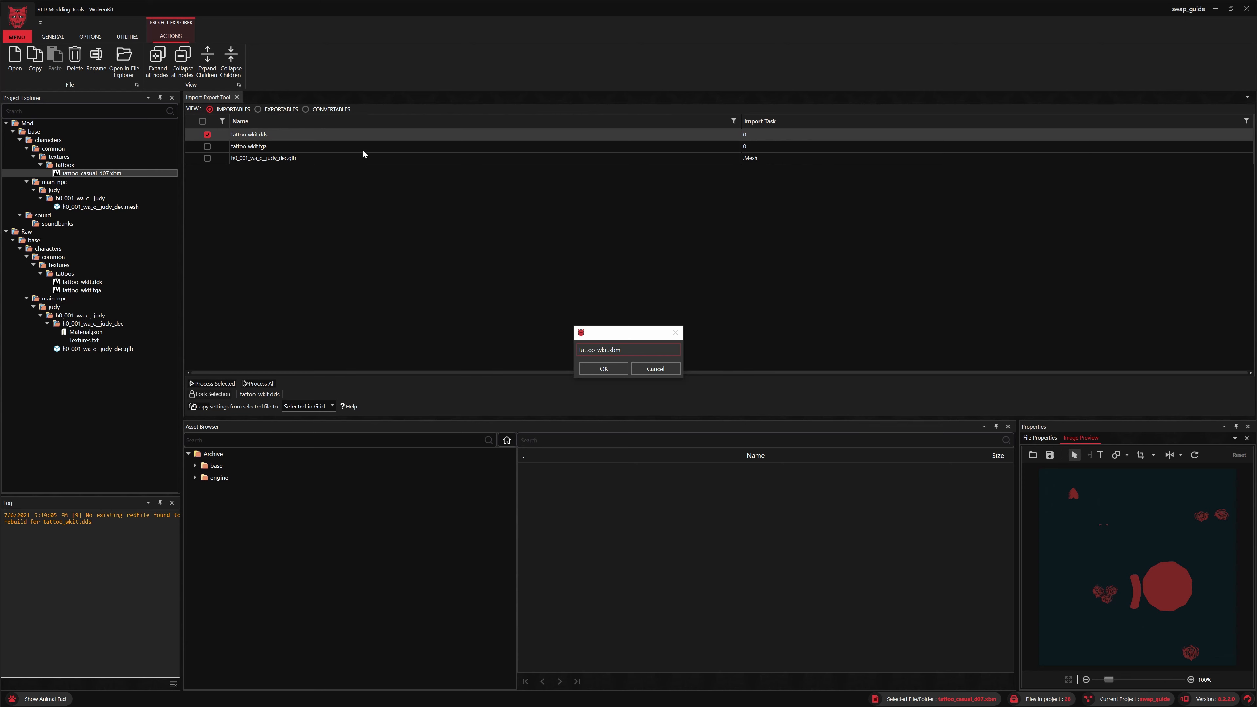
click(603, 368)
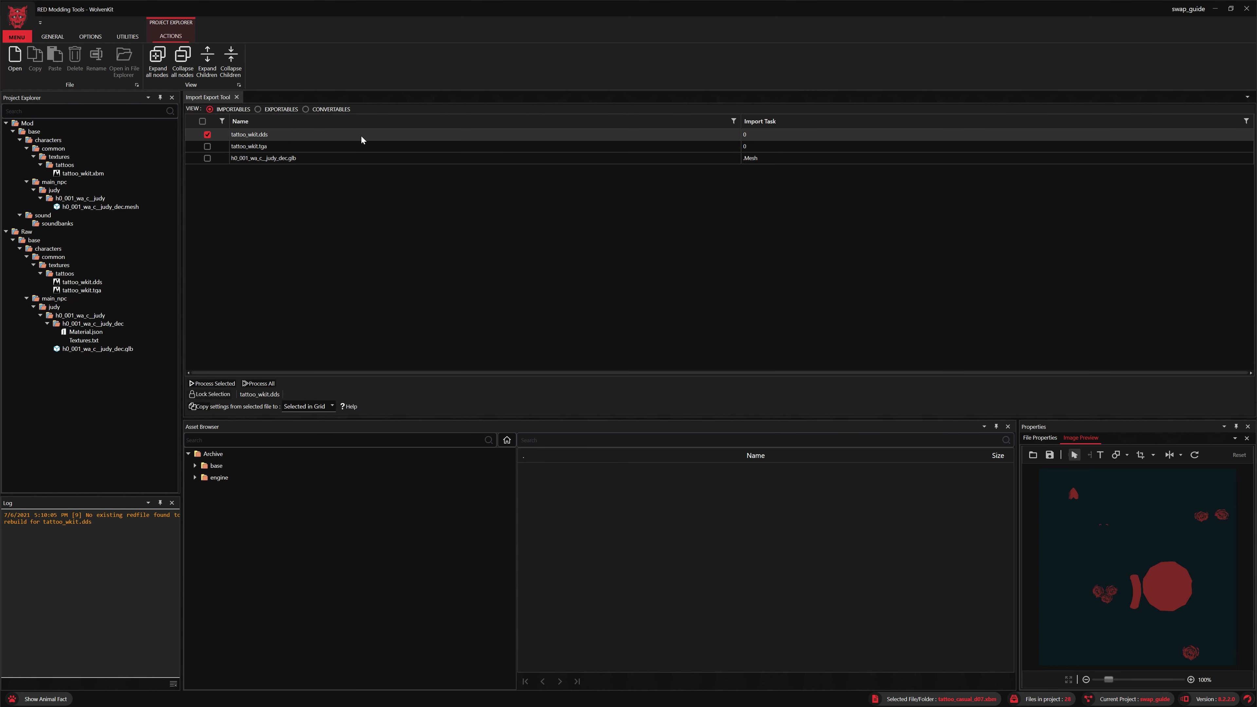
- Rebuild tattoo_wkit.xbm from tattoo_wkit.dds, then bring up the decal's Material.json for editing
click(211, 383)
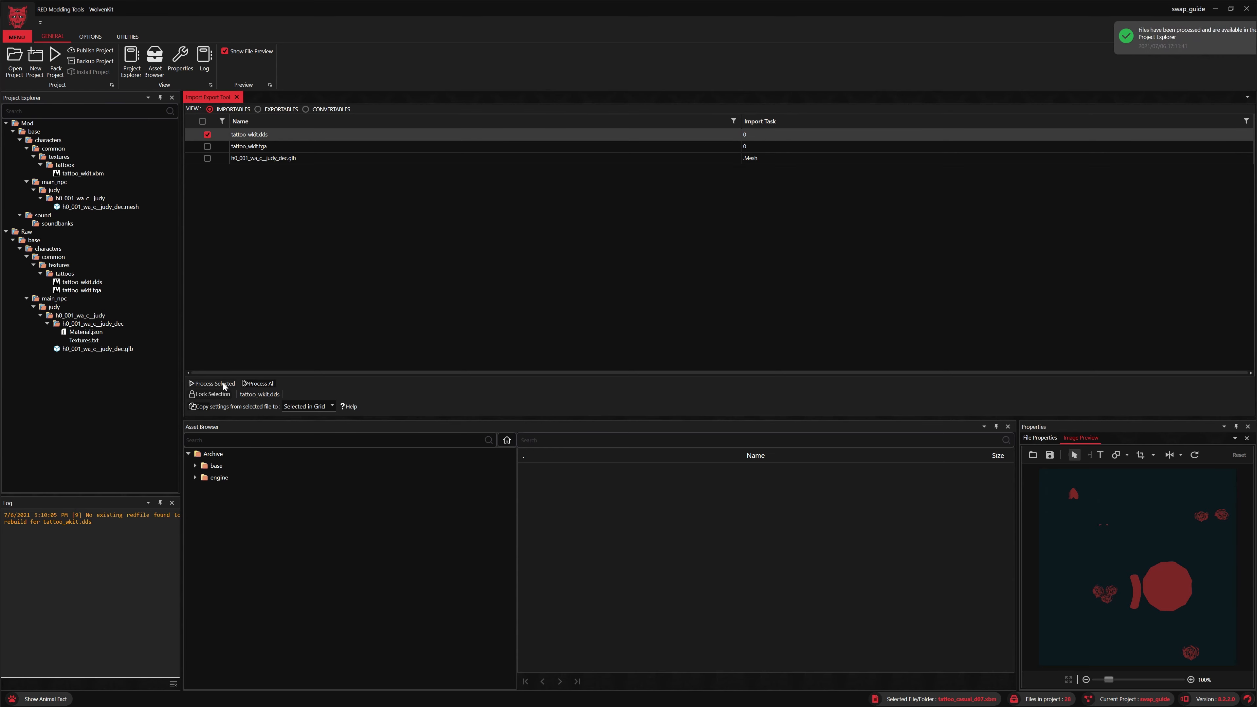
click(211, 383)
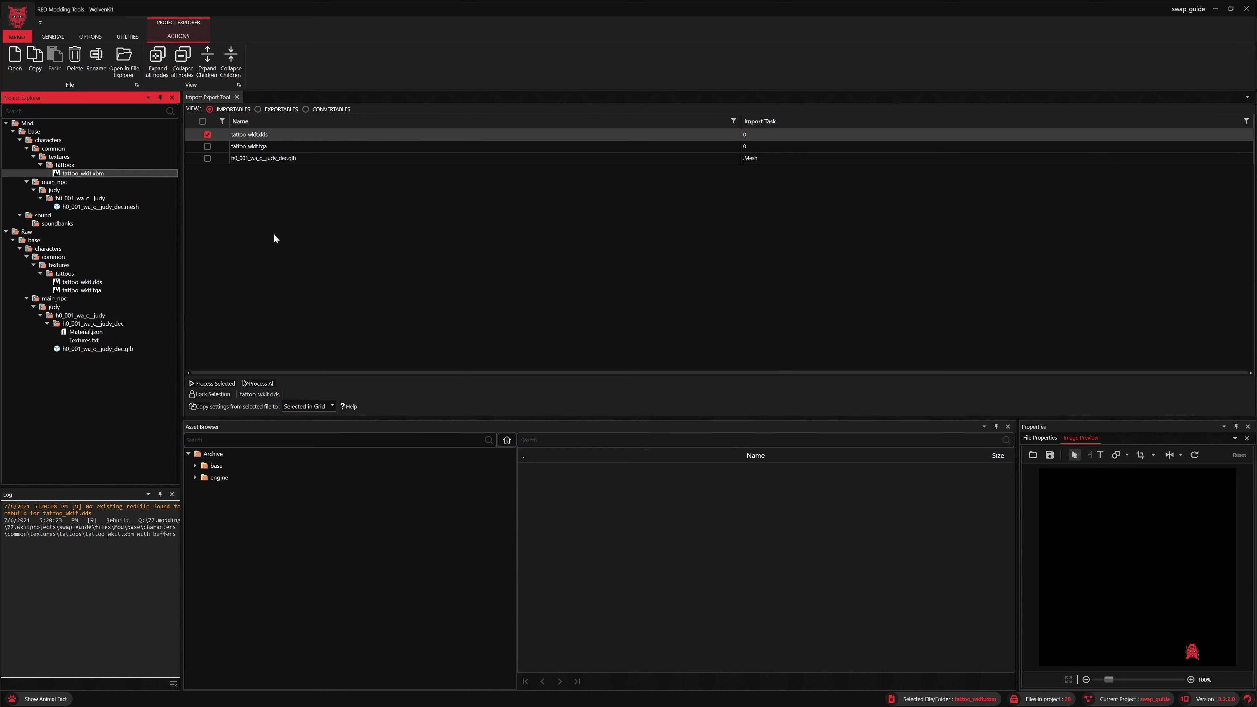
click(86, 332)
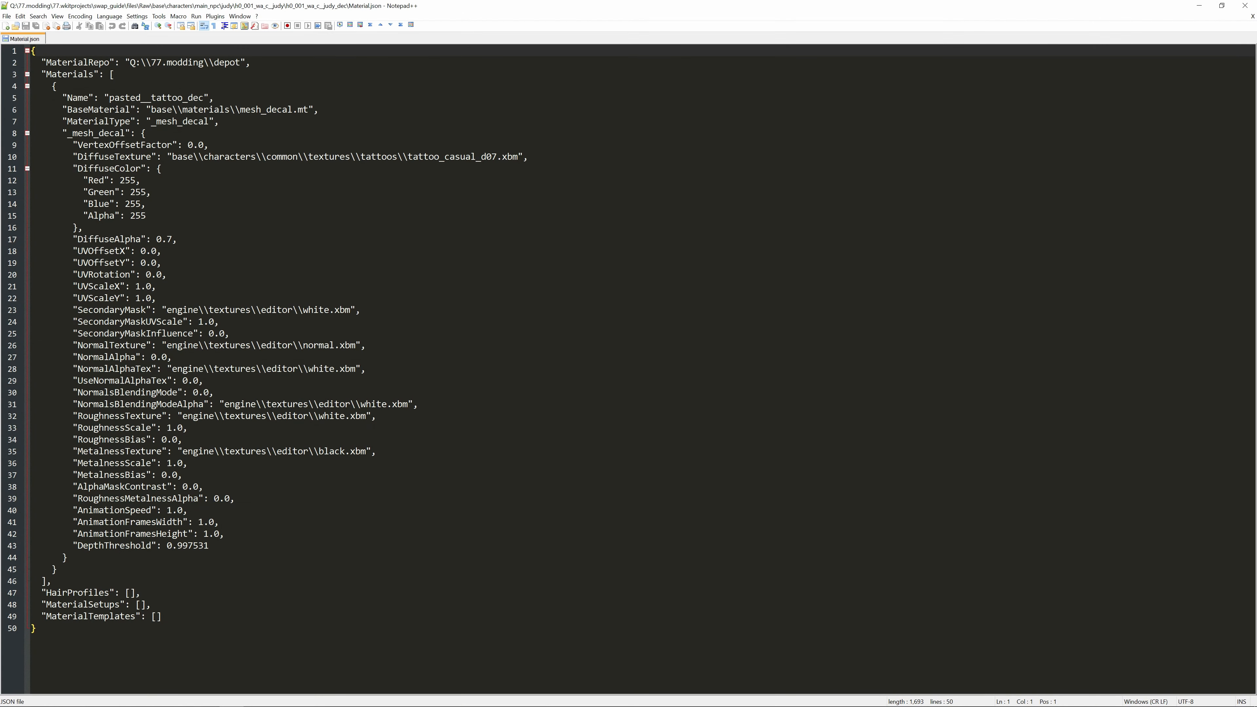
- Change the DiffuseTexture path in Material.json from tattoo_casual_d07 to tattoo_wkit
click(469, 156)
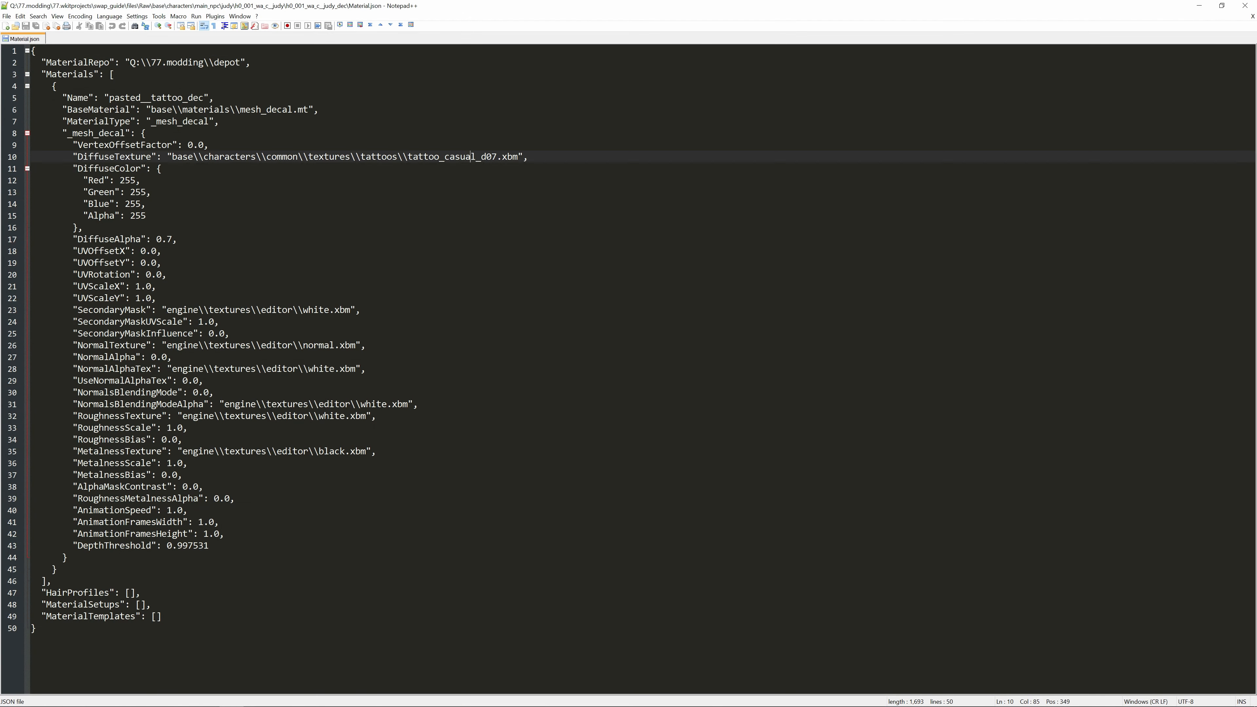
click(443, 158)
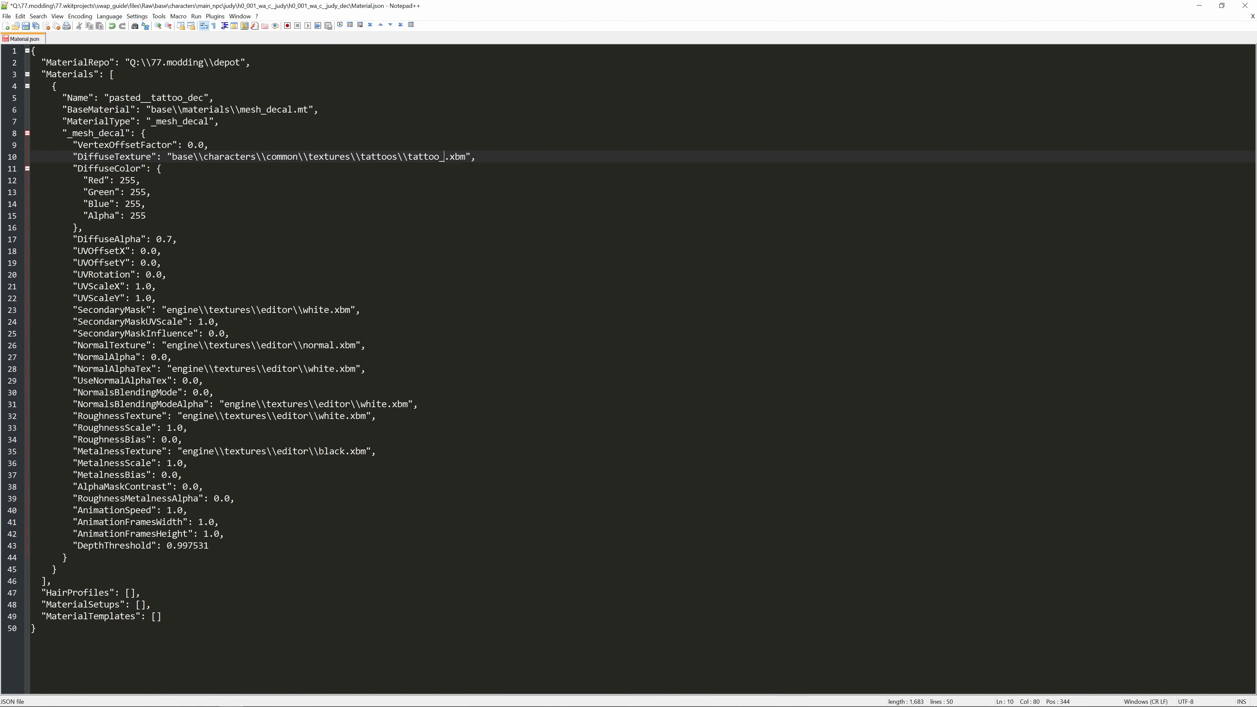
text(wkit)
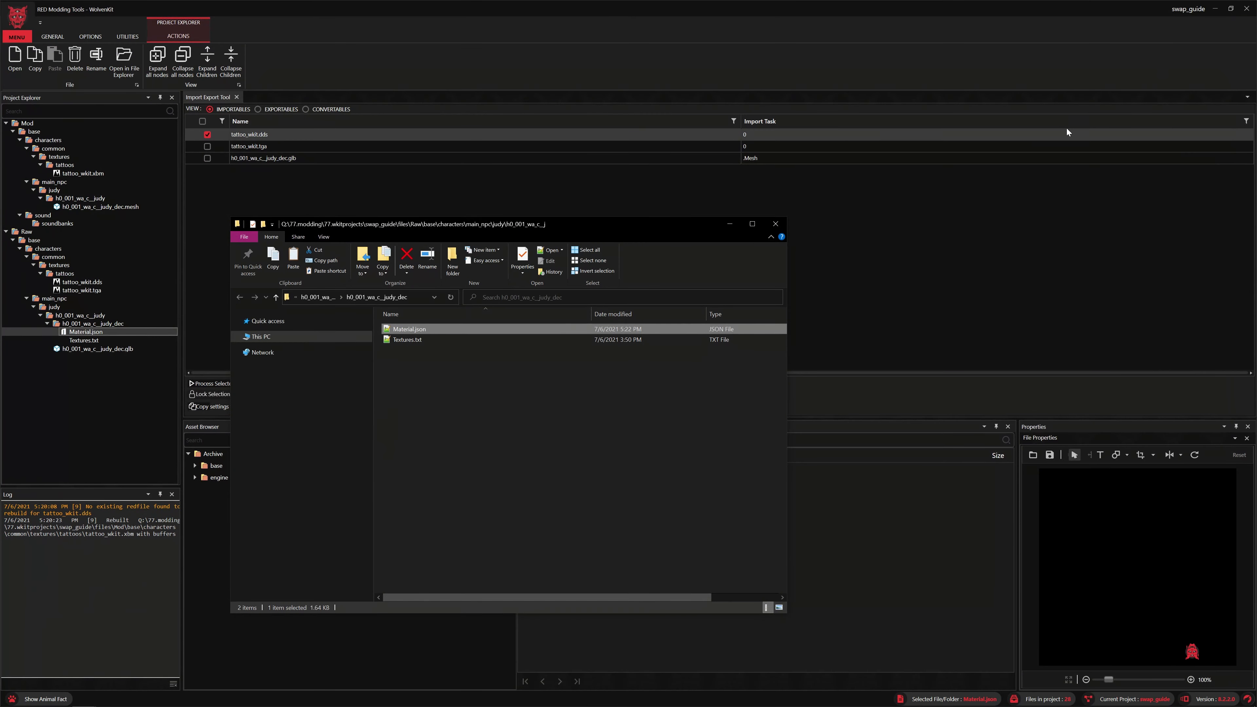
- Import the edited h0_001_wa_c__judy_dec.glb back into the mod's decal mesh
click(775, 224)
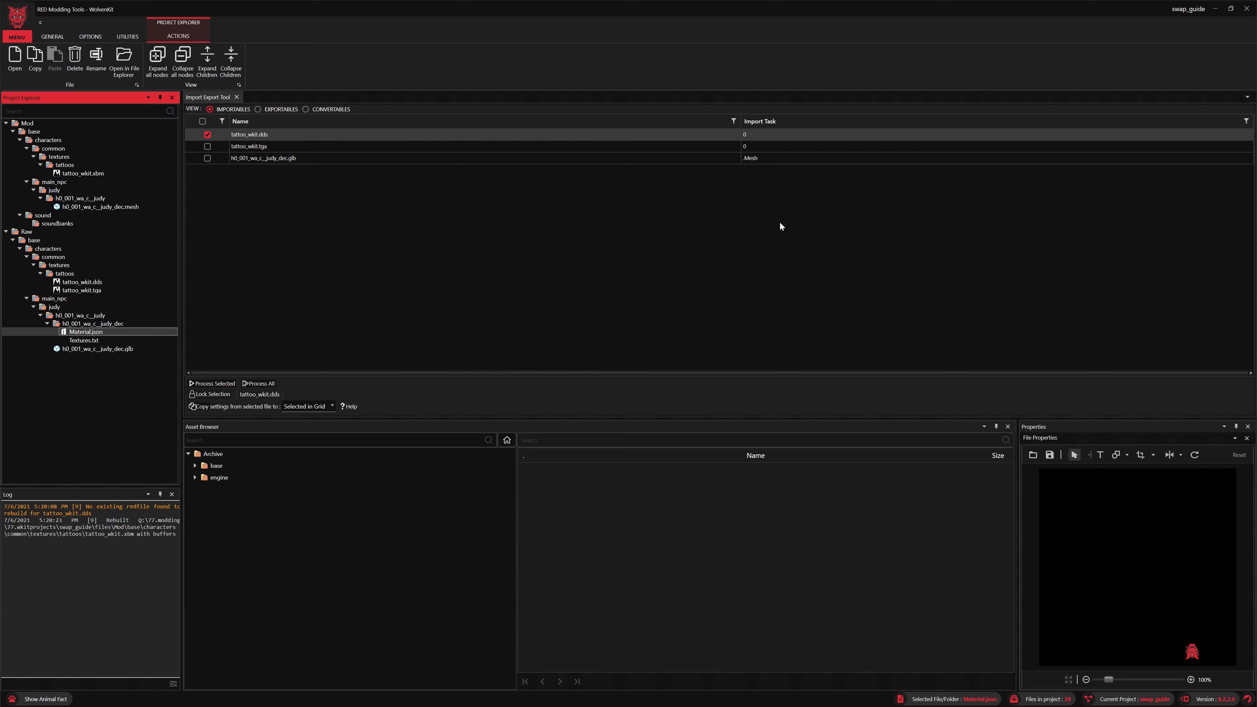
click(207, 134)
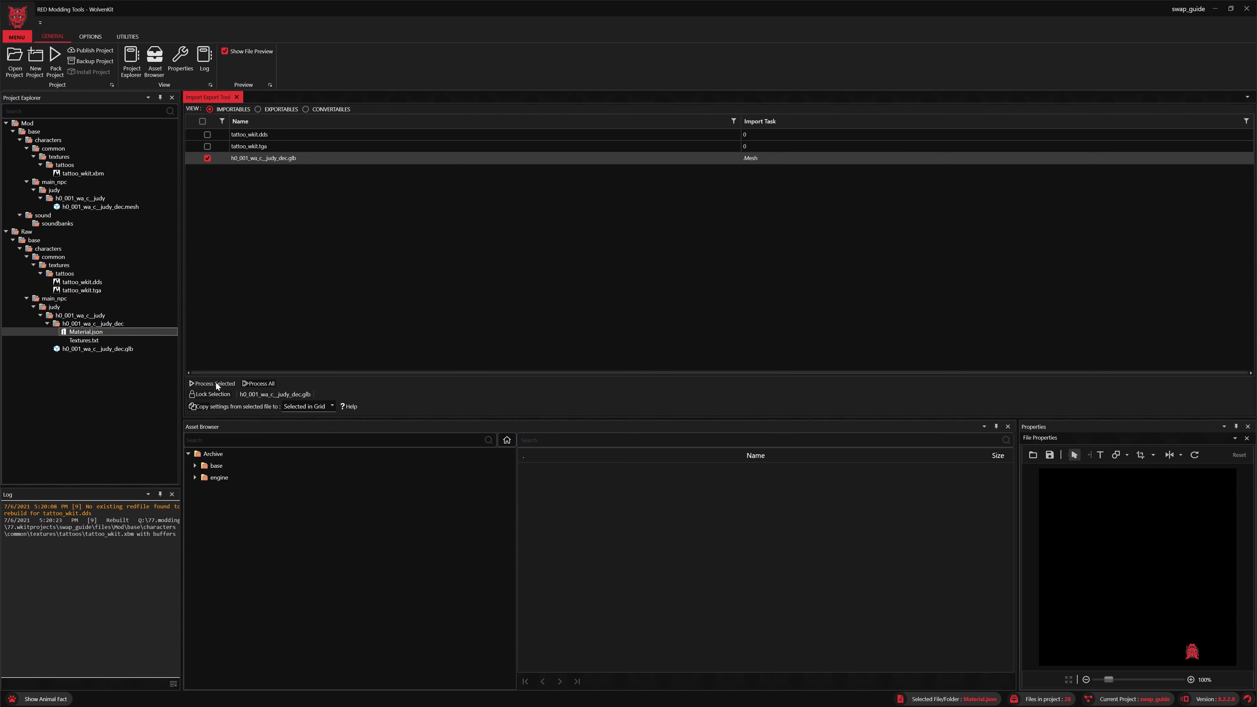
click(212, 383)
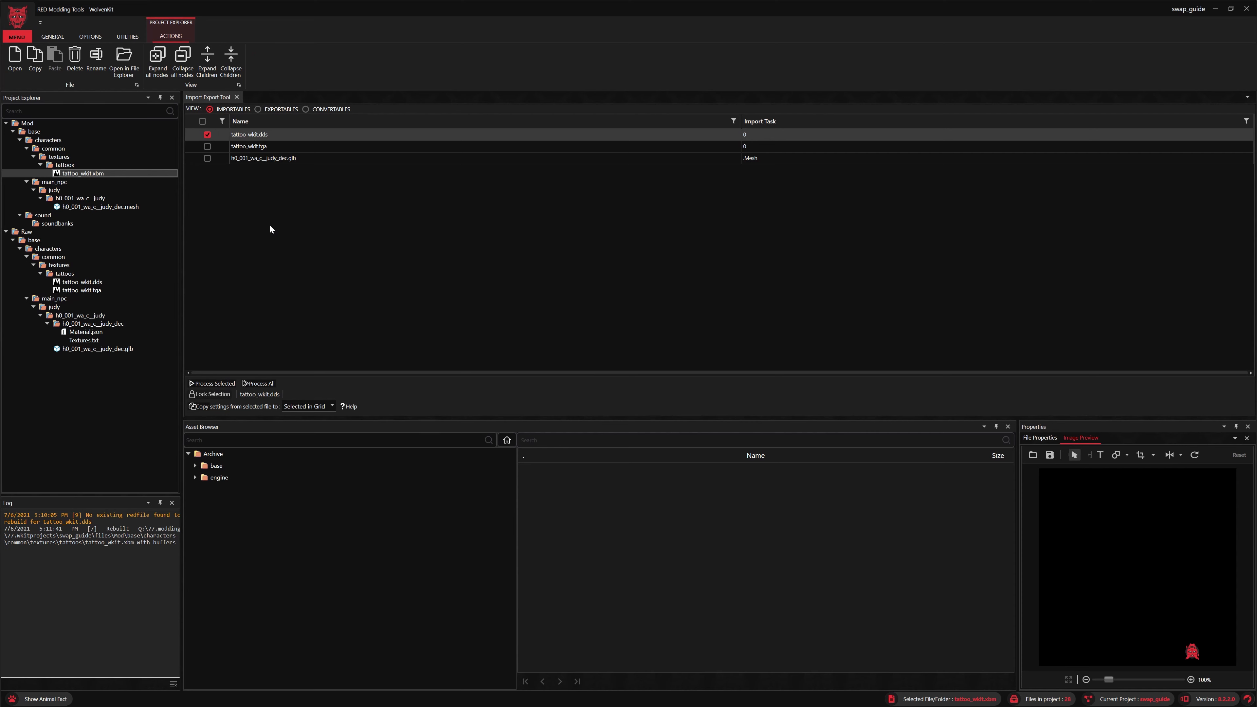
- Delete the sound folder from the mod project
click(42, 215)
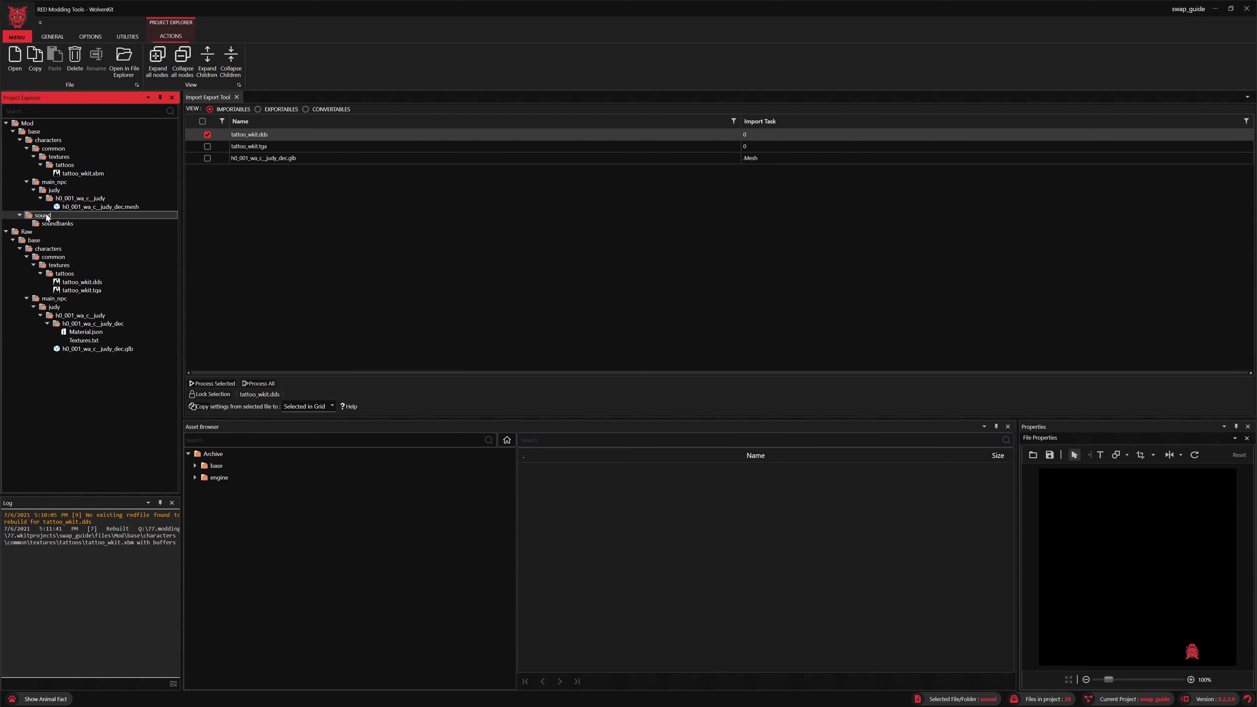
click(74, 60)
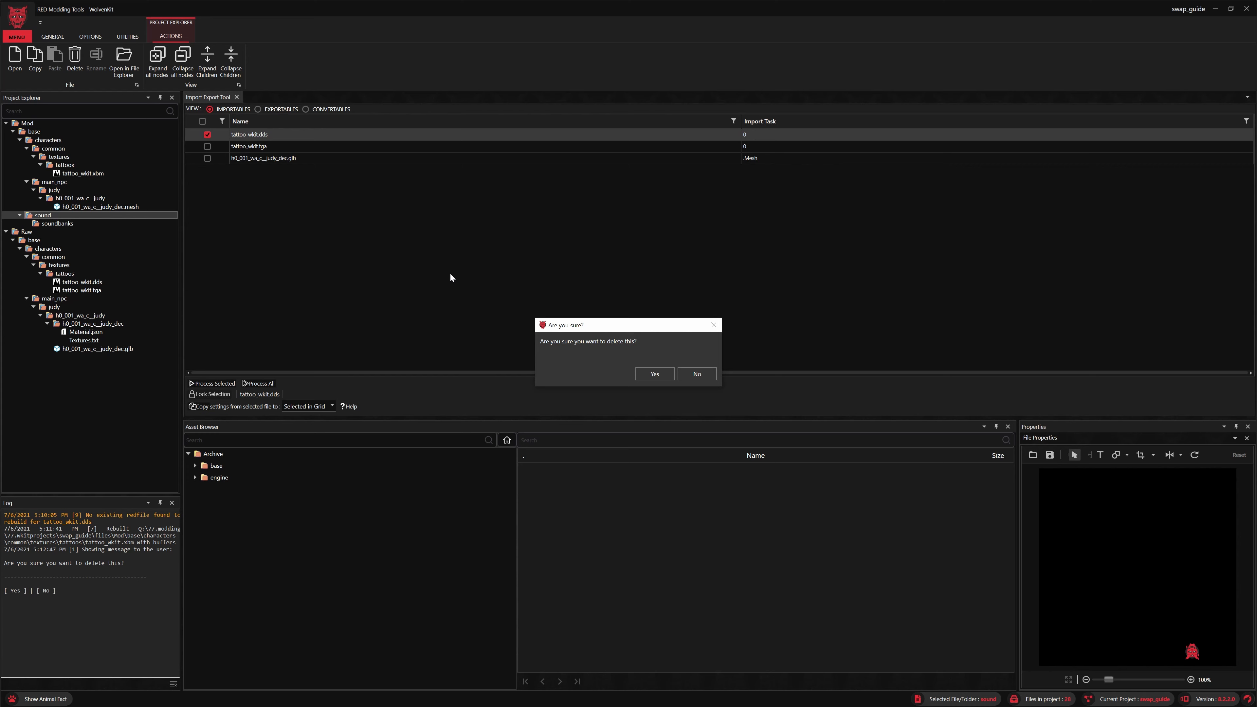
click(653, 374)
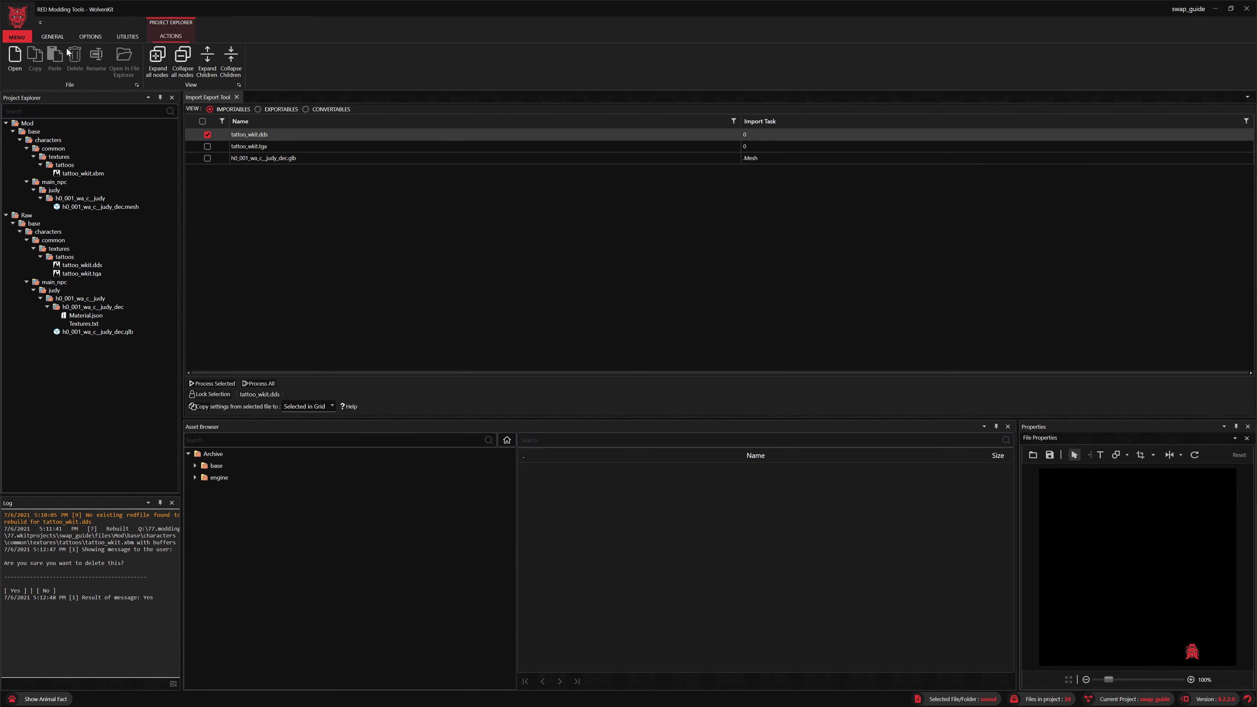
- Pack and install the swap_guide project from the General tab
click(52, 36)
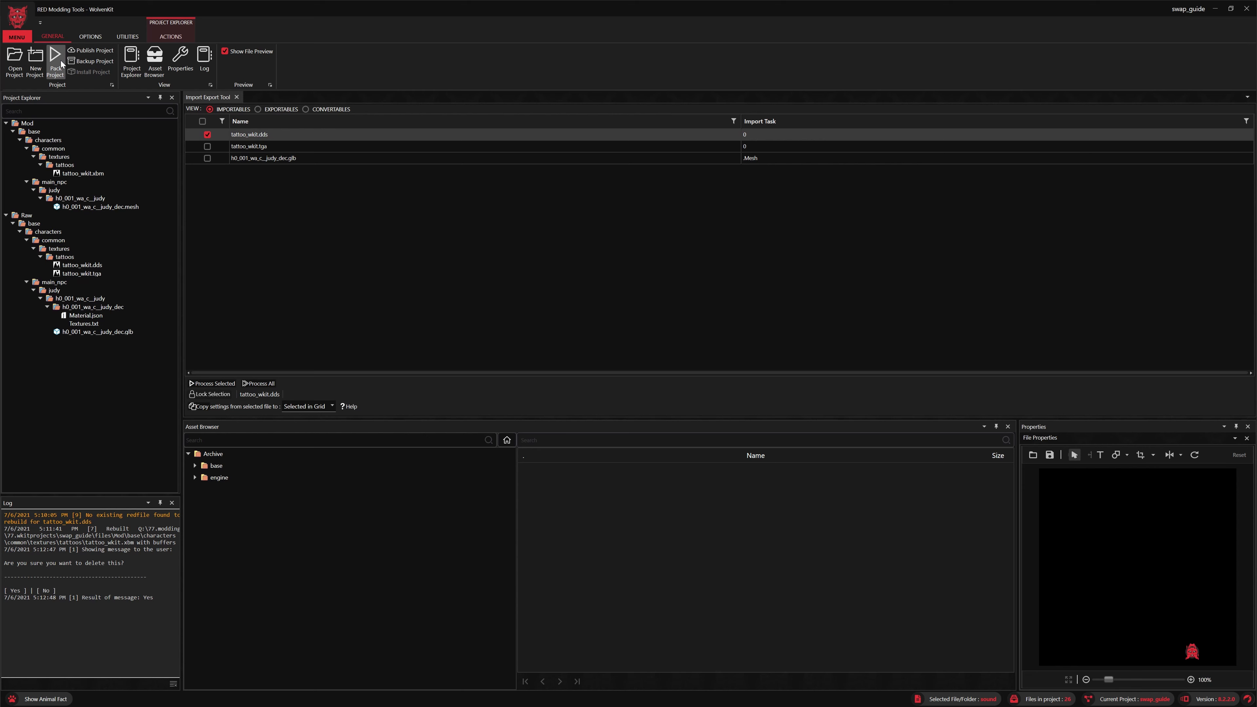
click(55, 57)
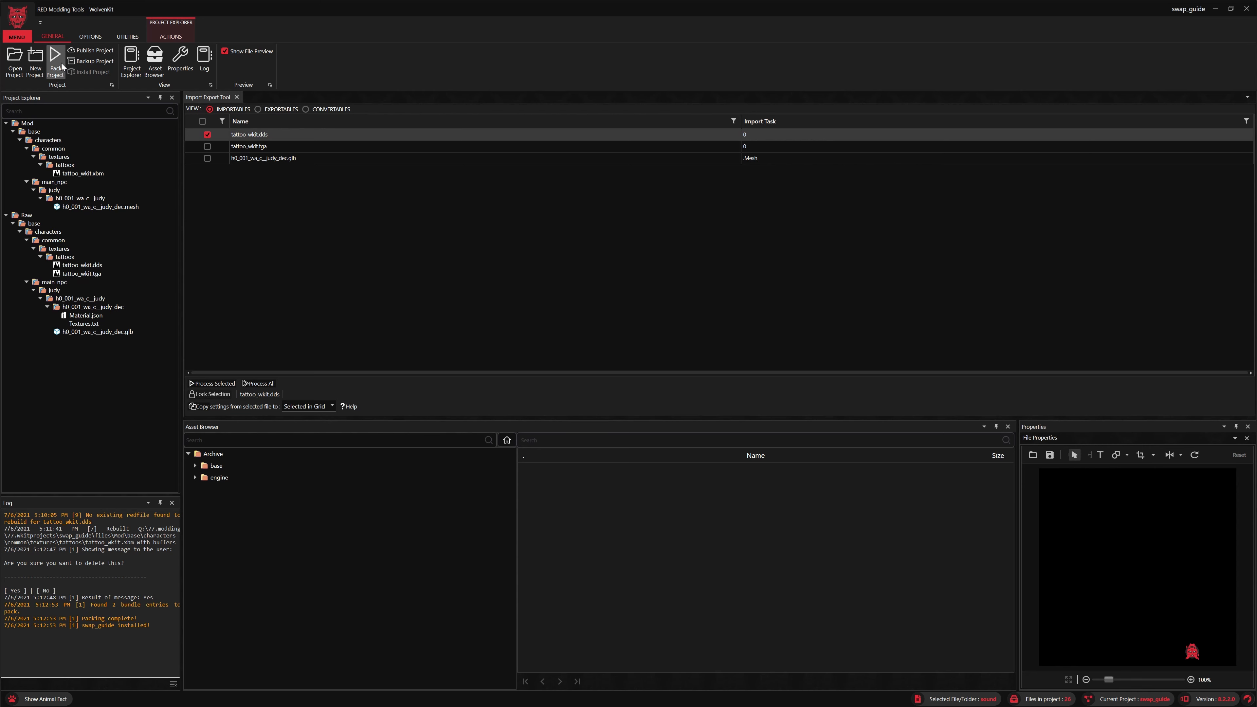